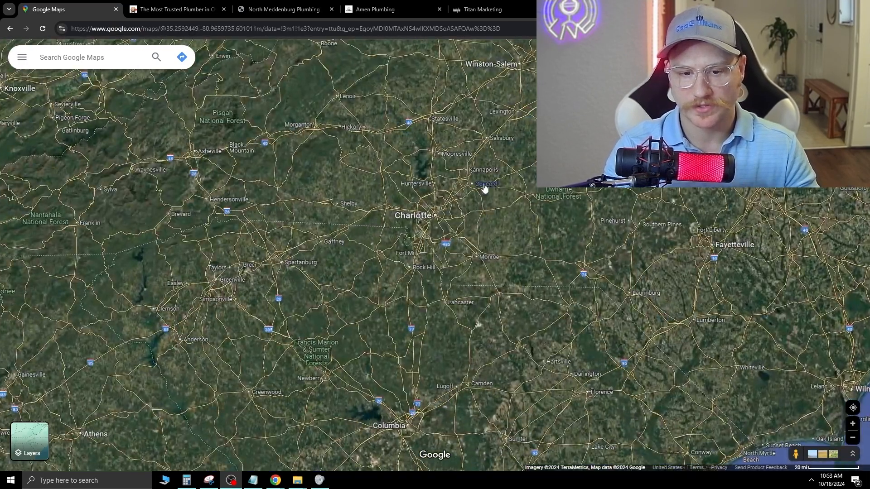
# Search Maps for 'plumbing' and open the Charlotte Plumbing listing's details panel
pyautogui.click(84, 58)
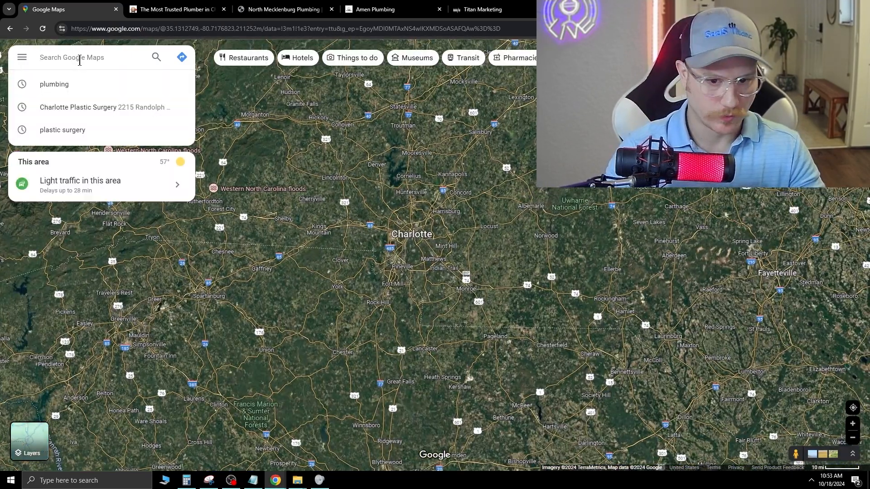
pyautogui.click(54, 84)
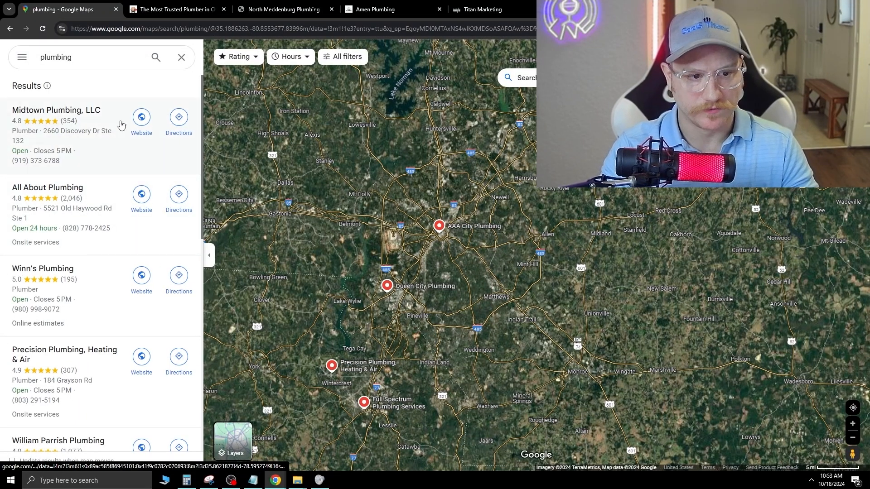
pyautogui.moveTo(99, 174)
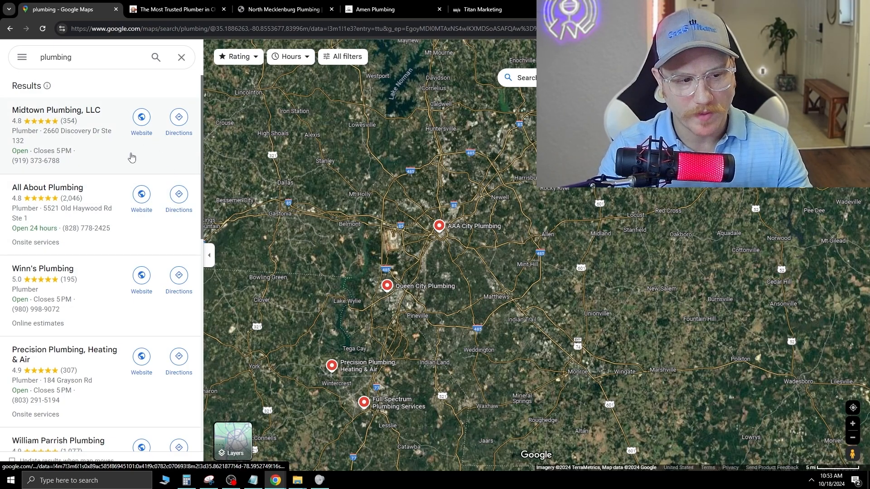
pyautogui.click(55, 109)
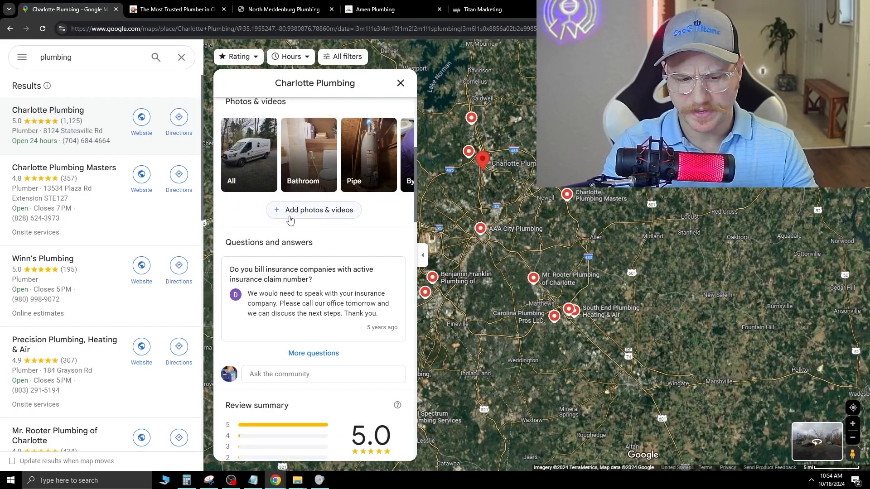
pyautogui.scroll(-3)
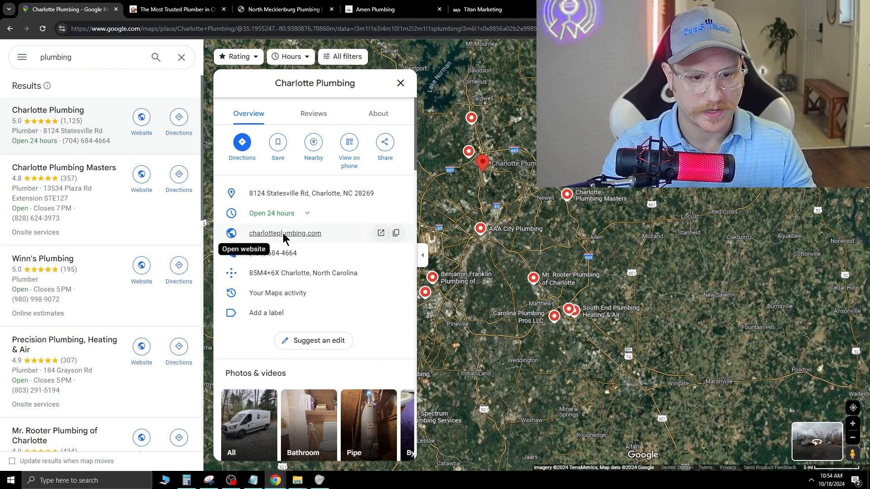
# Follow the listing's website link and read down the Charlotte Plumbing homepage sections
pyautogui.click(285, 232)
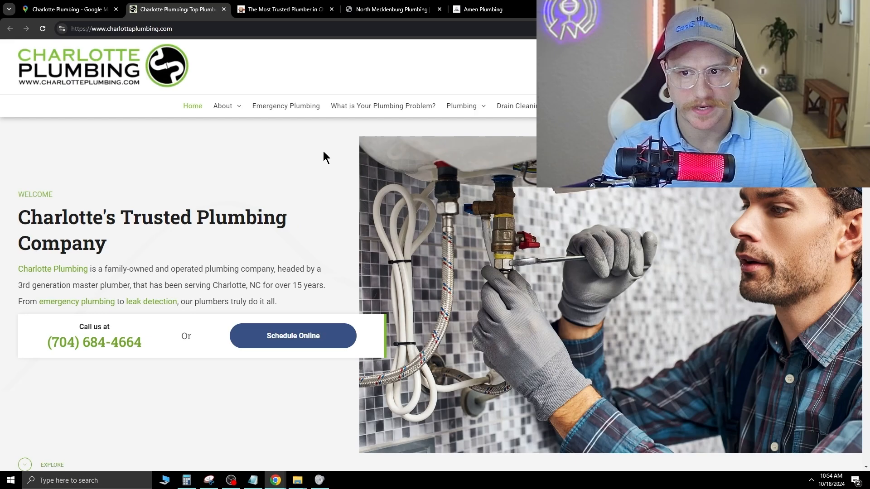
pyautogui.scroll(-3)
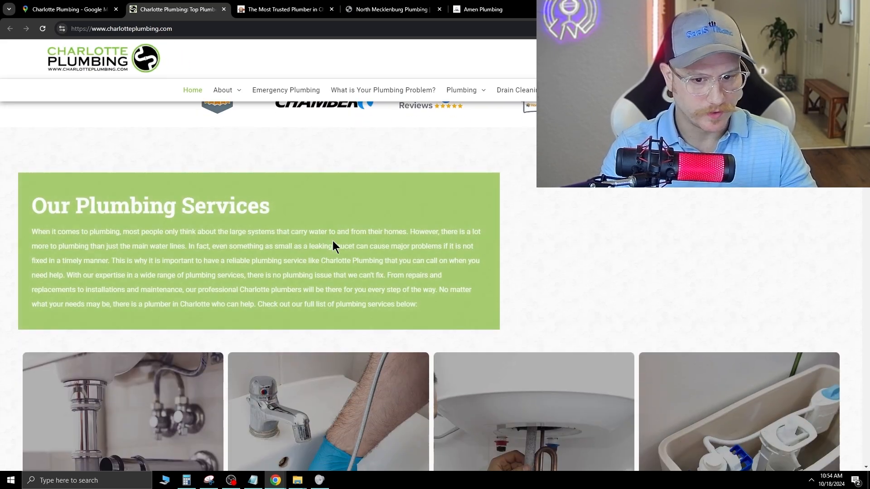
pyautogui.scroll(-3)
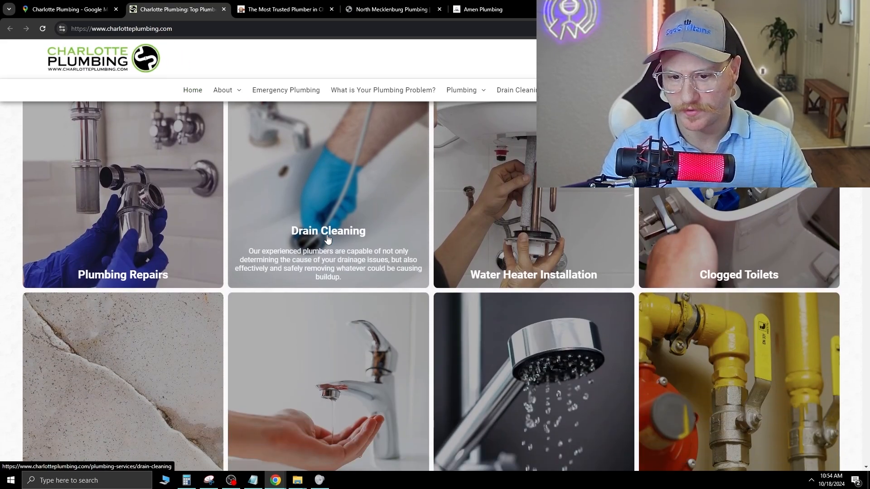
pyautogui.scroll(3)
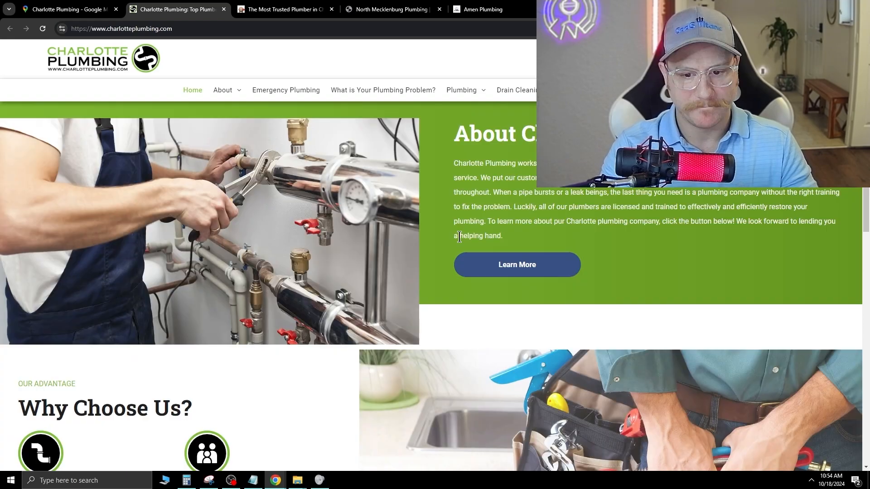
pyautogui.scroll(-3)
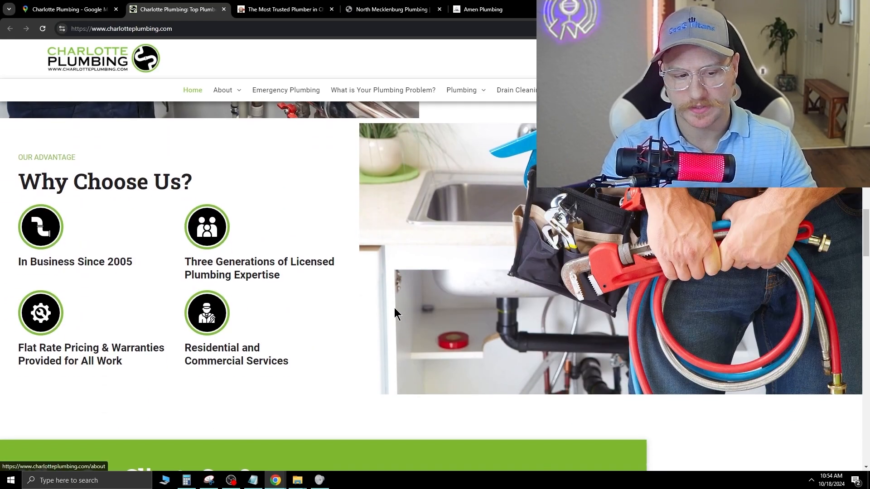
pyautogui.scroll(-3)
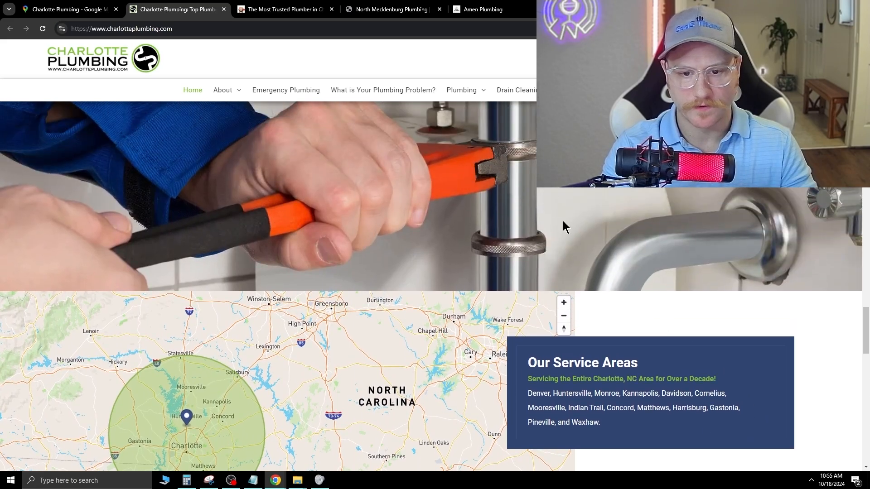
pyautogui.scroll(-3)
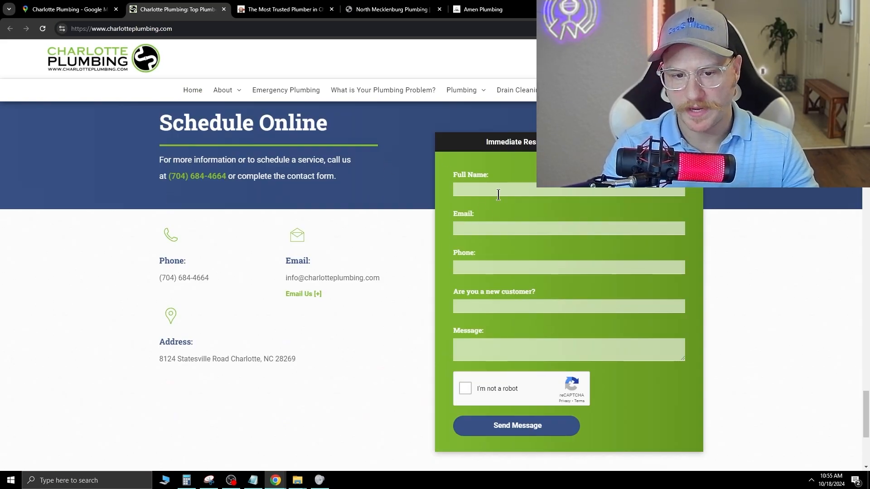
# Return to the top of the Charlotte Plumbing homepage welcome section
pyautogui.click(461, 90)
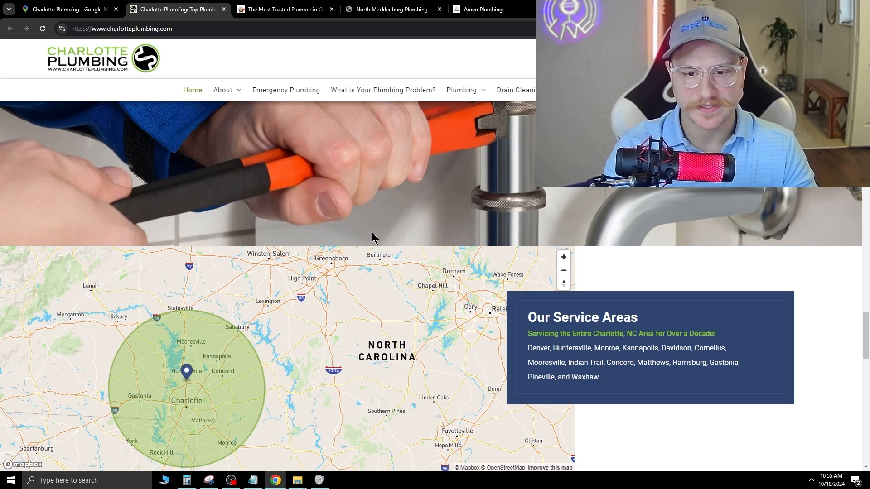
pyautogui.scroll(3)
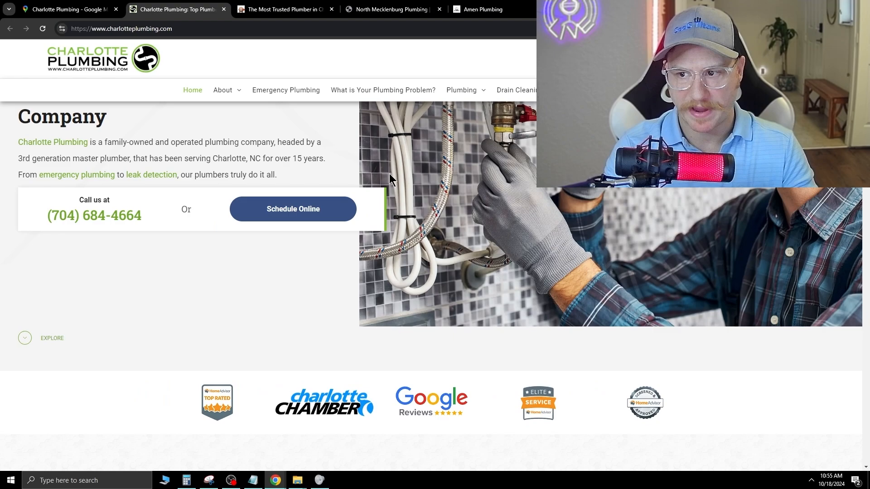
pyautogui.scroll(3)
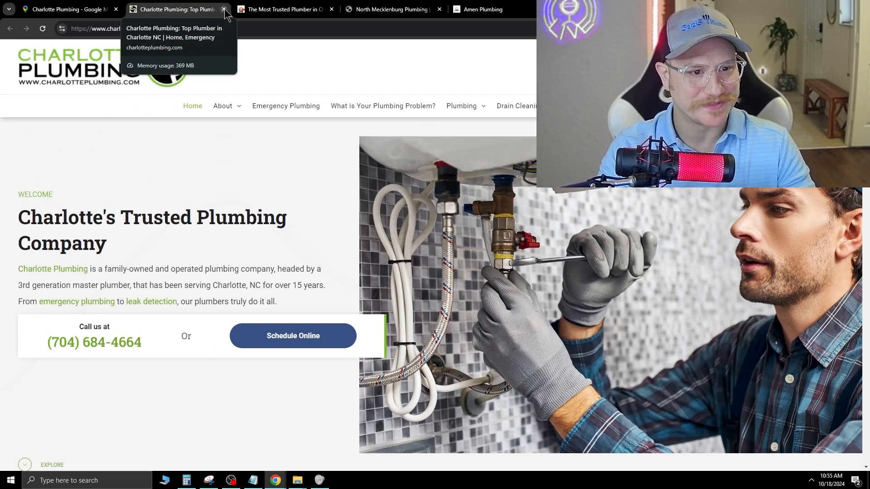
# Close the Charlotte Plumbing tab, leaving julianplumbing.com showing
pyautogui.click(224, 9)
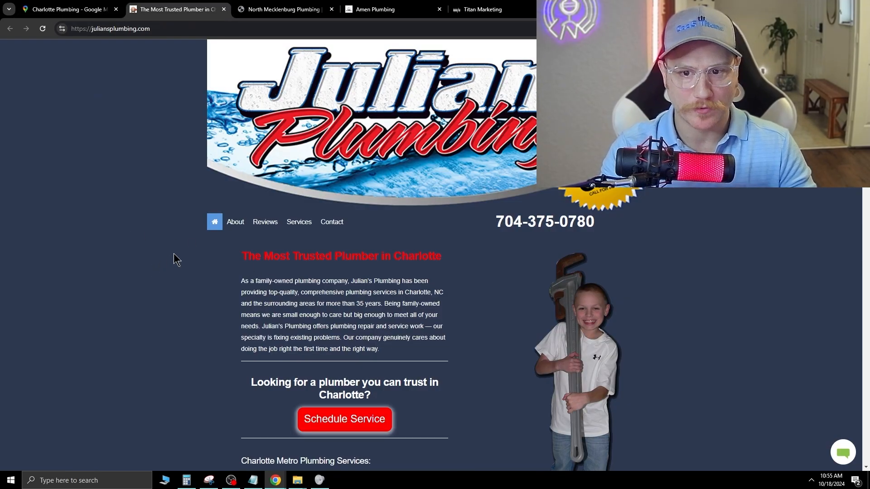
pyautogui.moveTo(324, 271)
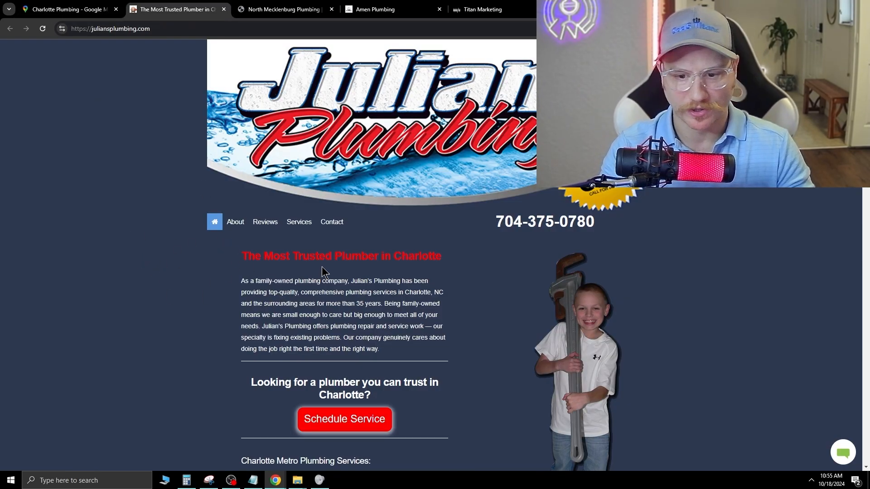
pyautogui.moveTo(507, 223)
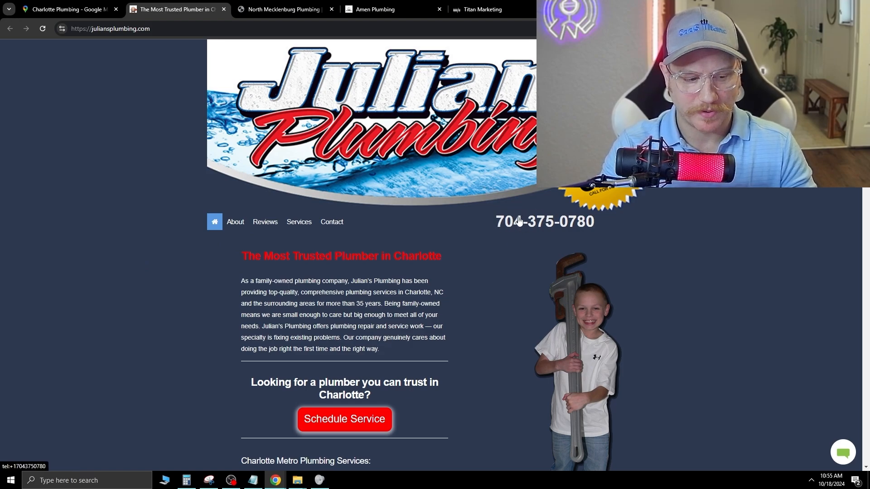
pyautogui.moveTo(395, 162)
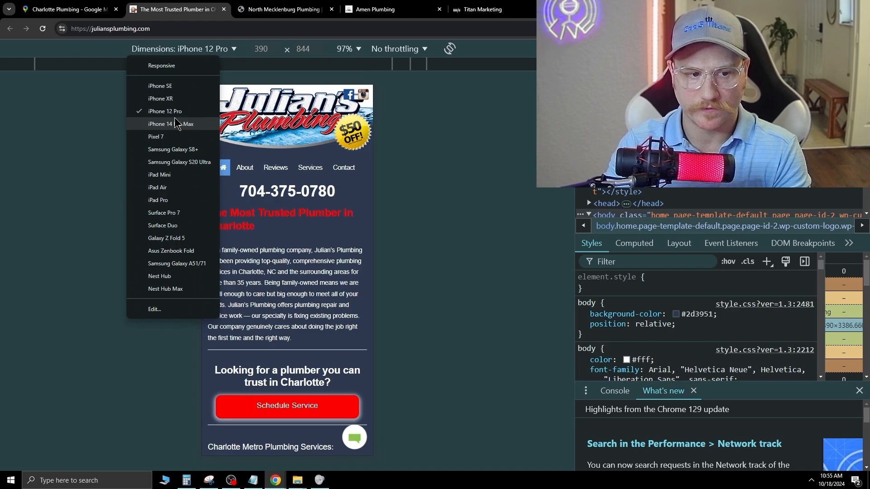
pyautogui.moveTo(183, 113)
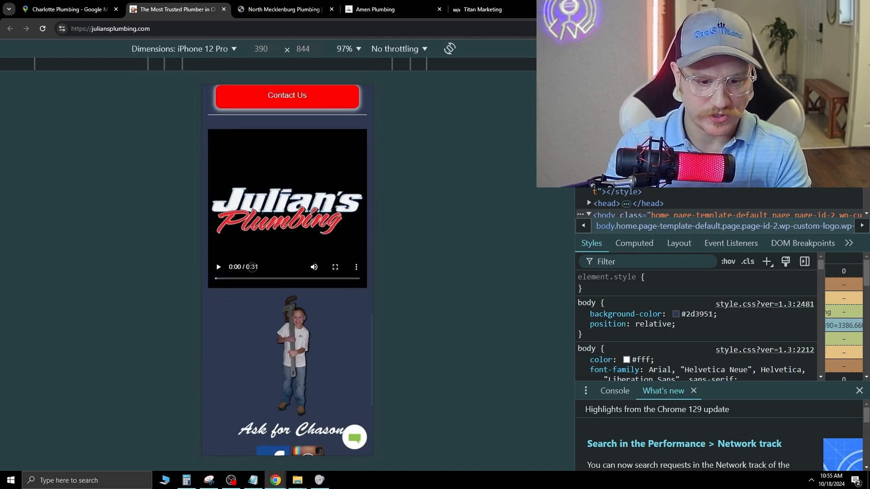
pyautogui.scroll(3)
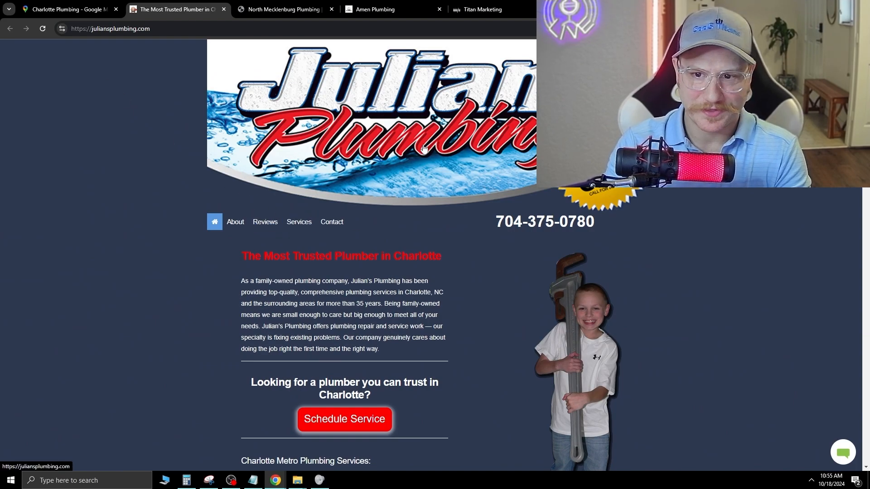
# Check Julian's Plumbing Contact Us page and its form
pyautogui.scroll(-3)
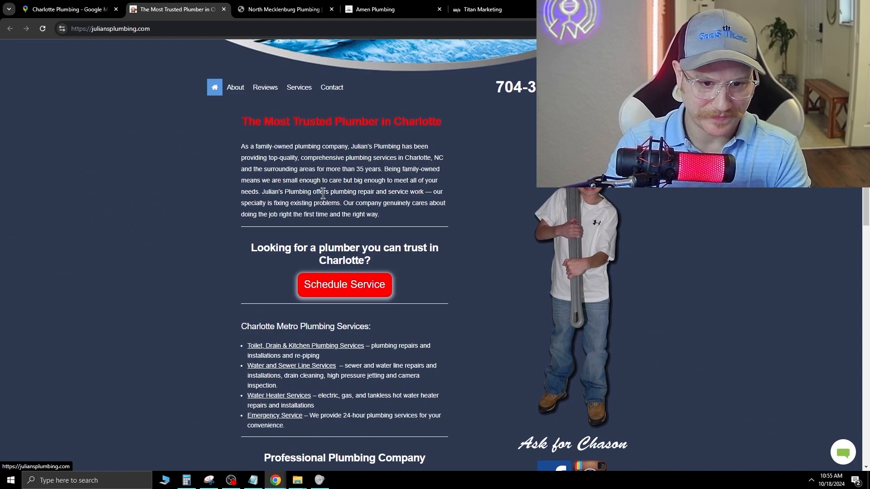
pyautogui.click(345, 283)
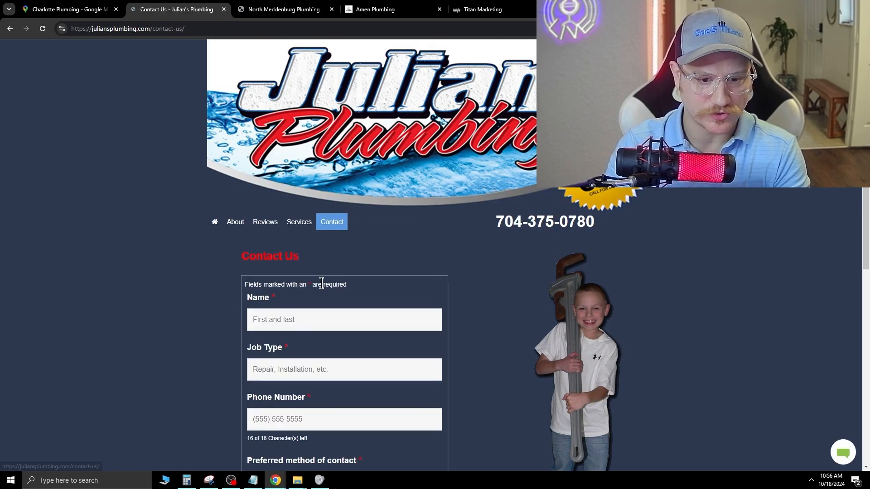
pyautogui.scroll(-3)
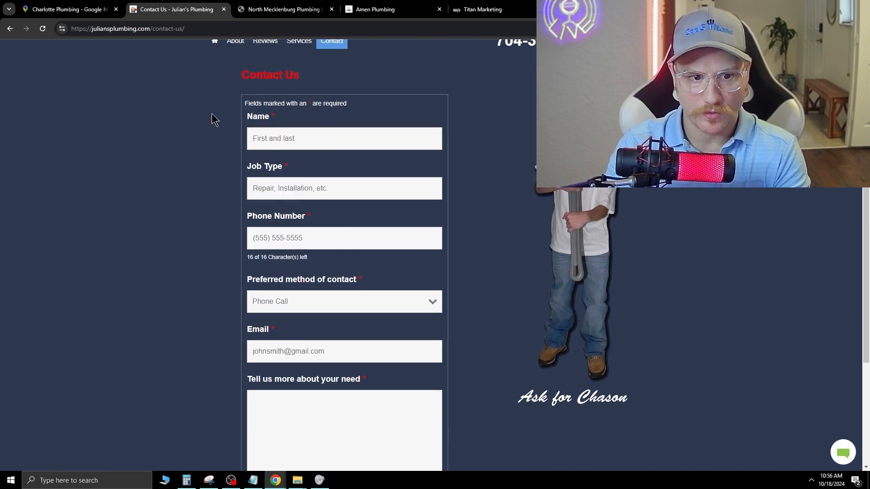
pyautogui.moveTo(234, 395)
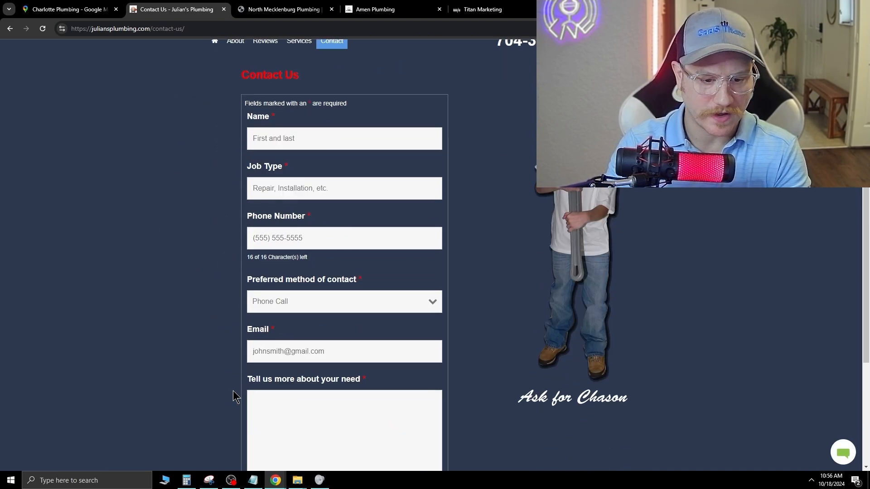
pyautogui.moveTo(175, 223)
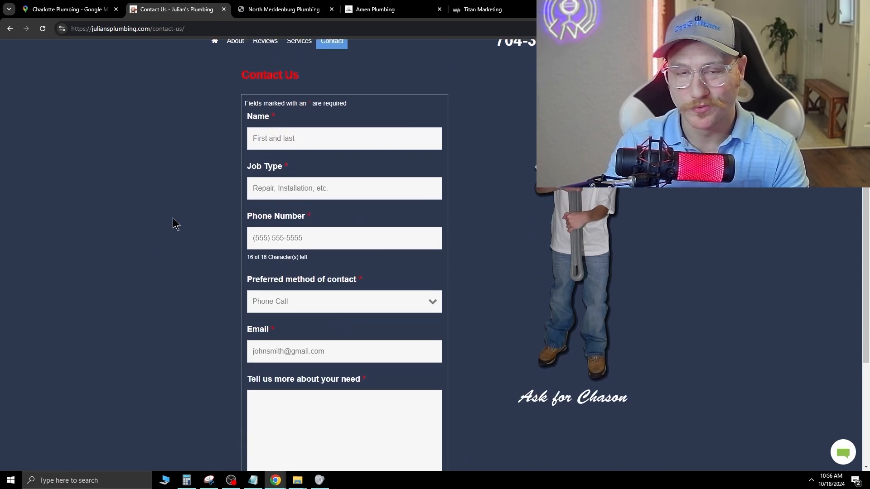
pyautogui.moveTo(154, 231)
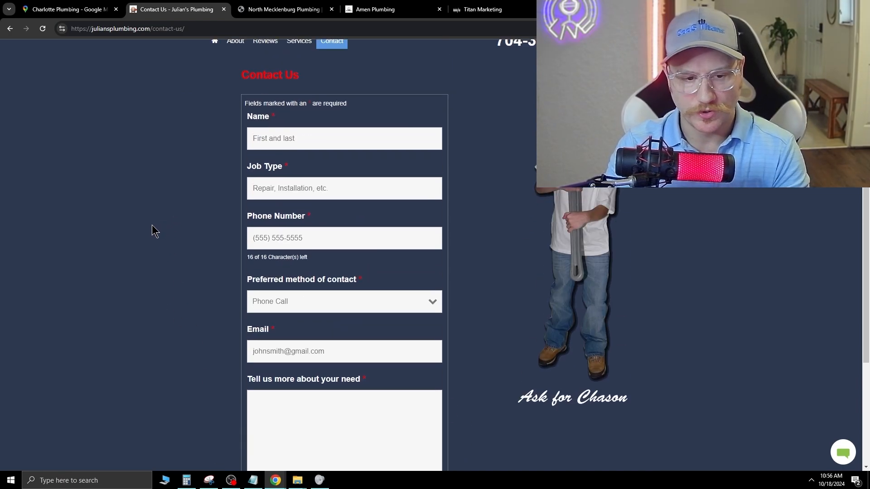
pyautogui.moveTo(170, 206)
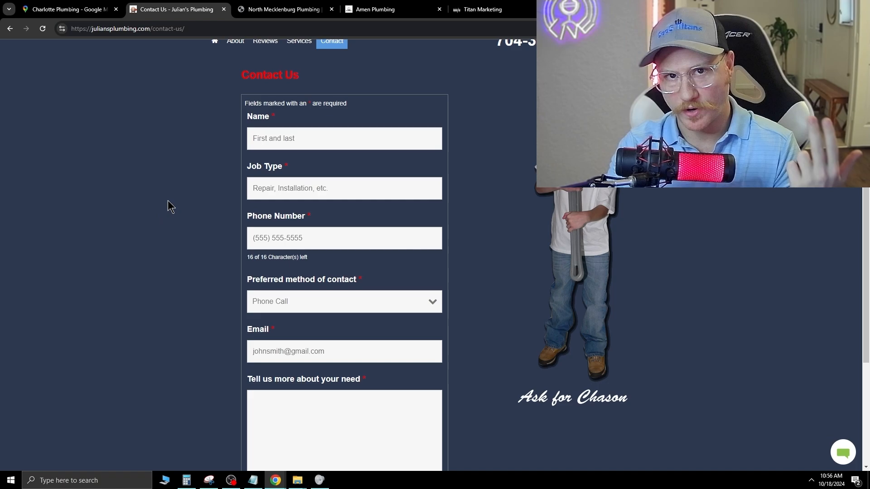
pyautogui.moveTo(150, 197)
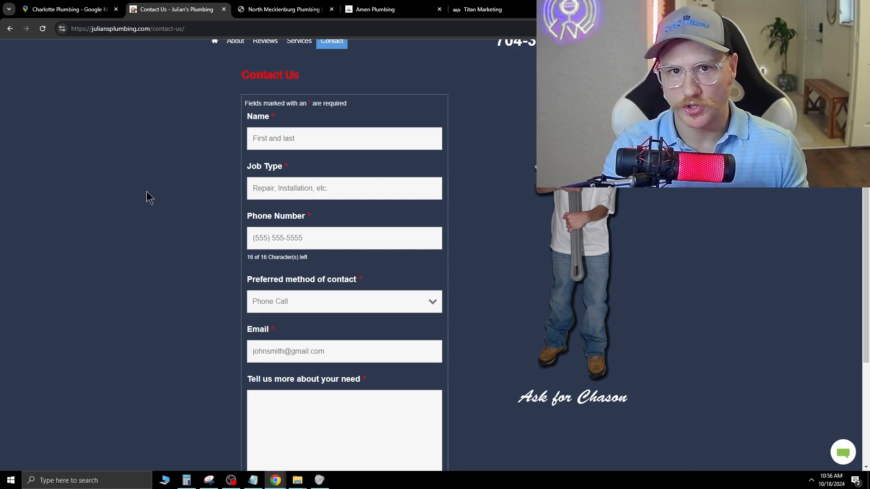
pyautogui.moveTo(199, 140)
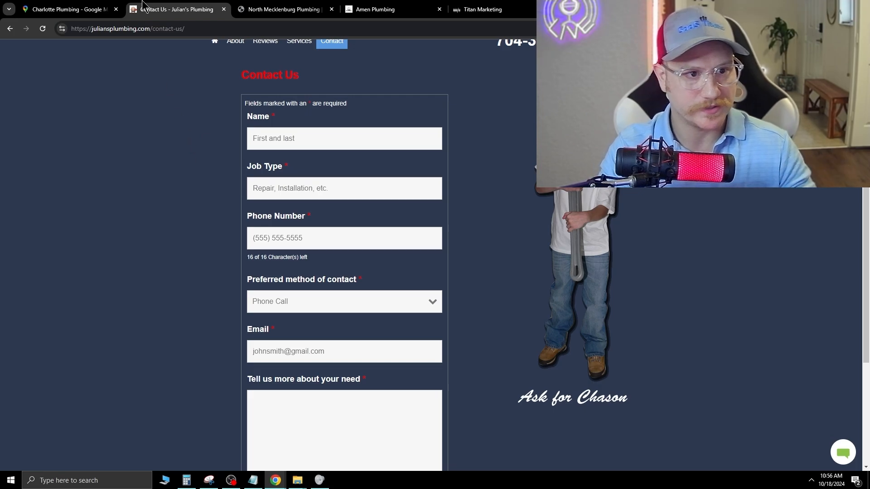
# Return to Julian's Plumbing home page and read it down to the footer
pyautogui.click(215, 85)
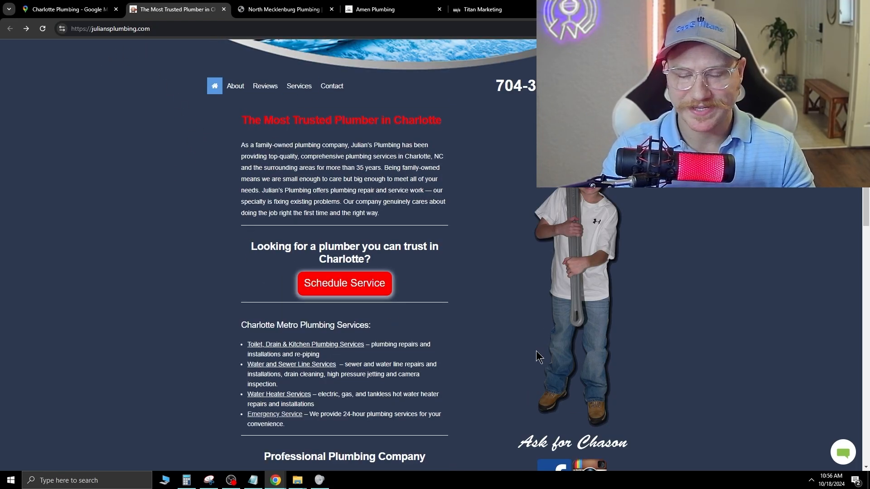
pyautogui.scroll(-3)
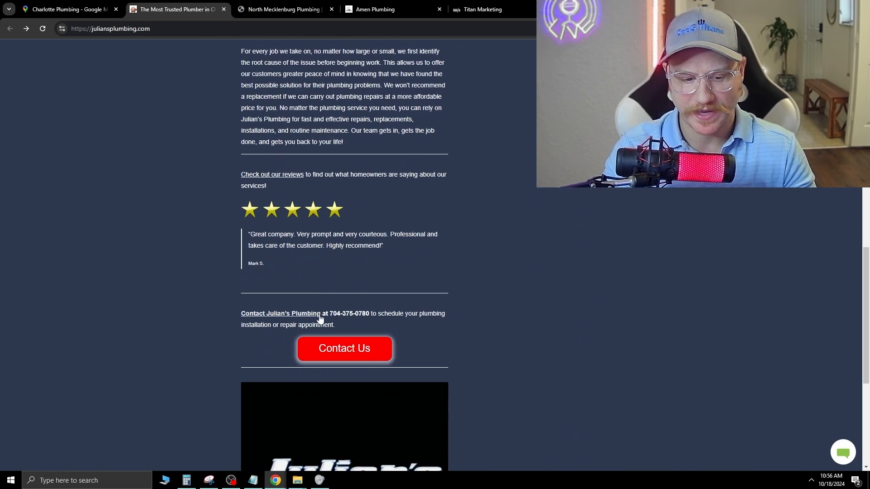
pyautogui.scroll(-3)
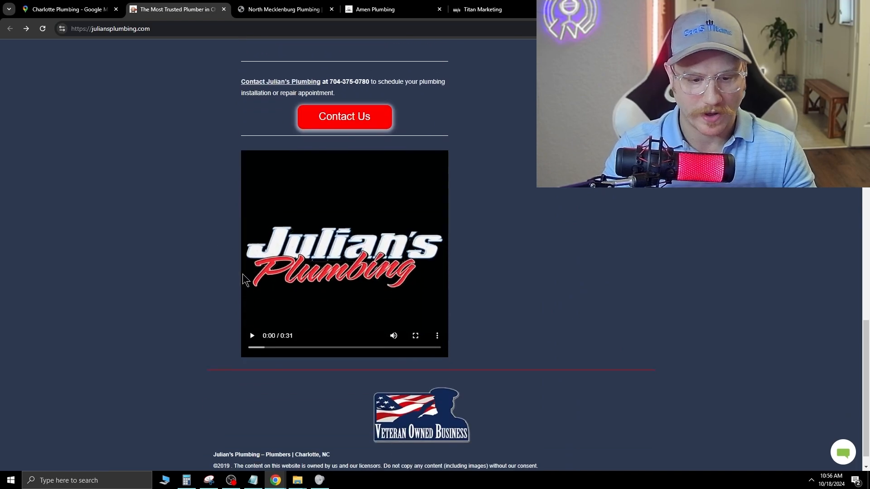
pyautogui.scroll(3)
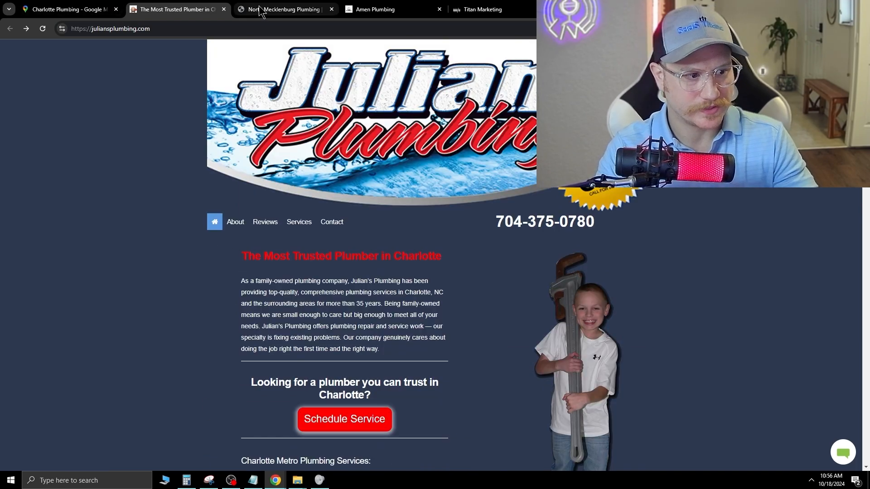
# Open the Nystrom plumbing listing in Maps and bring up its photo gallery
pyautogui.click(67, 9)
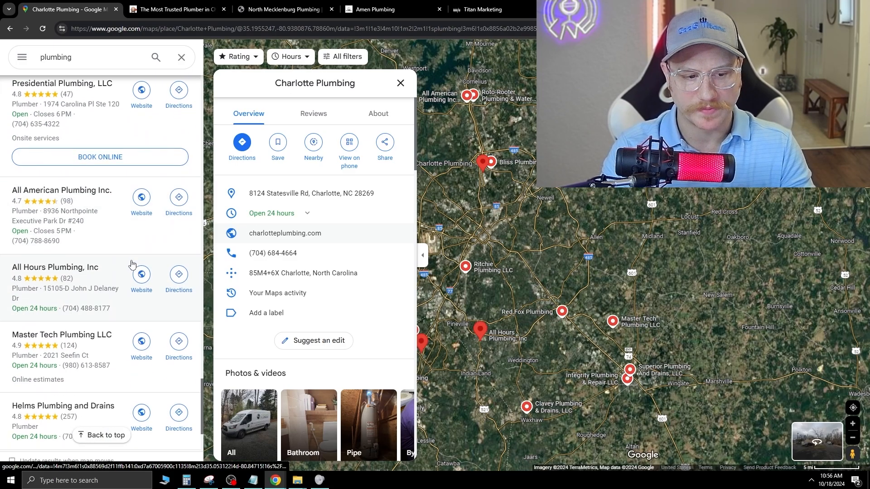
pyautogui.click(47, 256)
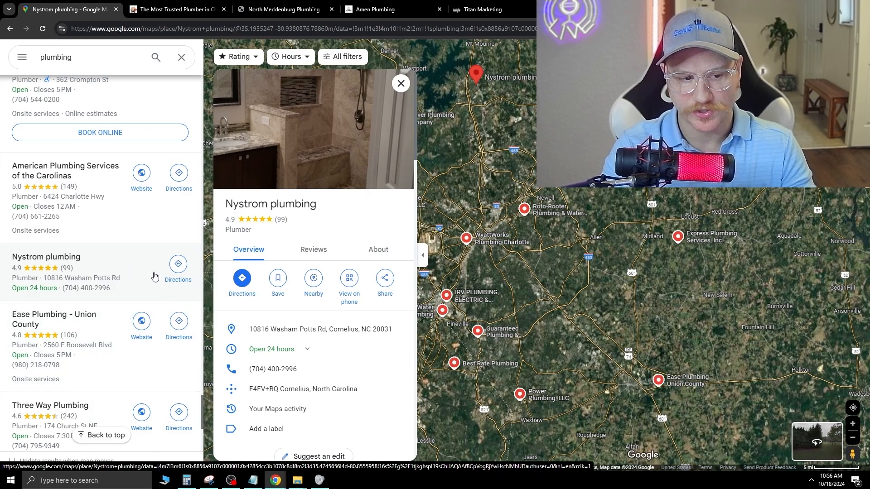
pyautogui.moveTo(132, 263)
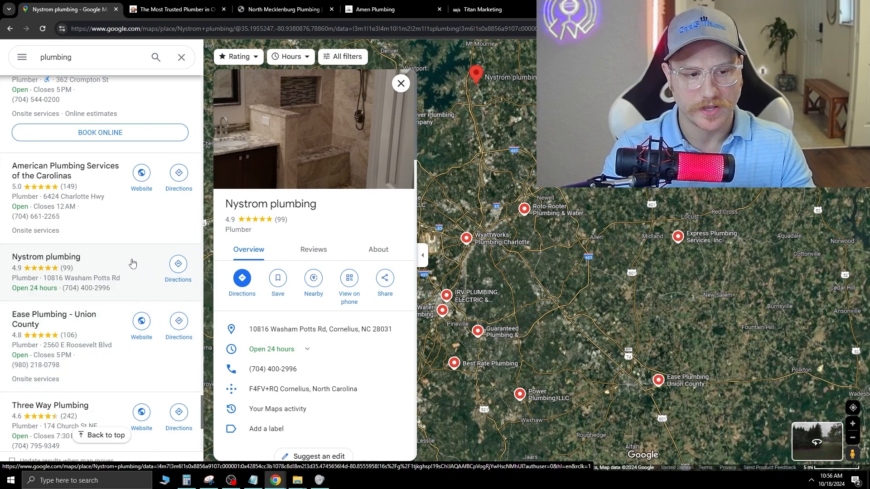
pyautogui.scroll(-3)
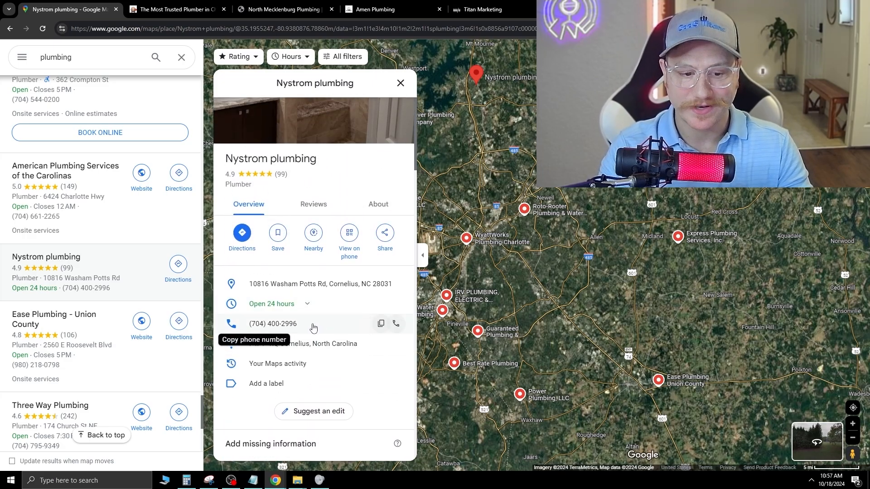
pyautogui.scroll(-3)
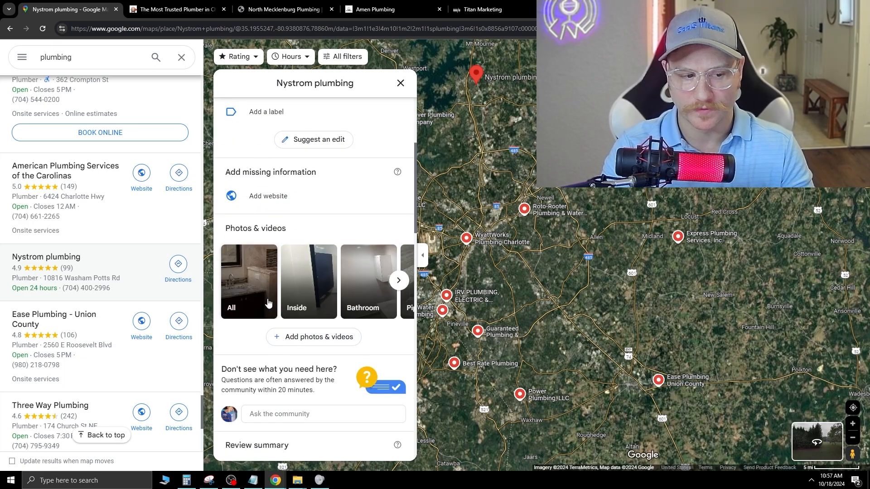
pyautogui.scroll(-3)
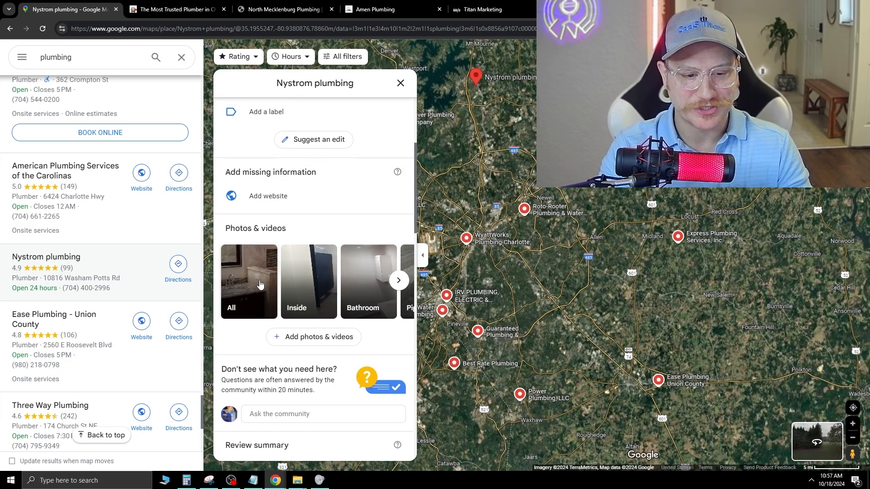
pyautogui.click(248, 281)
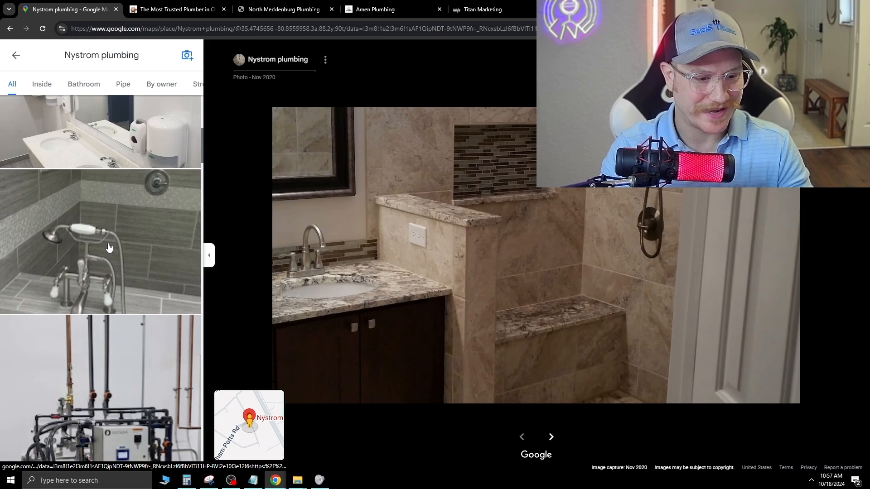
# Switch to North Mecklenburg Plumbing and reach its contact form via One Click Away
pyautogui.click(283, 9)
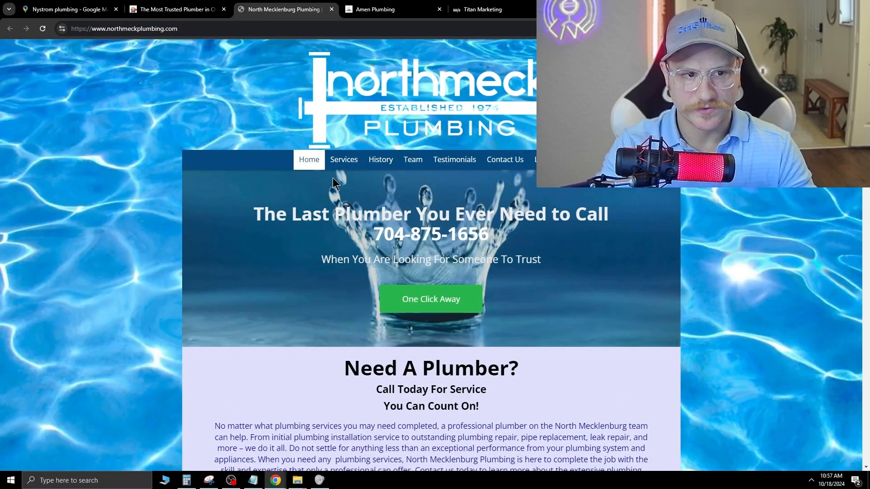
pyautogui.moveTo(199, 230)
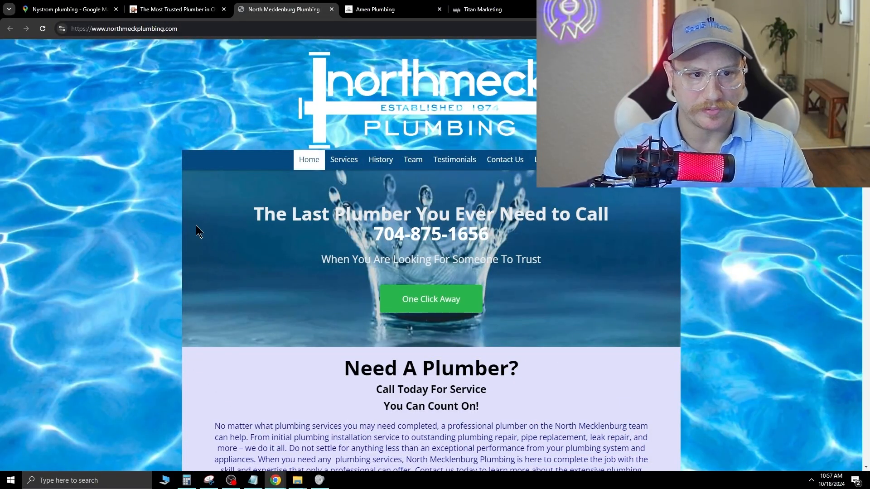
pyautogui.moveTo(771, 190)
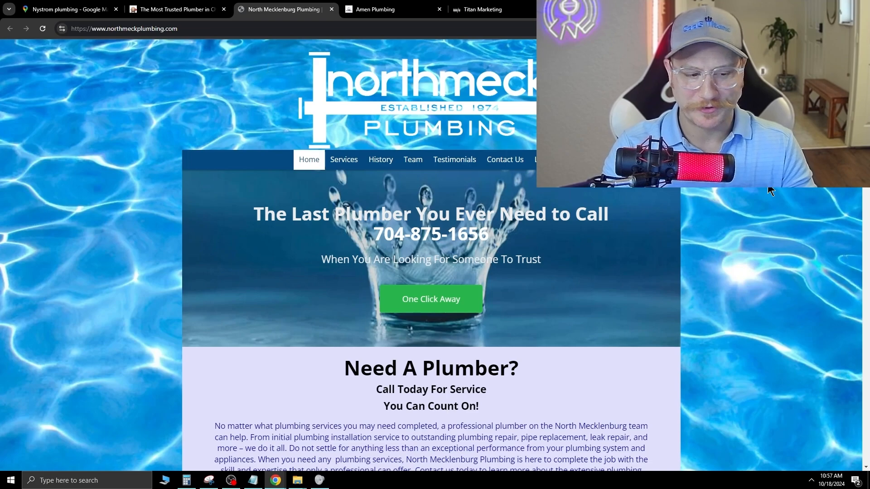
pyautogui.moveTo(441, 150)
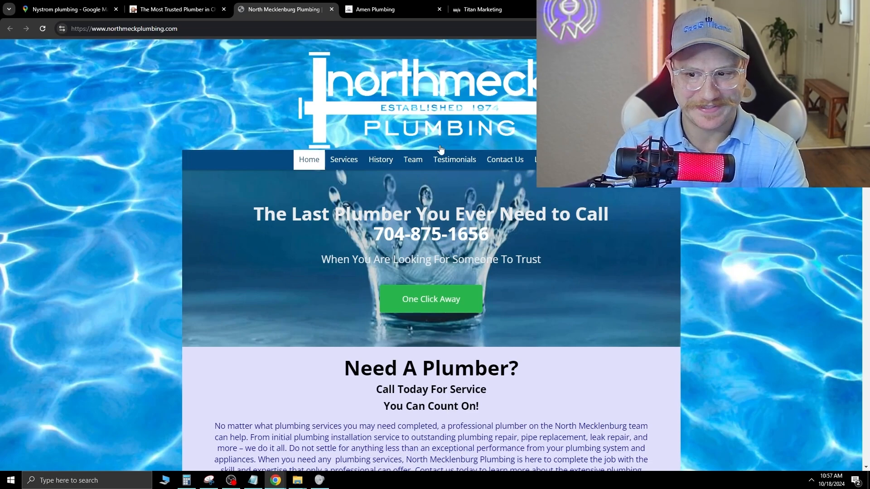
pyautogui.click(431, 300)
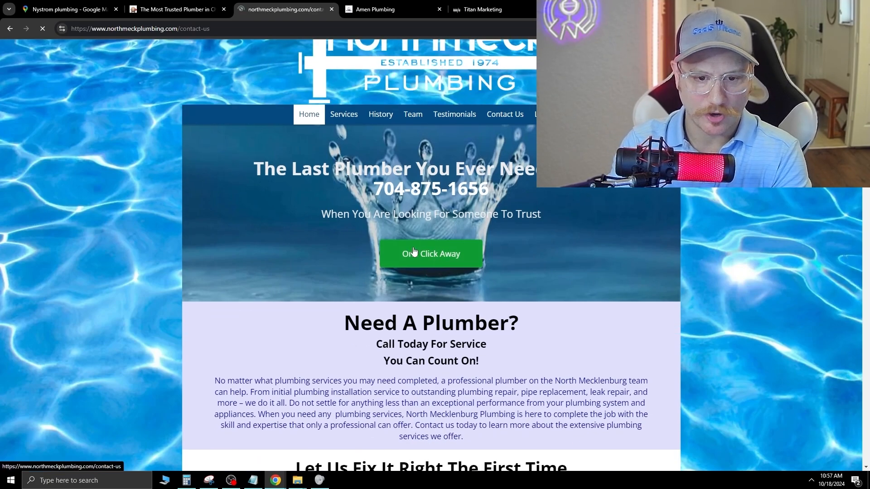
pyautogui.click(430, 254)
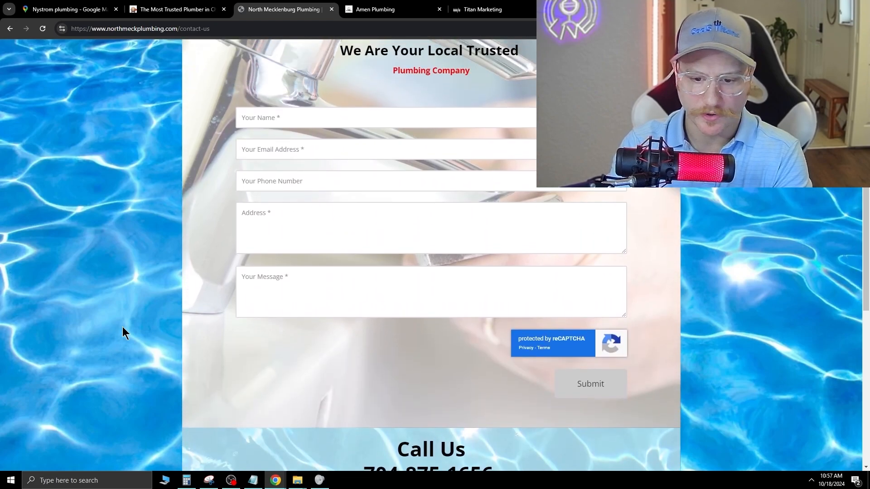
pyautogui.scroll(-3)
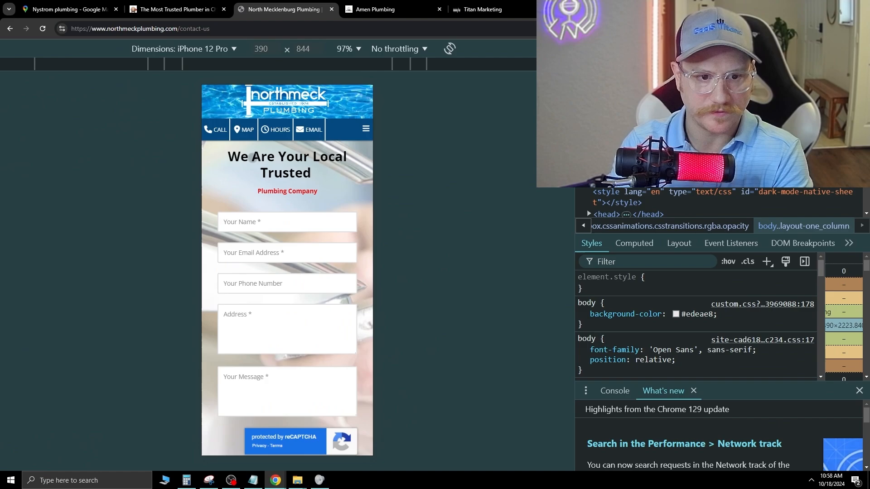
# Scroll the iPhone 12 Pro preview of the contact page down to its map and back
pyautogui.scroll(-3)
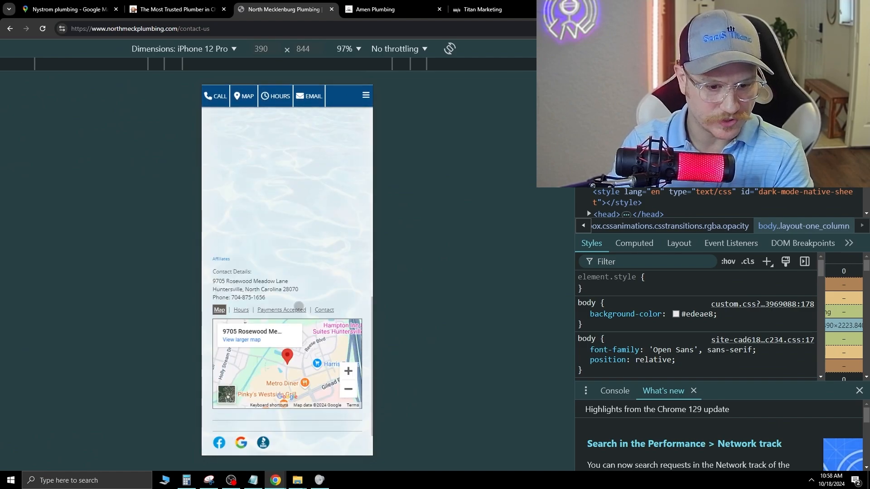
pyautogui.scroll(3)
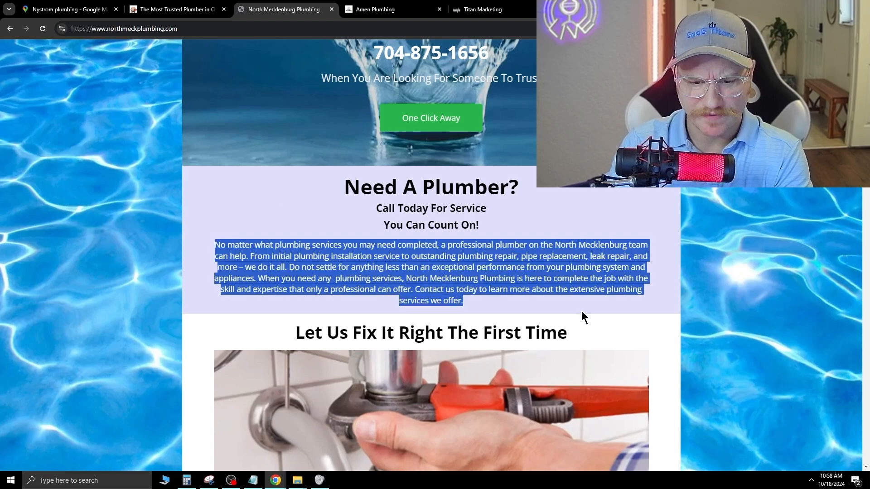
# Read the North Mecklenburg homepage through slider and testimonials, then return to the hero banner
pyautogui.scroll(-3)
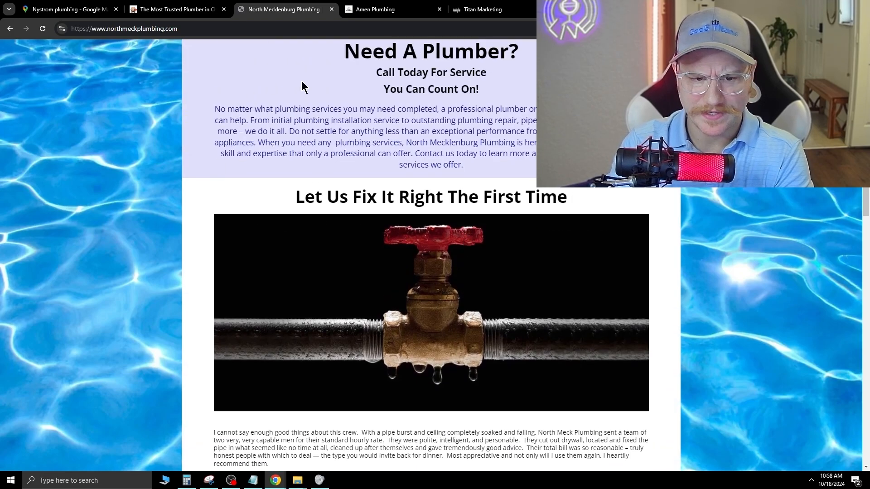
pyautogui.scroll(3)
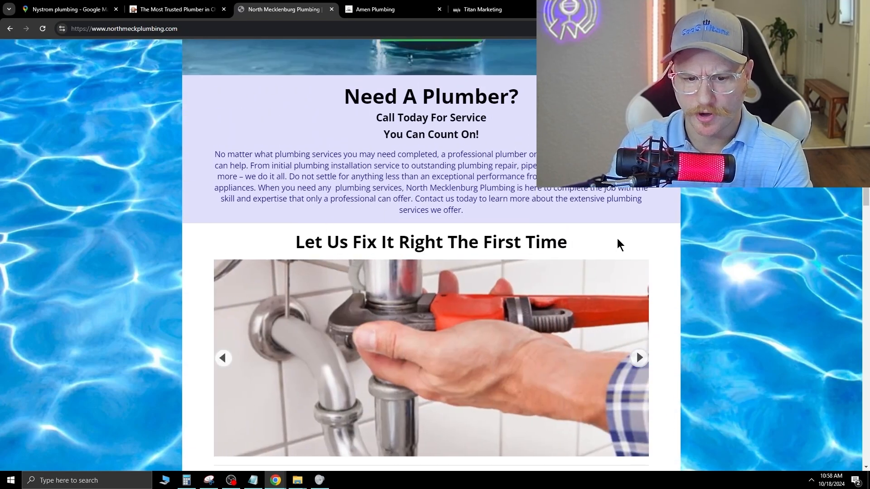
pyautogui.moveTo(175, 241)
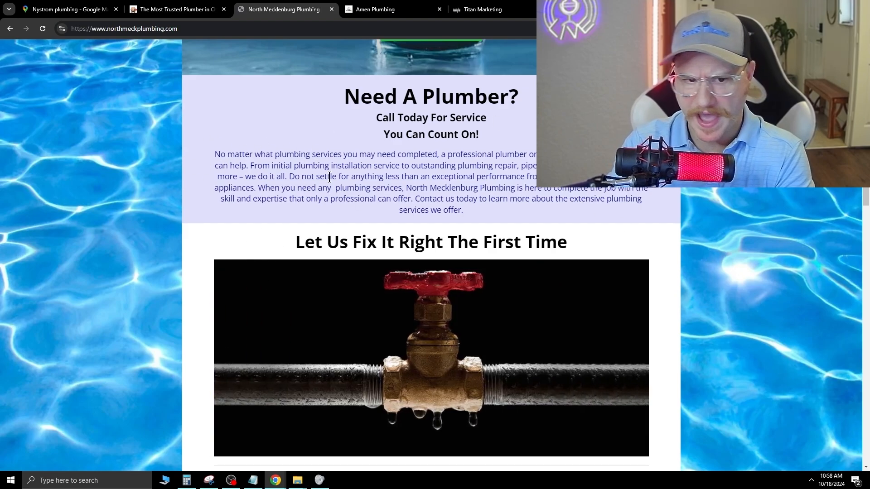
pyautogui.moveTo(256, 270)
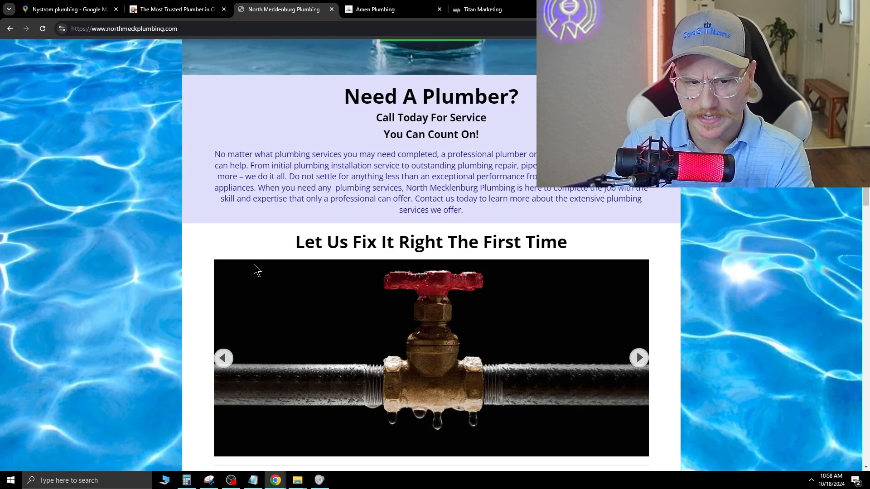
pyautogui.moveTo(239, 235)
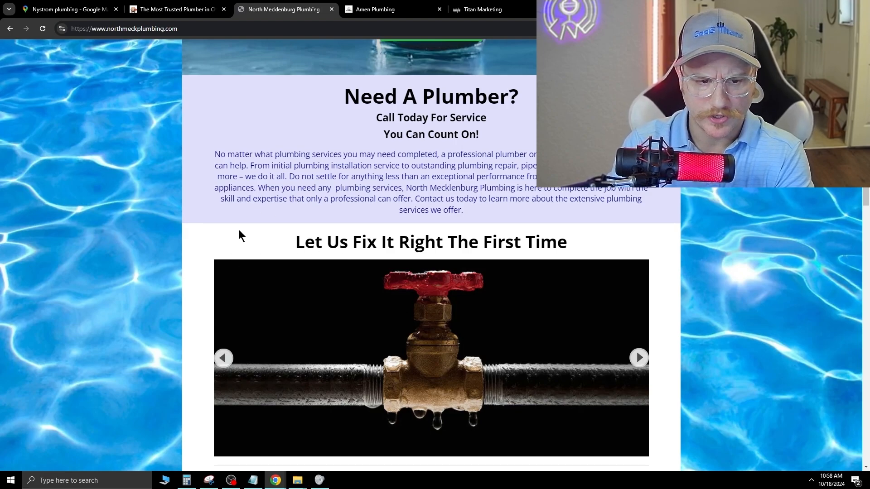
pyautogui.click(638, 358)
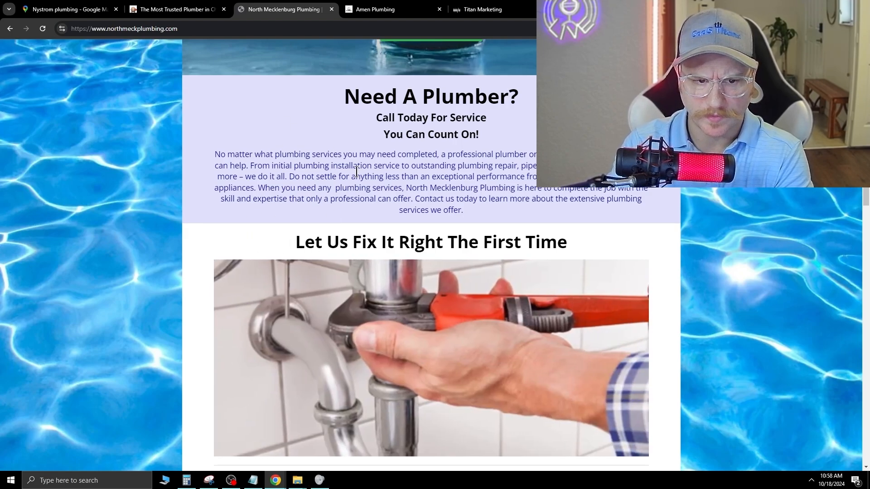
pyautogui.moveTo(291, 234)
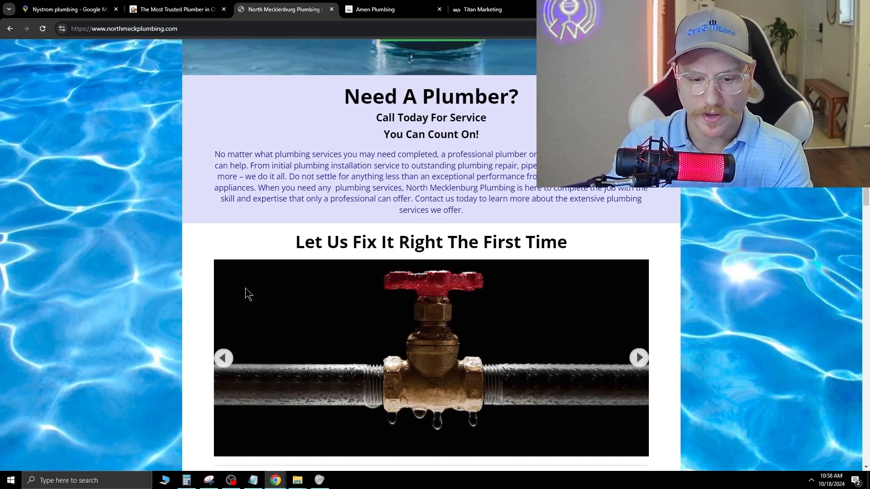
pyautogui.scroll(-3)
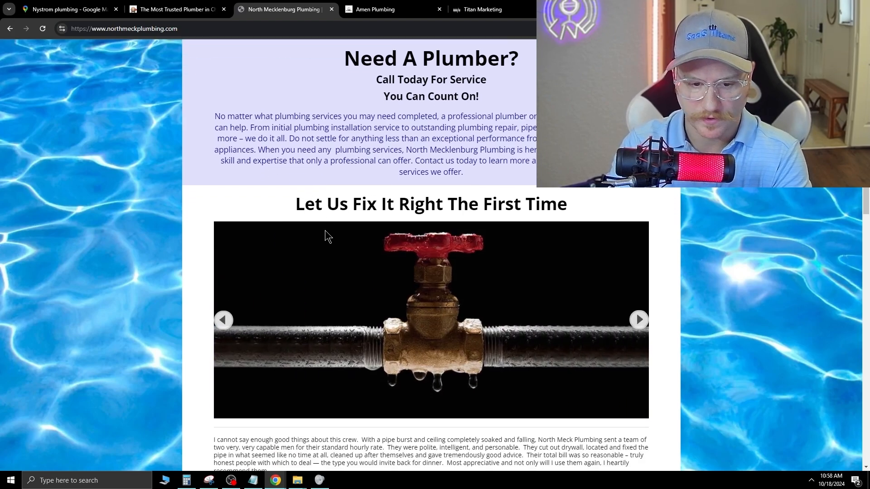
pyautogui.scroll(-3)
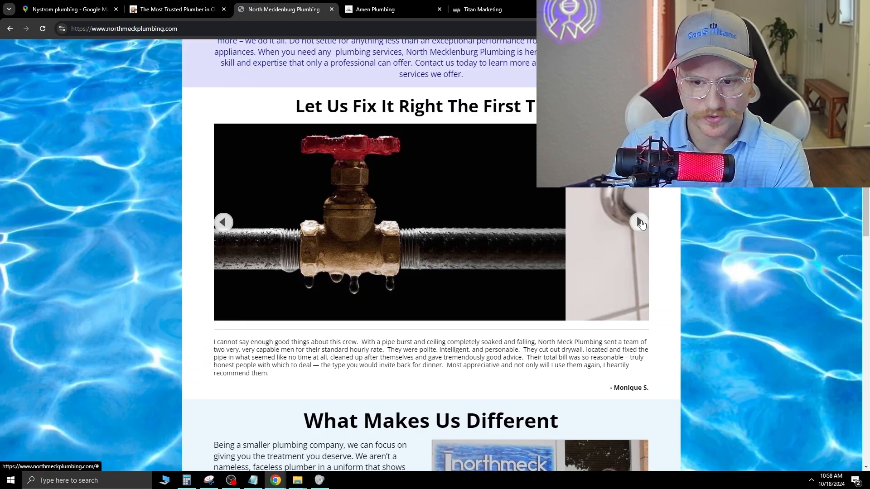
pyautogui.scroll(-3)
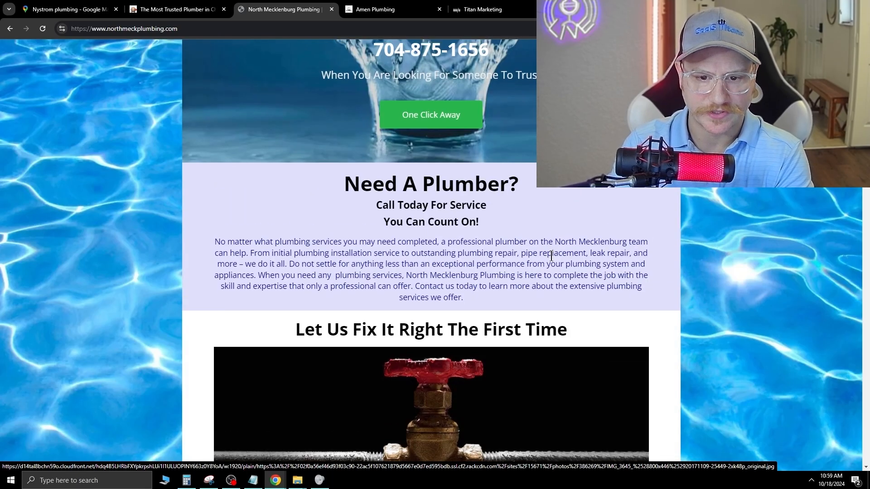
pyautogui.scroll(3)
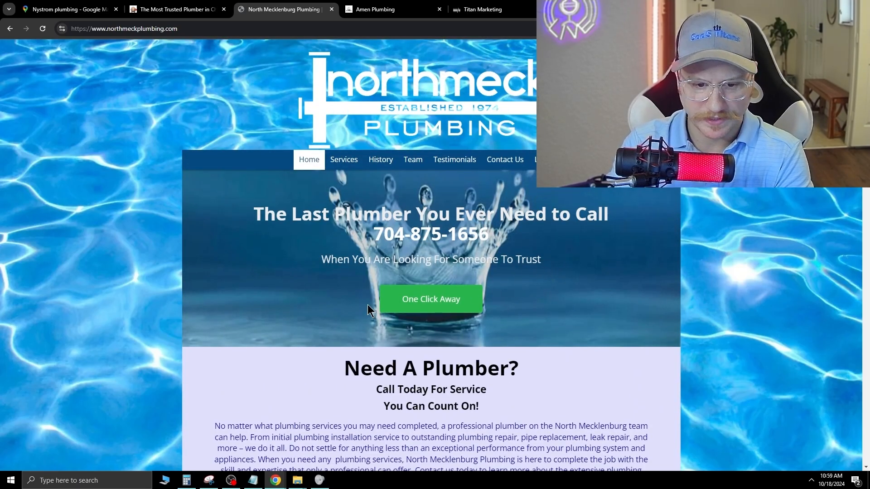
pyautogui.scroll(-3)
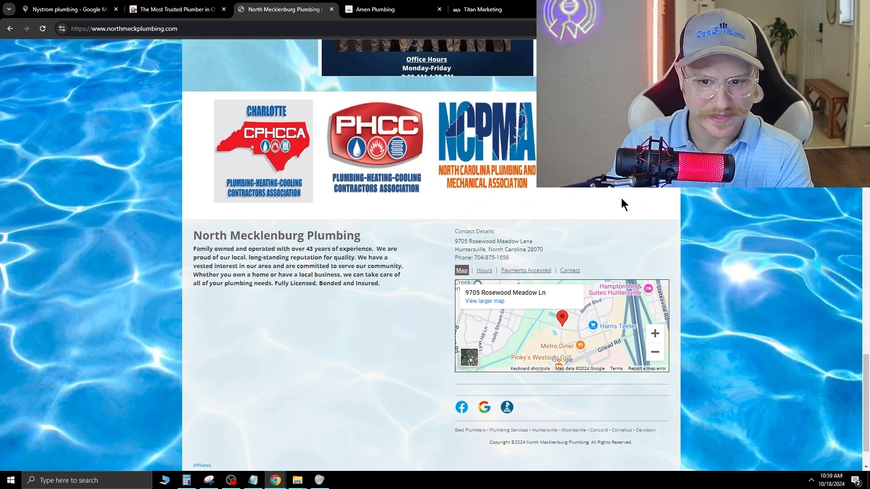
pyautogui.moveTo(506, 407)
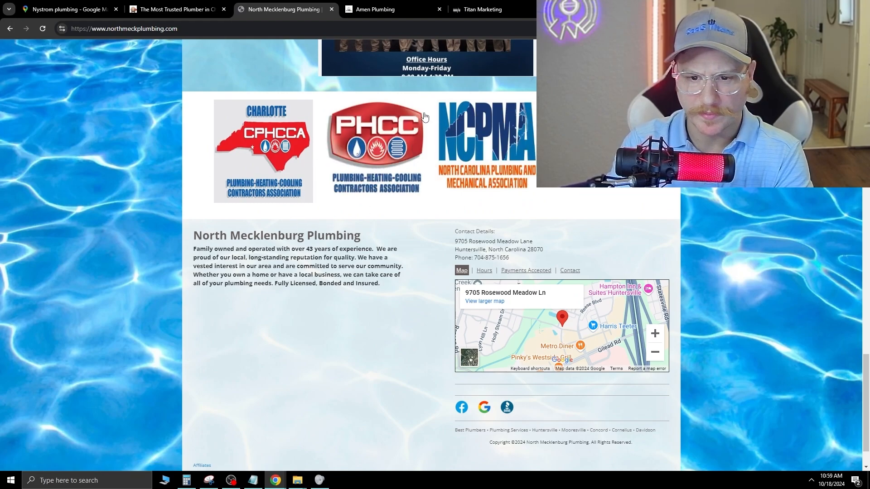
pyautogui.moveTo(259, 168)
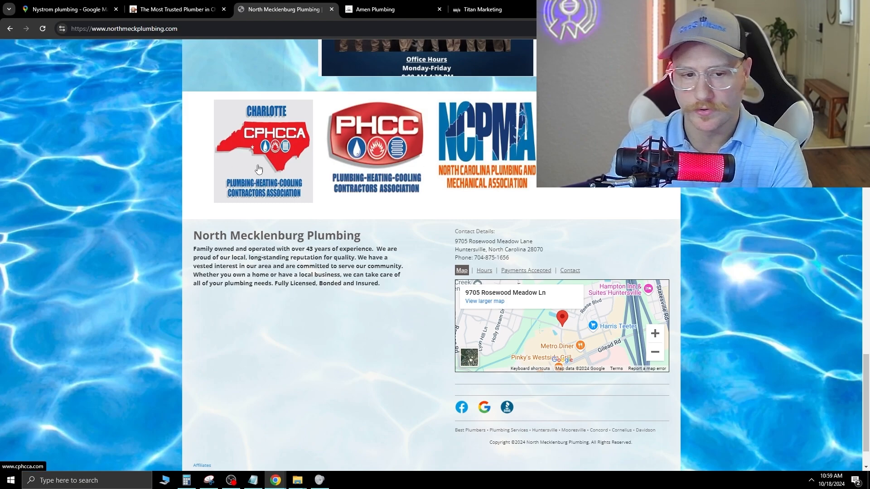
pyautogui.moveTo(357, 228)
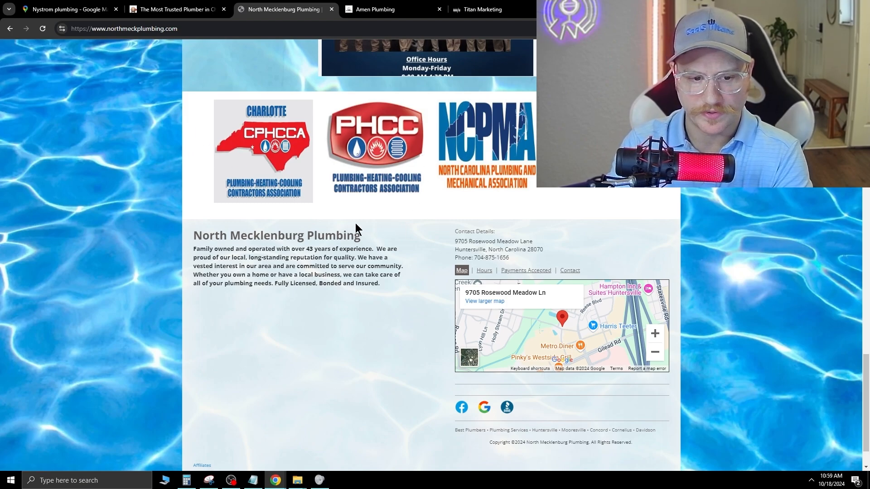
pyautogui.moveTo(387, 241)
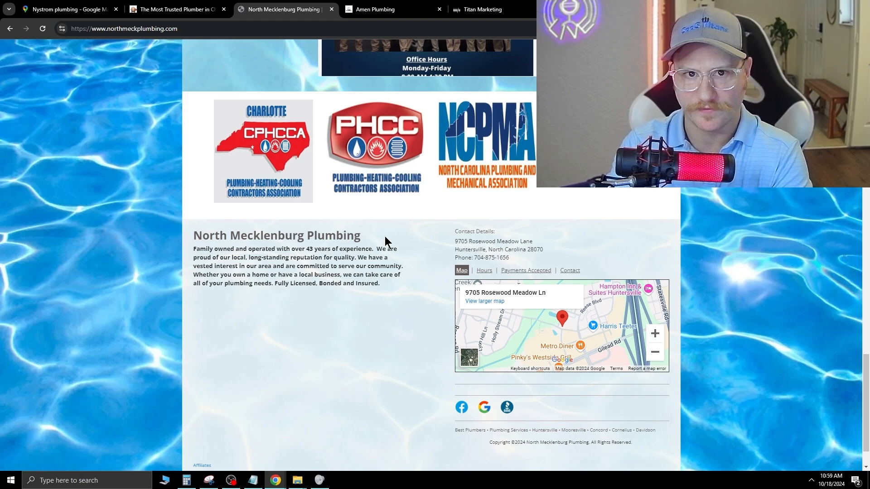
pyautogui.moveTo(373, 230)
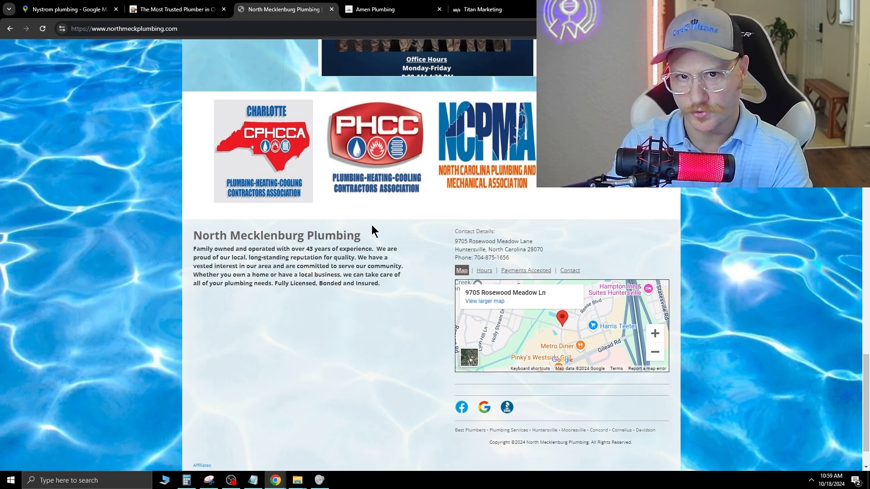
pyautogui.moveTo(302, 221)
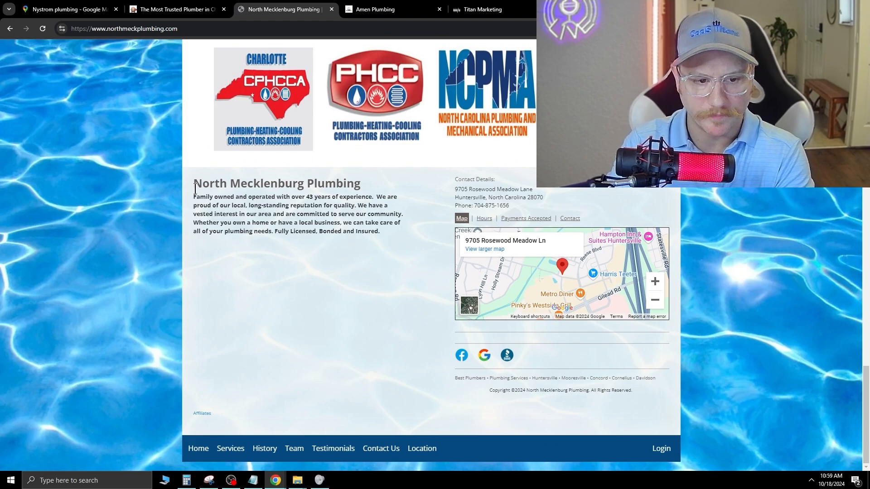
pyautogui.moveTo(305, 197)
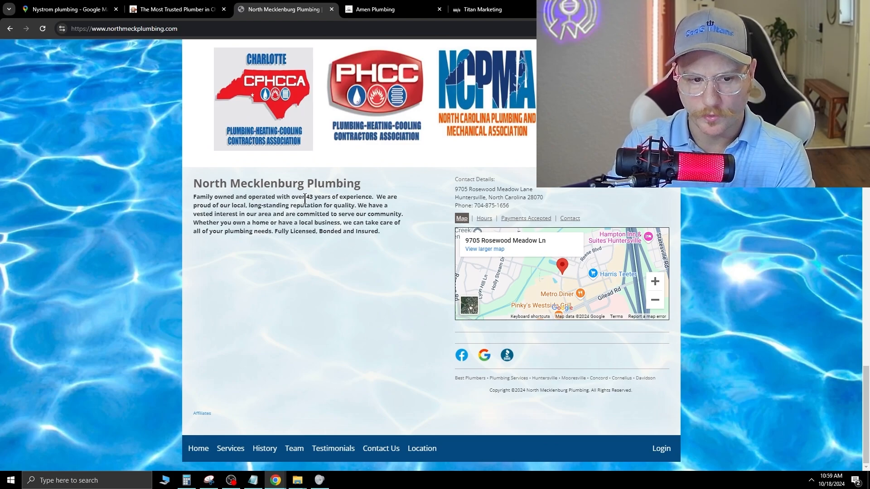
pyautogui.moveTo(193, 217)
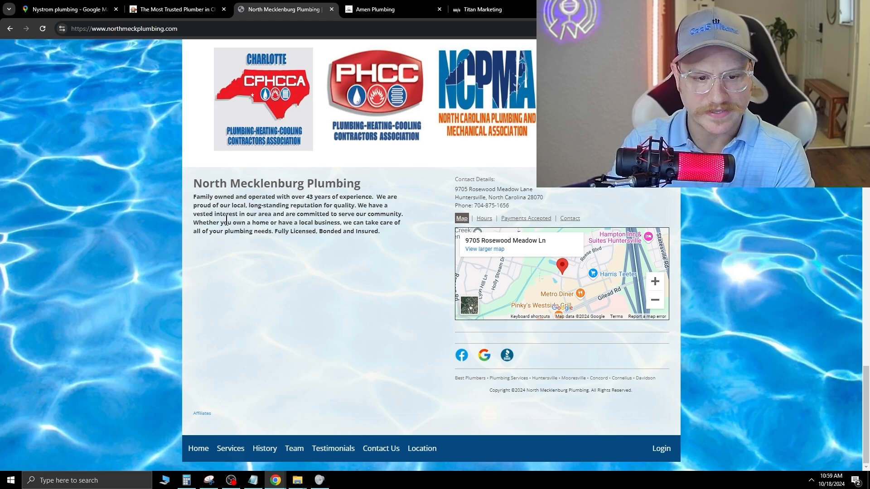
pyautogui.moveTo(373, 243)
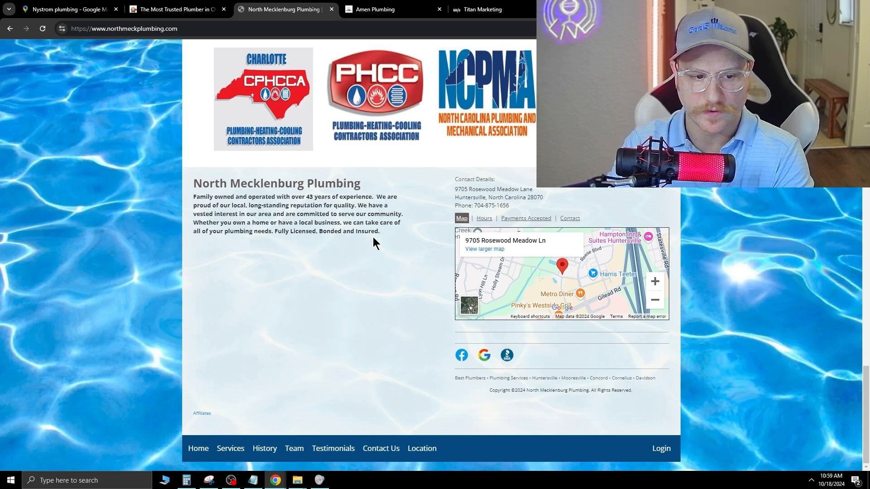
pyautogui.moveTo(312, 227)
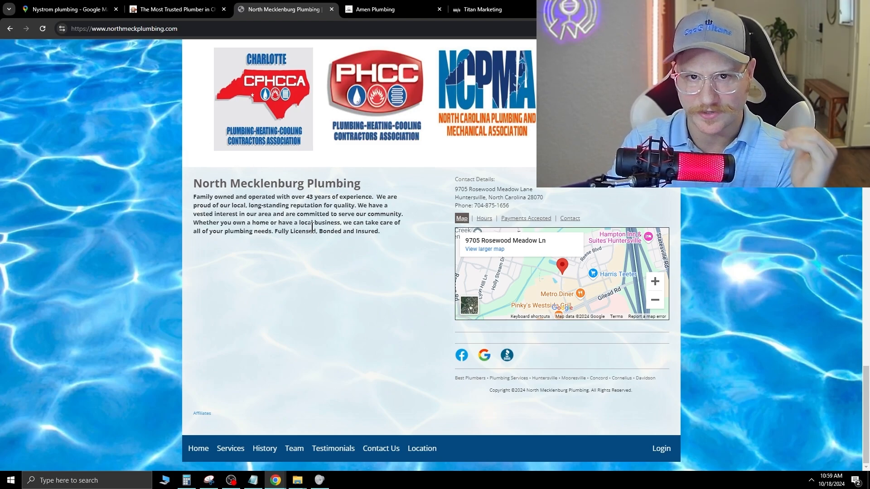
pyautogui.moveTo(400, 297)
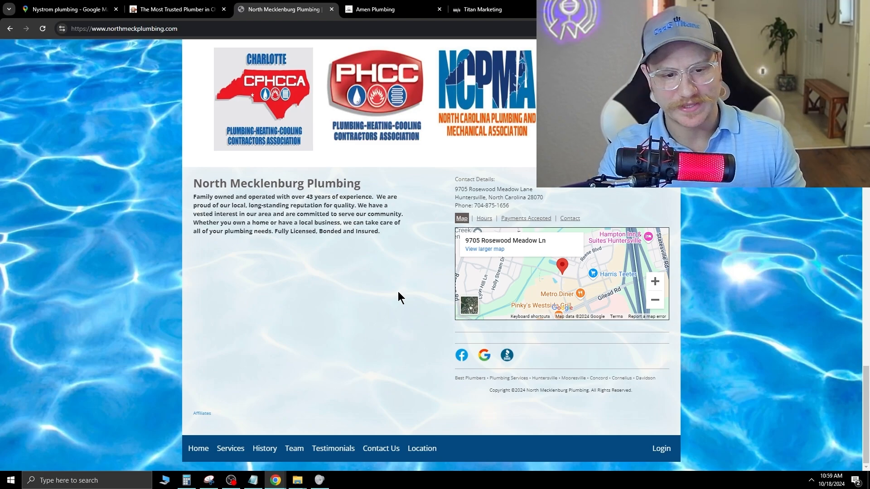
pyautogui.moveTo(376, 281)
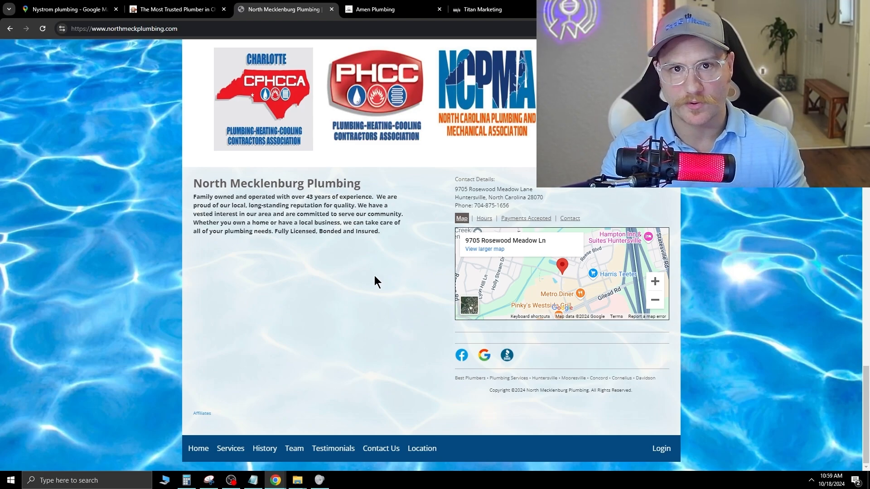
pyautogui.moveTo(350, 312)
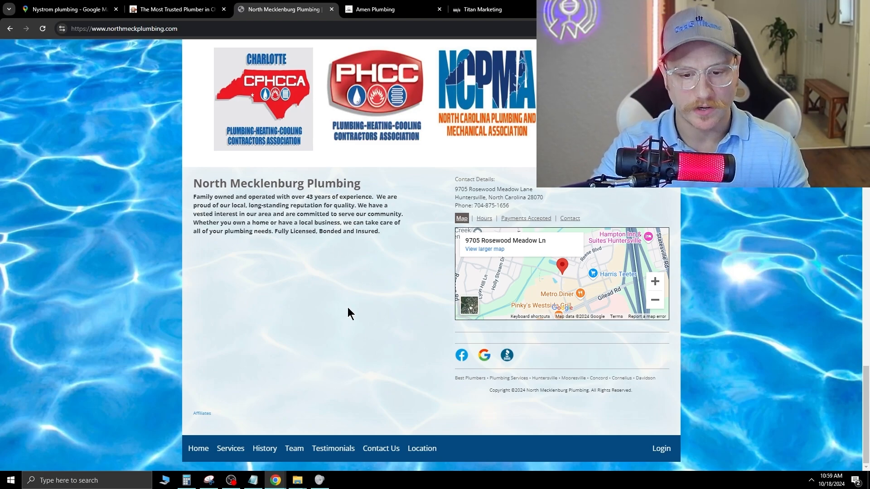
pyautogui.scroll(3)
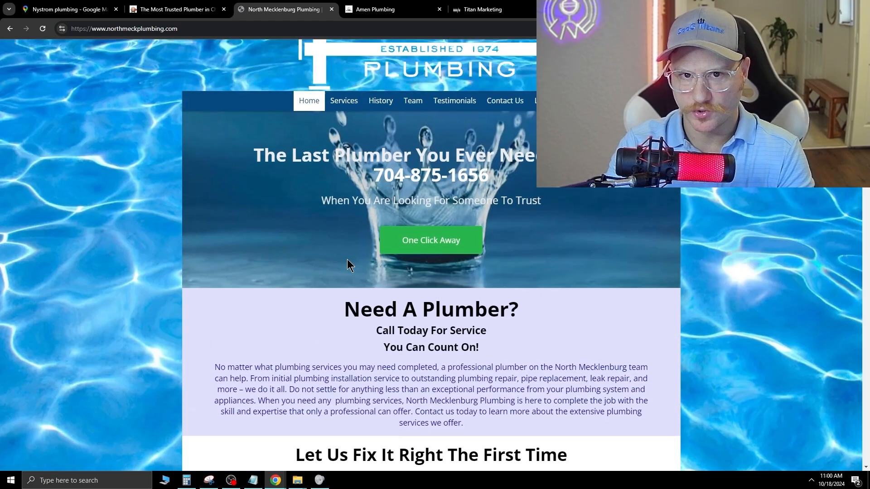
# View the North Mecklenburg footer, then switch to the Amen Plumbing tab
pyautogui.scroll(3)
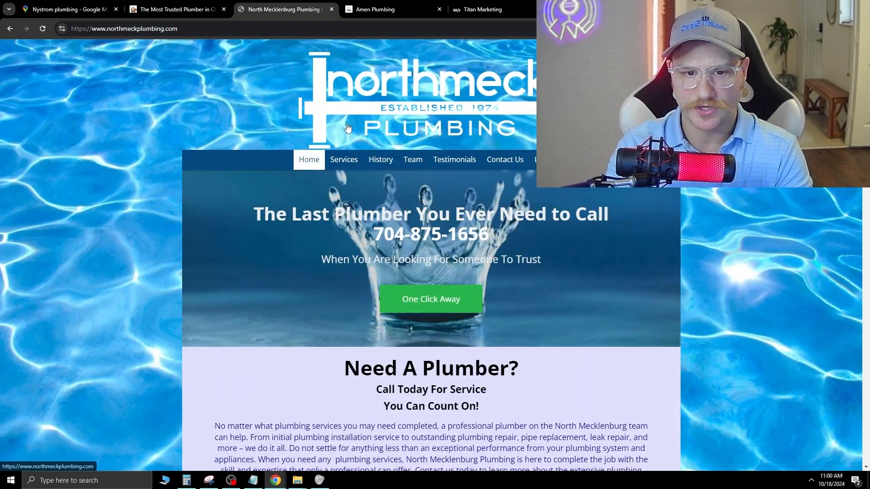
pyautogui.scroll(-3)
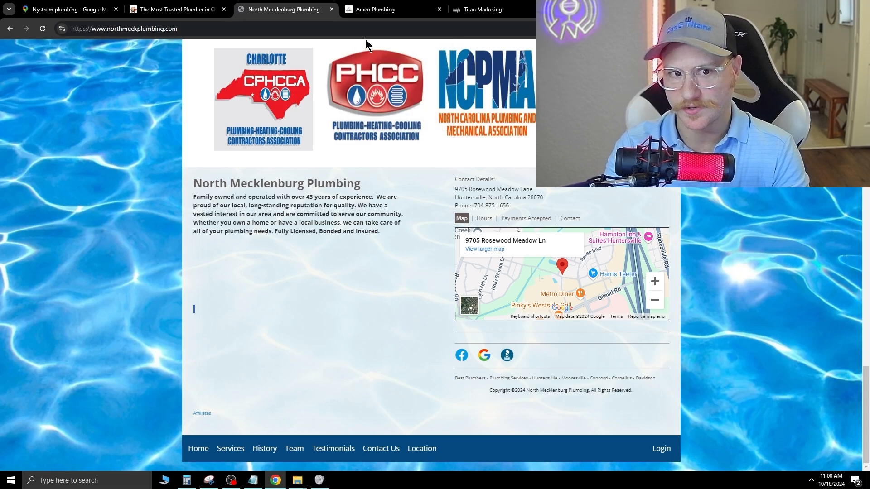
pyautogui.moveTo(336, 345)
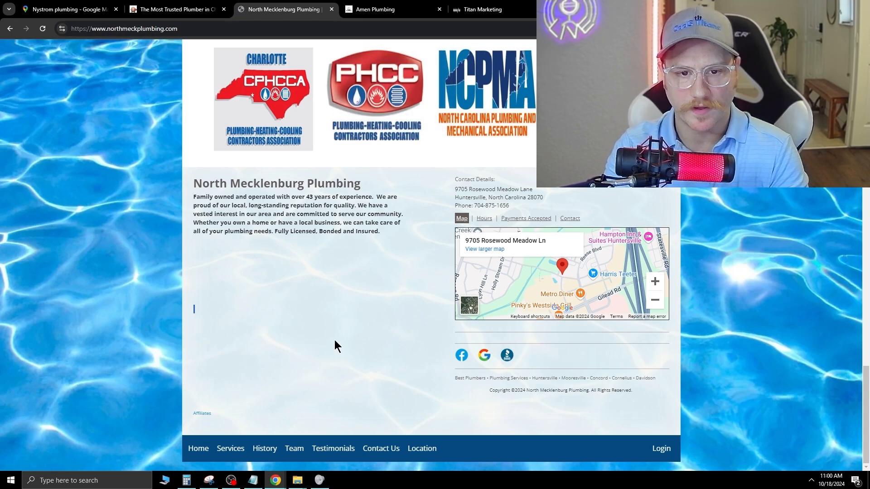
pyautogui.click(383, 9)
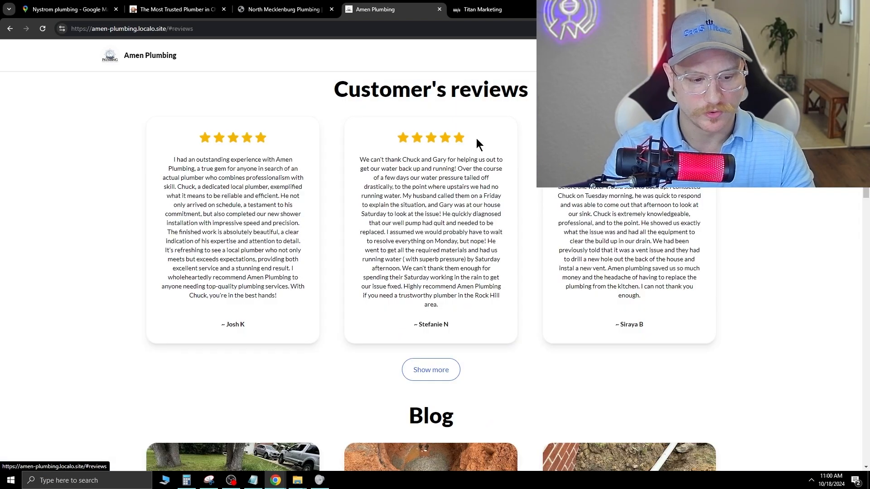
pyautogui.moveTo(555, 243)
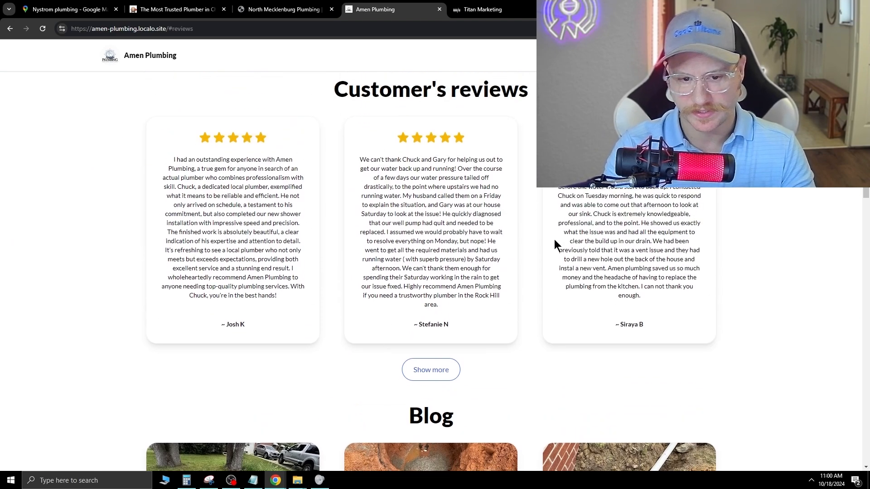
pyautogui.moveTo(485, 293)
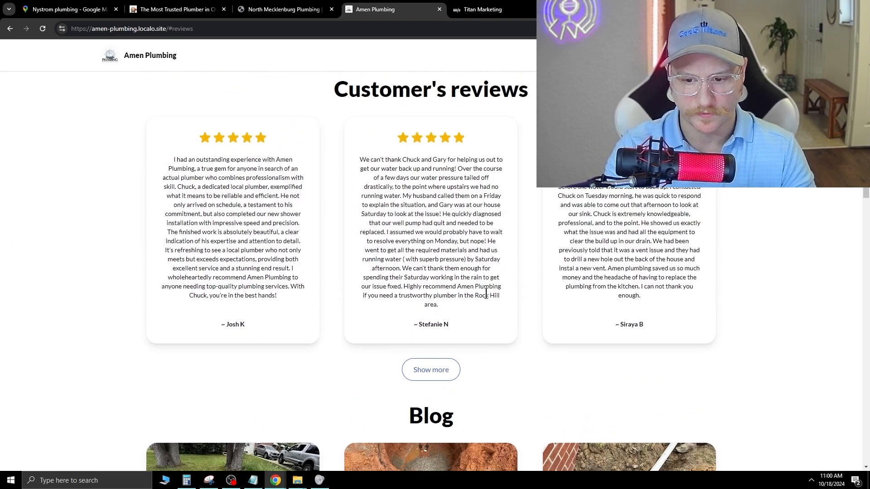
# Look over Amen Plumbing's customer reviews section and scroll on to its blog posts
pyautogui.scroll(-3)
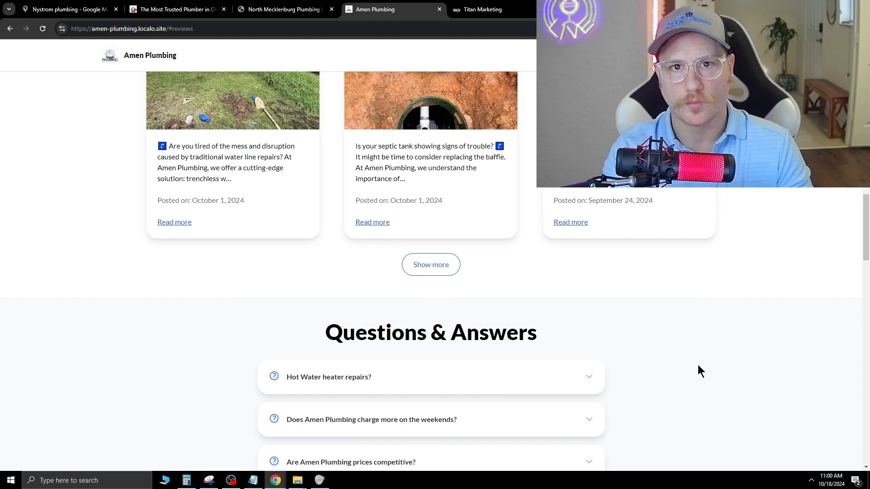
pyautogui.scroll(3)
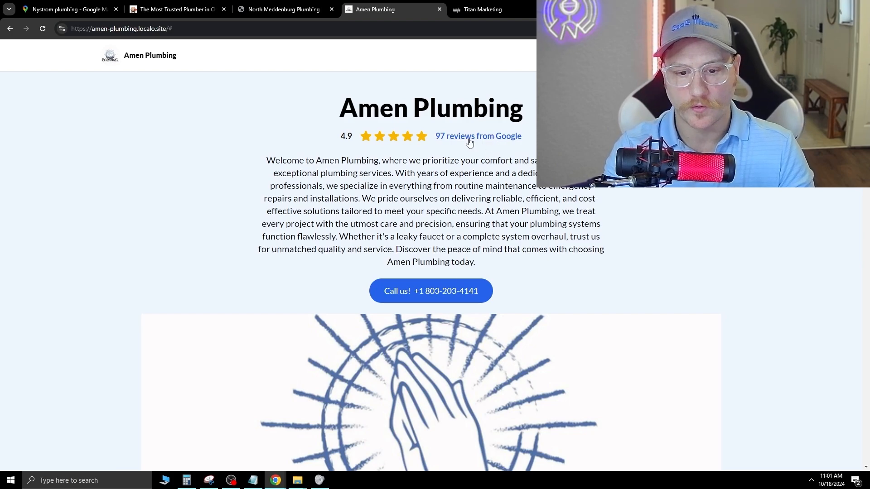
pyautogui.click(478, 136)
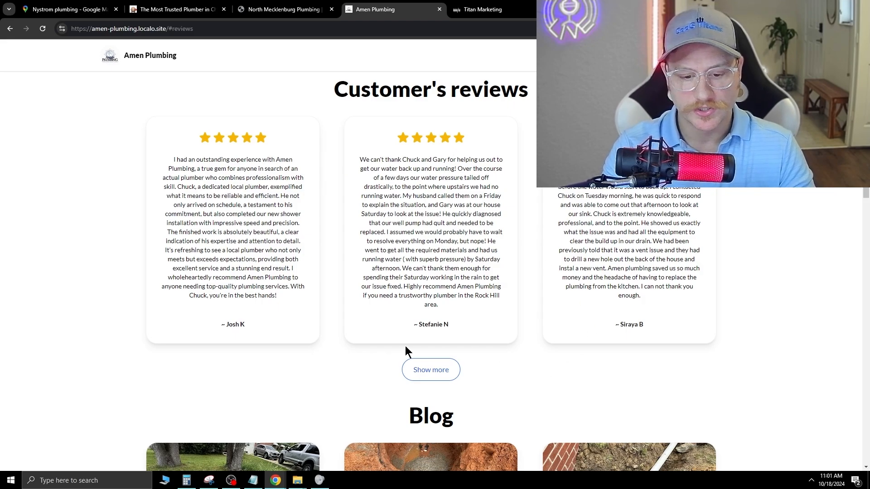
pyautogui.moveTo(497, 216)
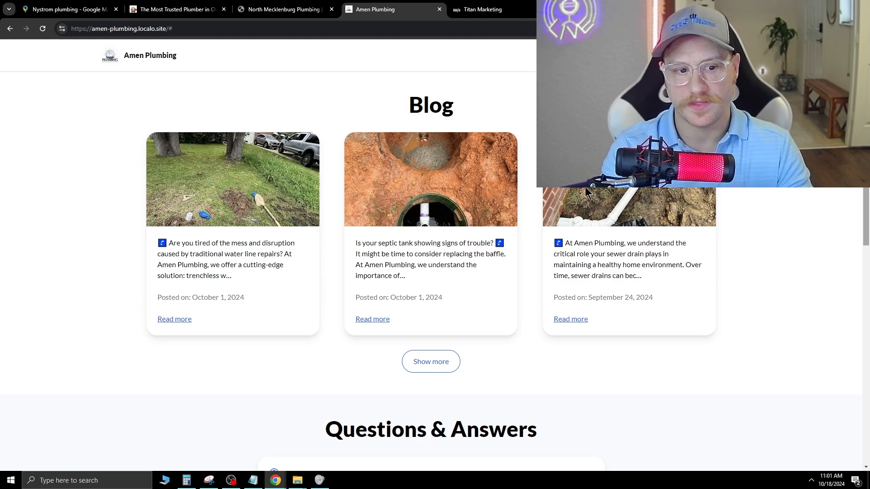
pyautogui.moveTo(256, 360)
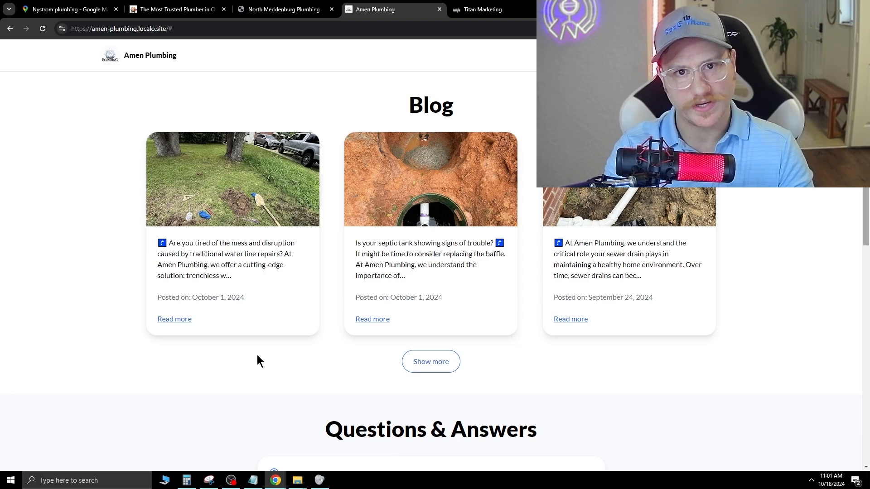
pyautogui.scroll(-3)
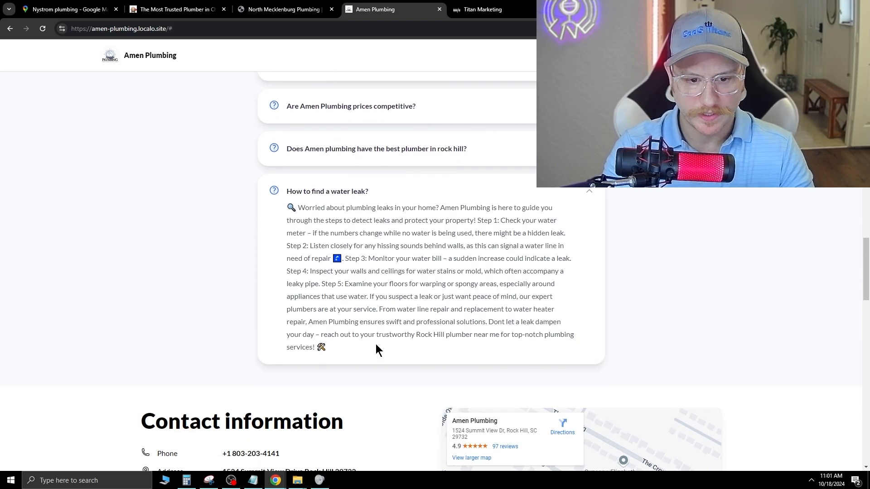
pyautogui.moveTo(585, 263)
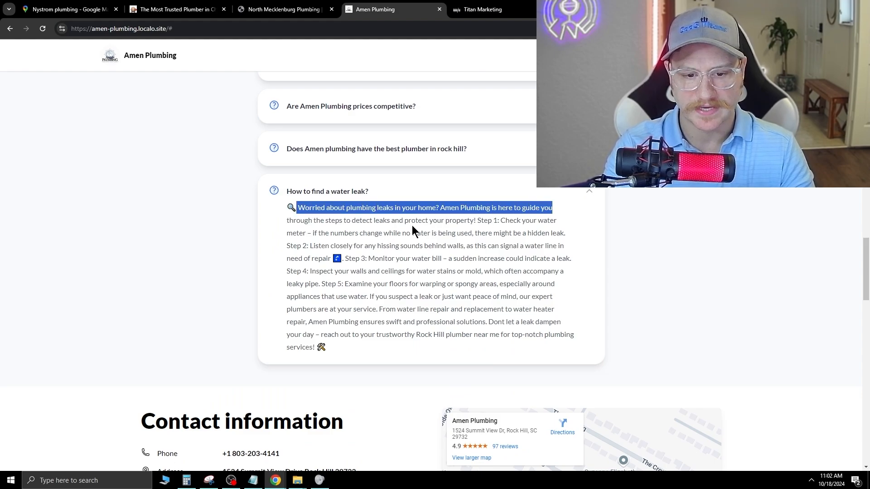
pyautogui.moveTo(504, 364)
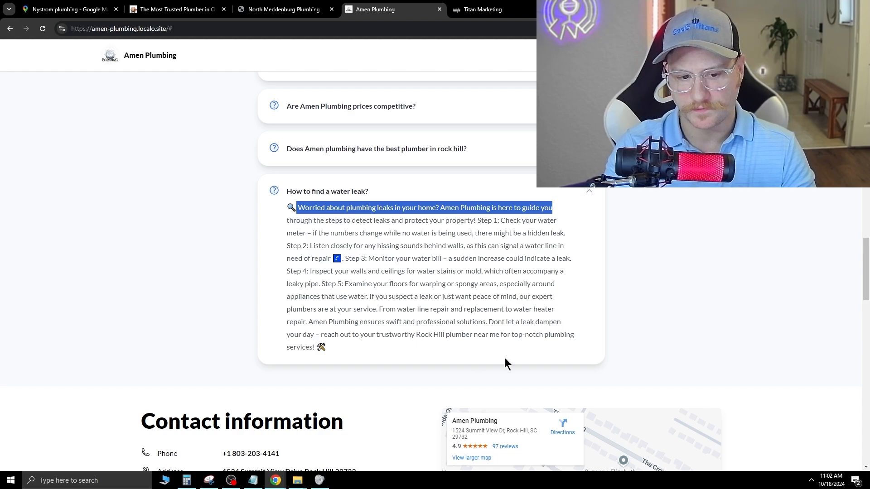
# Review the Contact information block — phone, address and 12:00 AM - 12:00 AM hours — then reach the gallery
pyautogui.scroll(-3)
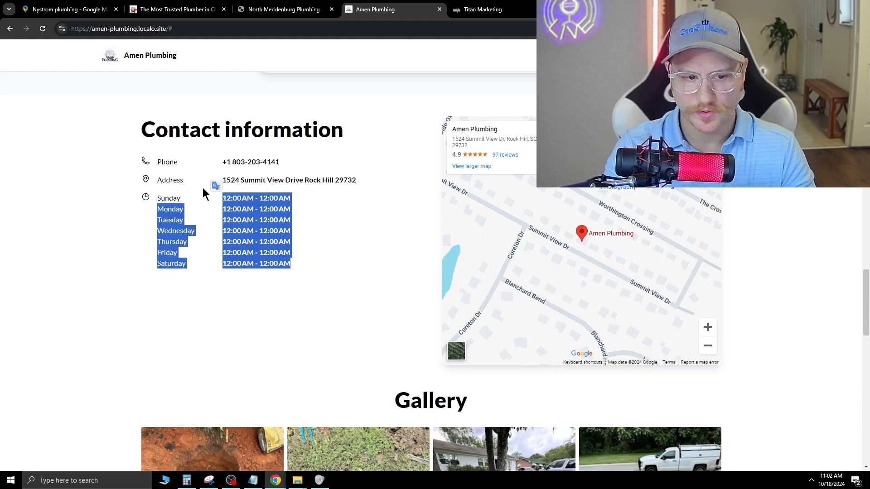
pyautogui.moveTo(306, 228)
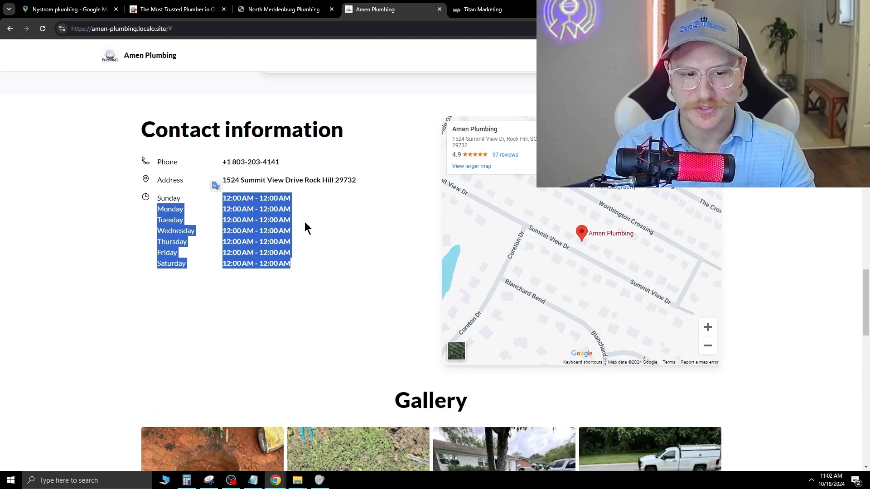
pyautogui.click(306, 228)
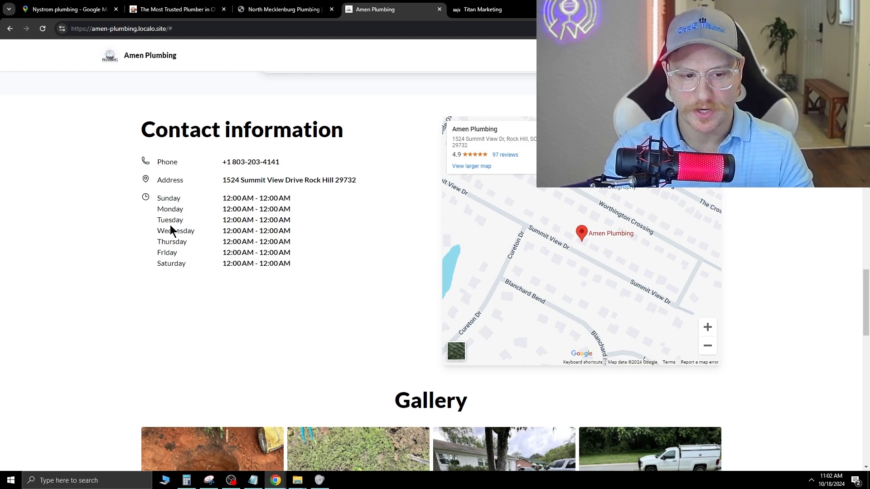
pyautogui.moveTo(278, 295)
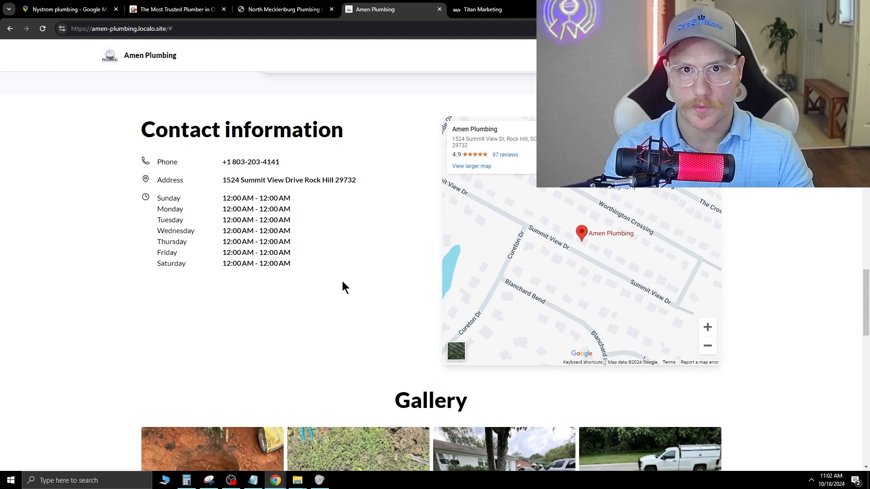
pyautogui.moveTo(344, 263)
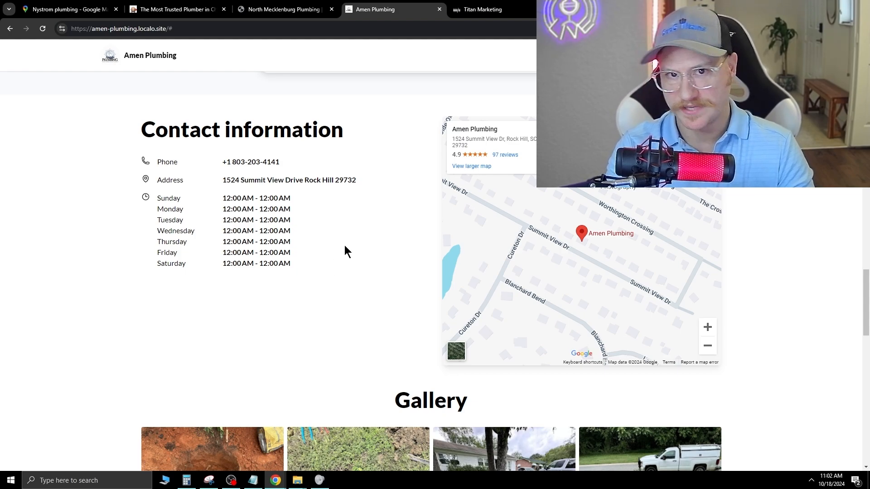
pyautogui.moveTo(364, 254)
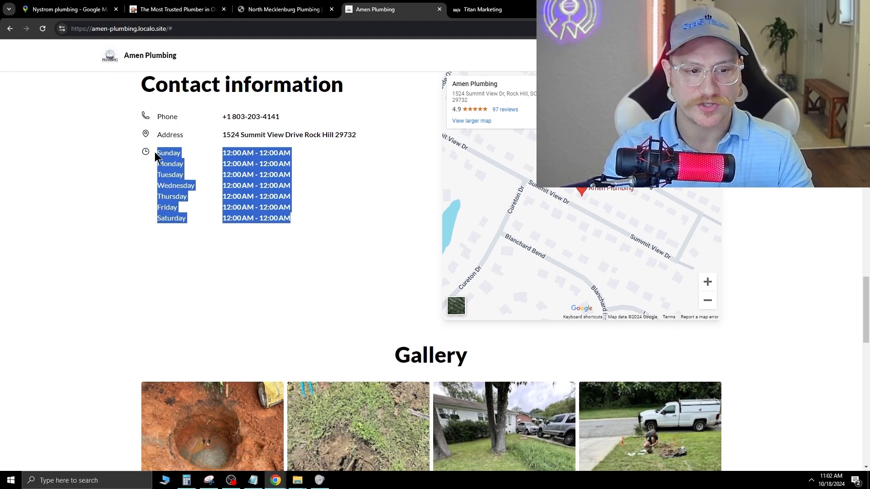
pyautogui.moveTo(338, 316)
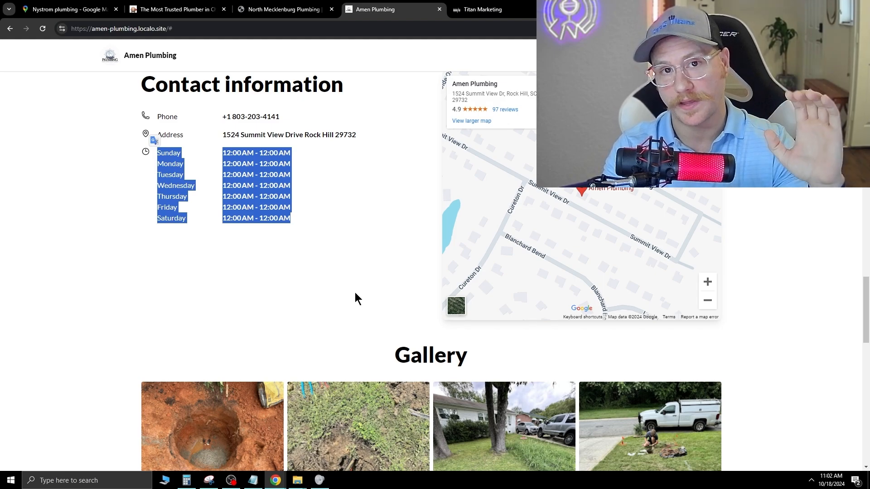
pyautogui.moveTo(350, 278)
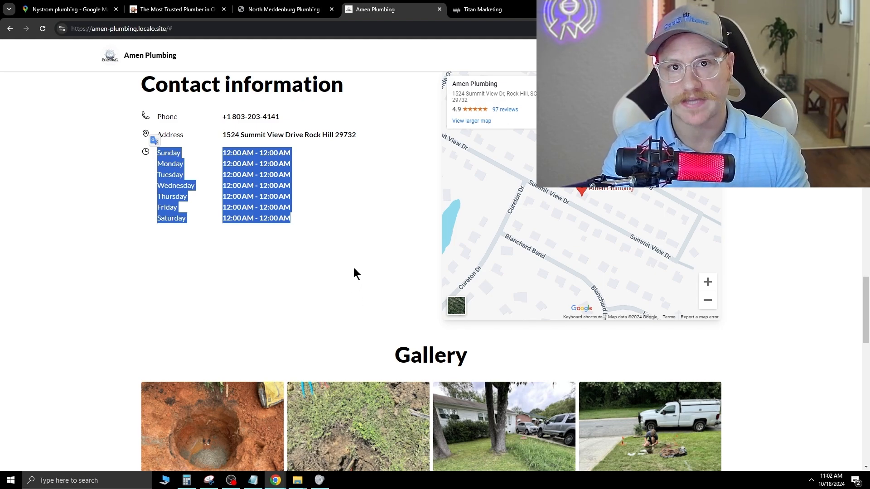
pyautogui.scroll(-3)
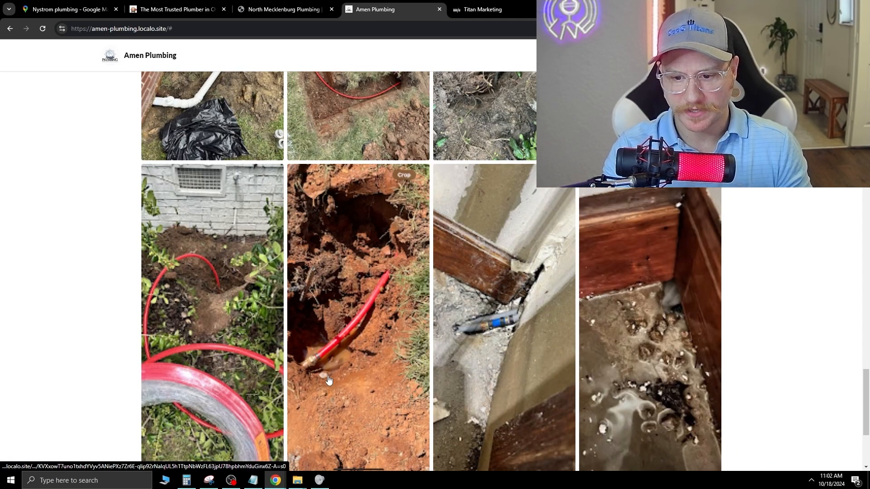
# Skim the job photo gallery and customer reviews, then return to the Google Maps plumber results
pyautogui.scroll(3)
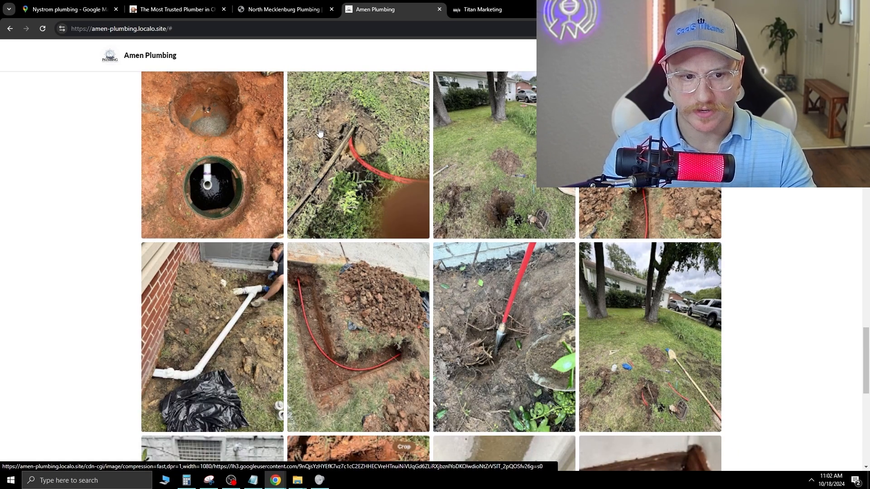
pyautogui.moveTo(577, 372)
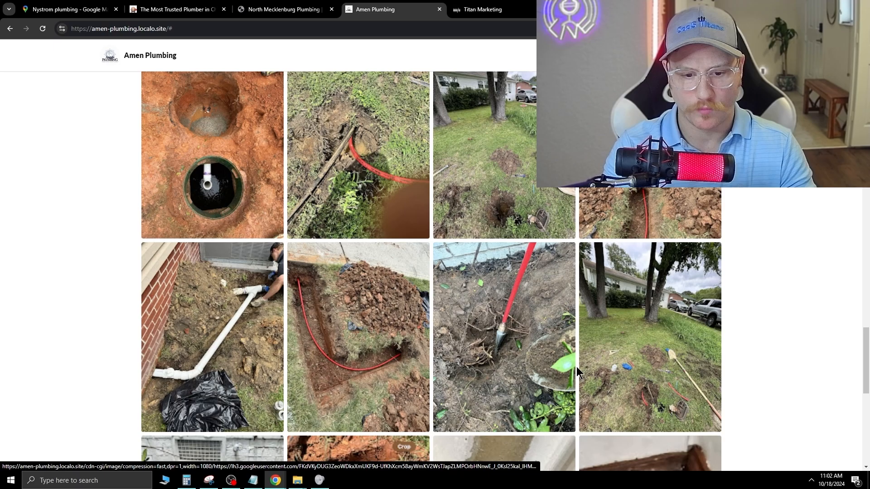
pyautogui.moveTo(266, 250)
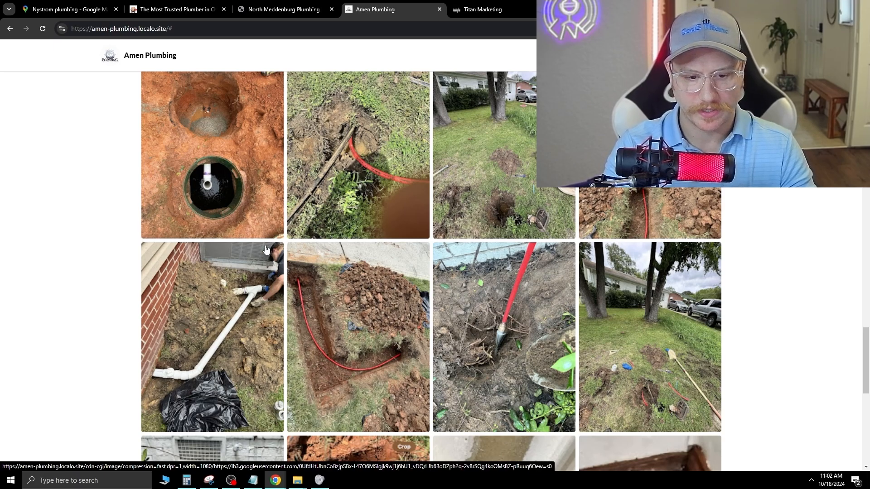
pyautogui.scroll(-3)
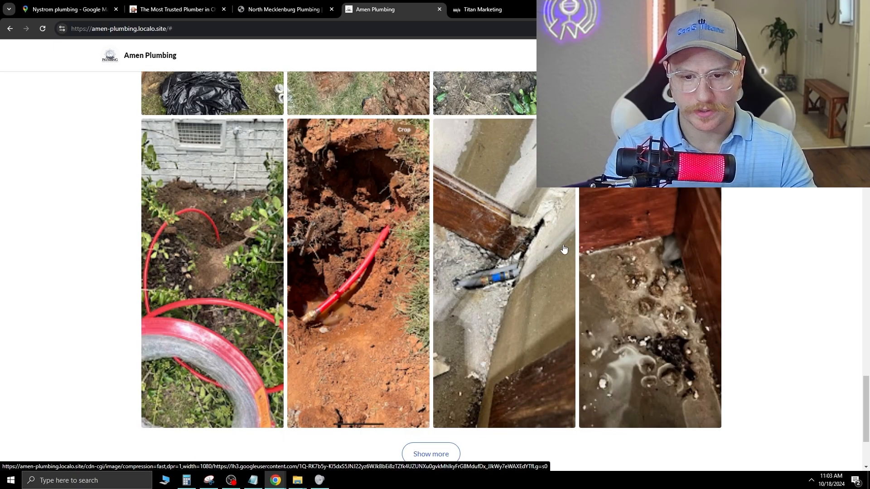
pyautogui.scroll(-3)
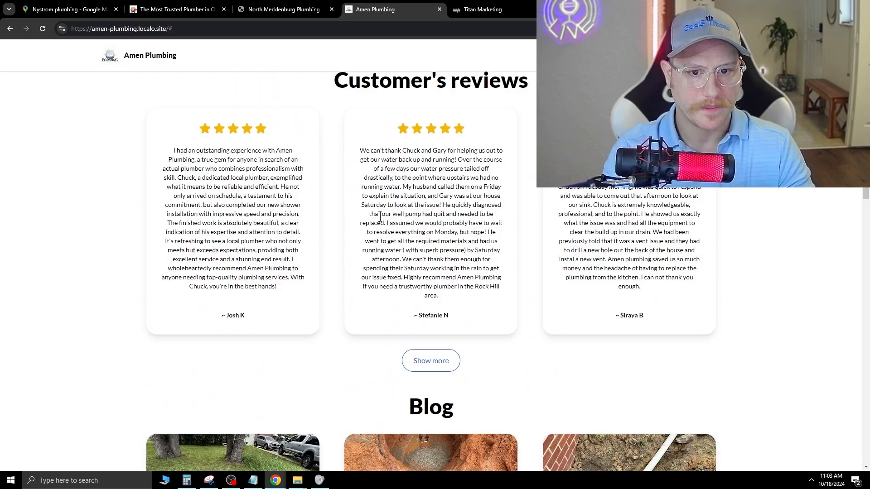
pyautogui.scroll(3)
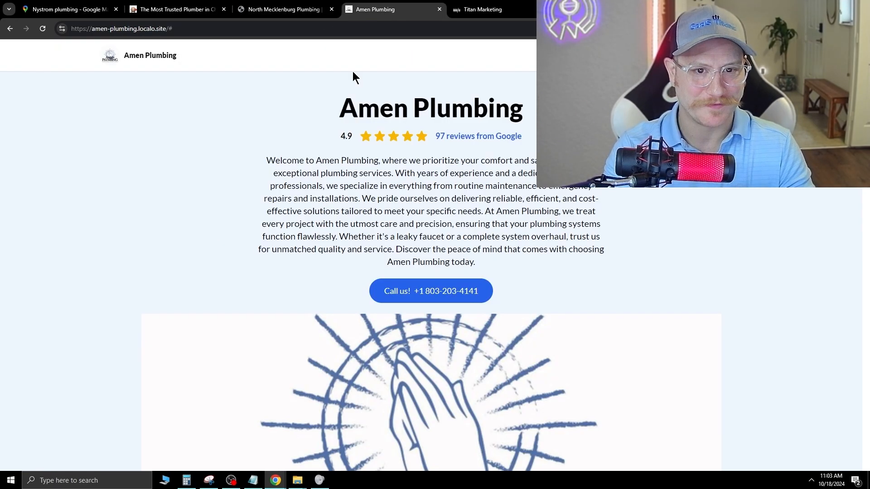
pyautogui.click(66, 9)
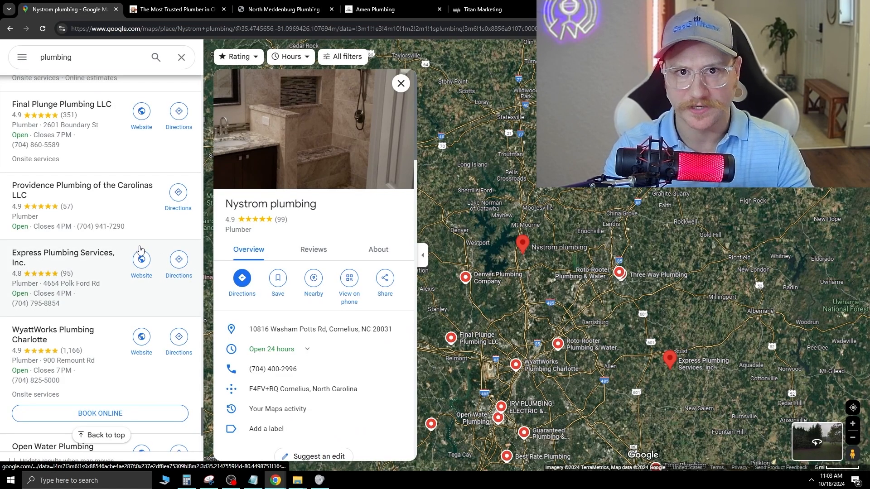
pyautogui.moveTo(127, 250)
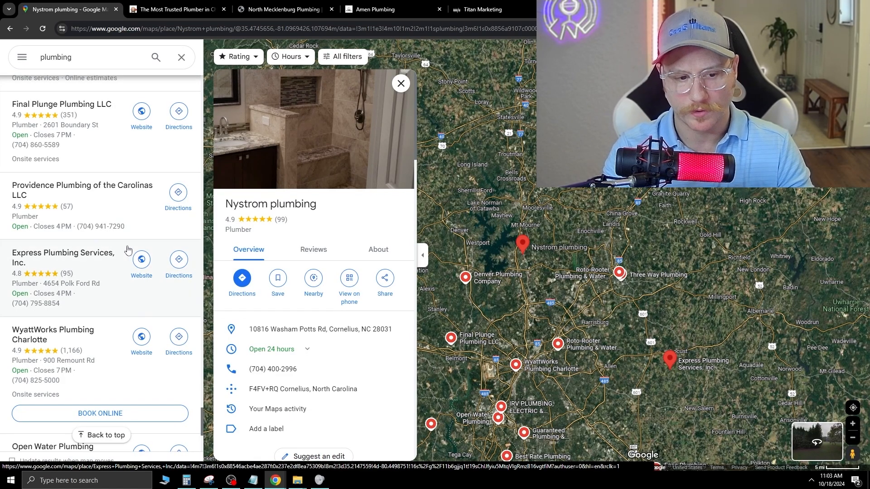
# Browse further down the plumbing listings, then switch to the Titan Marketing Funnels page
pyautogui.scroll(-3)
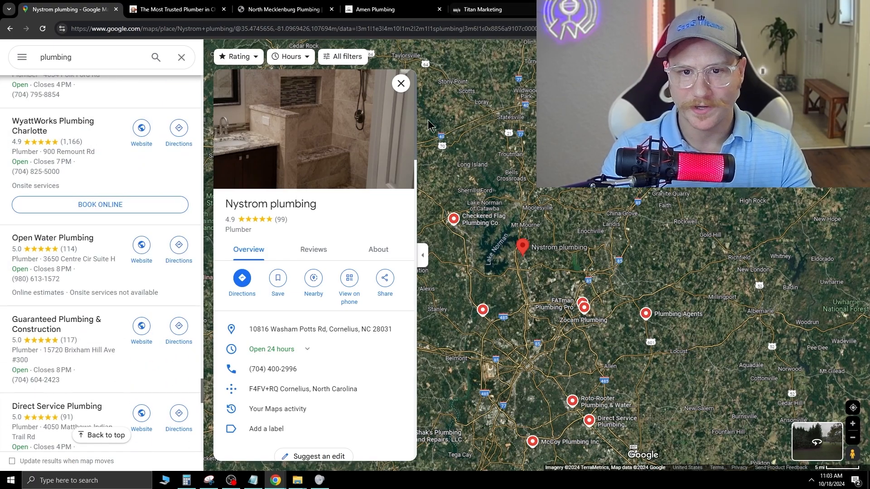
pyautogui.click(481, 9)
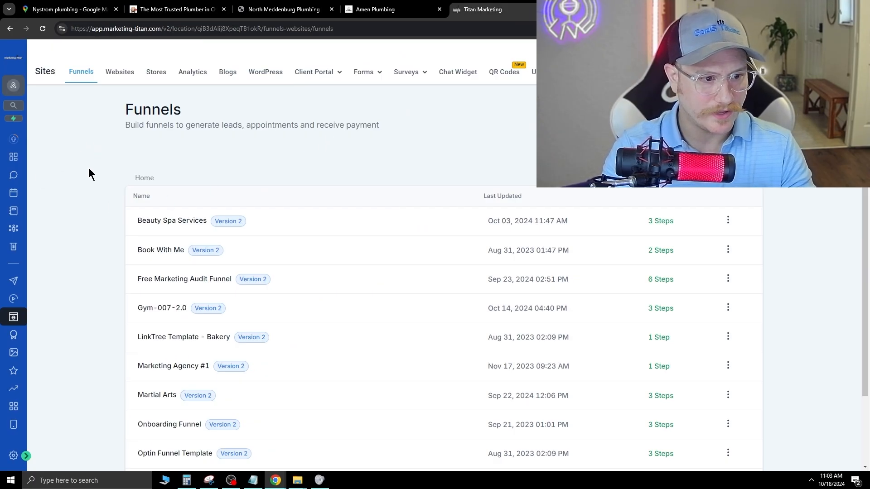
pyautogui.moveTo(107, 156)
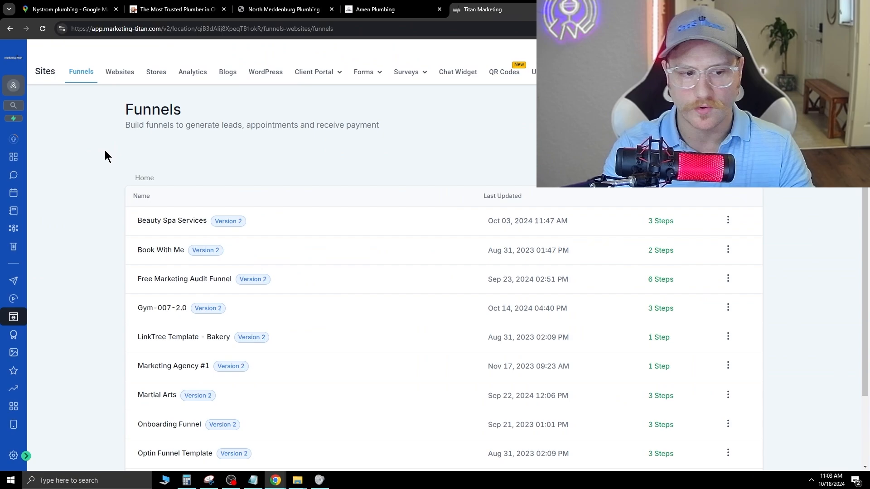
pyautogui.moveTo(373, 162)
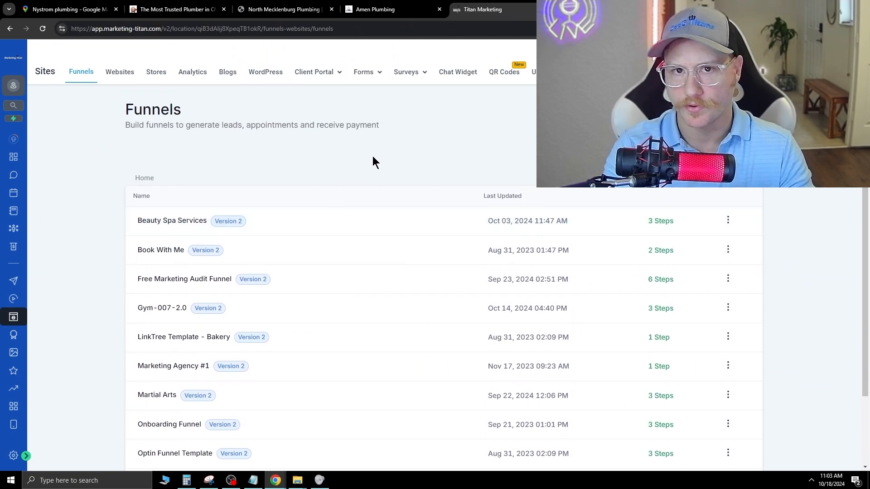
pyautogui.moveTo(372, 168)
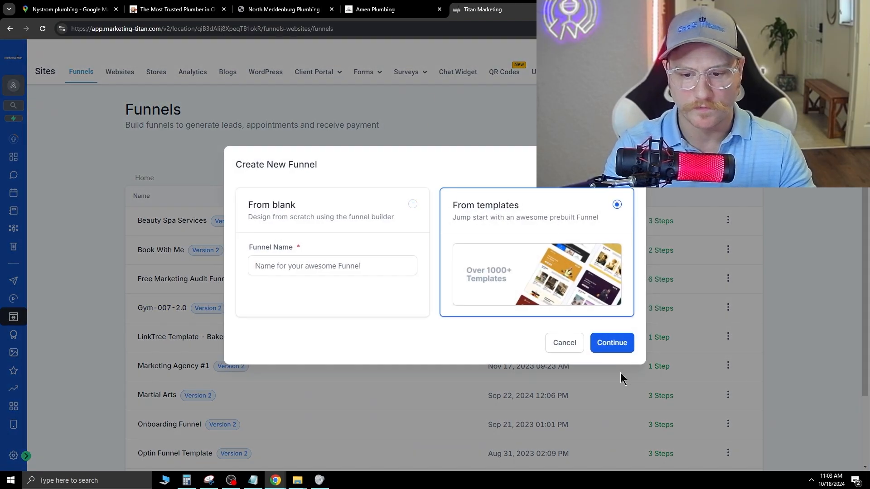
# Continue the new funnel 'From templates' into the funnel Template Library
pyautogui.click(611, 342)
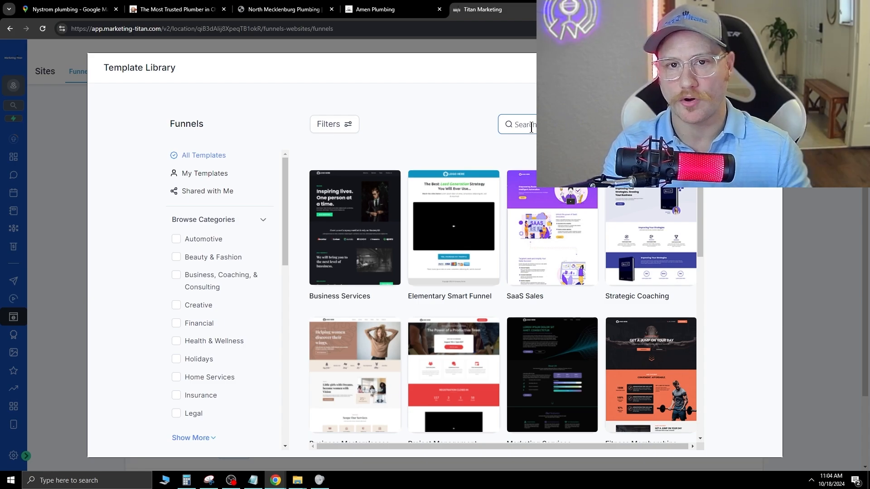
# Search the Template Library for 'plumb' to surface the plumbing funnel templates
pyautogui.write('plumb')
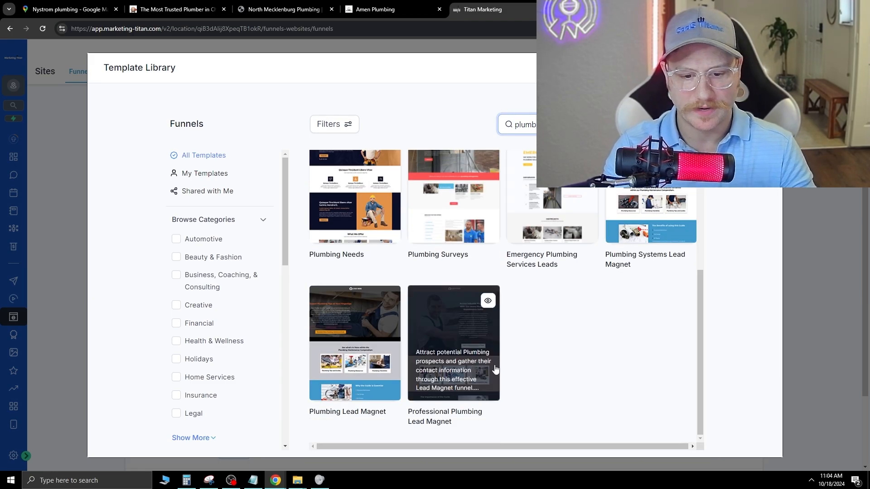
pyautogui.scroll(3)
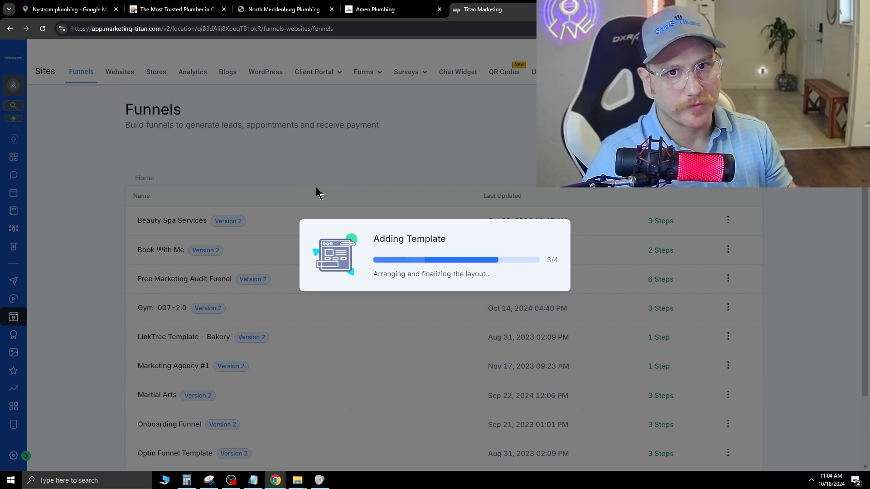
pyautogui.moveTo(434, 168)
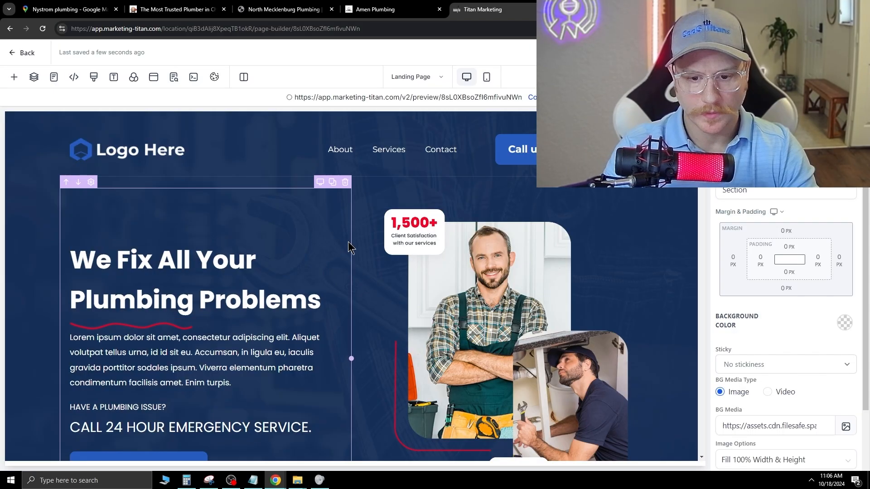
pyautogui.moveTo(344, 260)
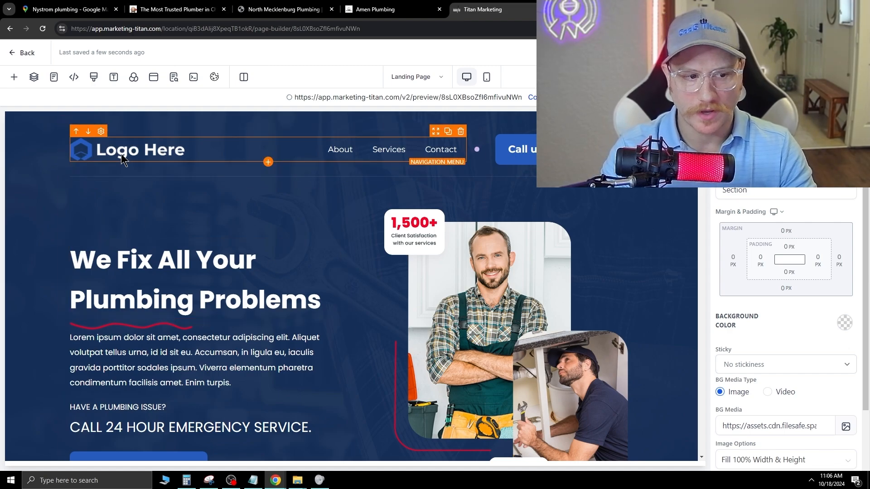
# Inspect the navigation menu settings and the wrench photo's Image Options in the low-price section
pyautogui.click(437, 161)
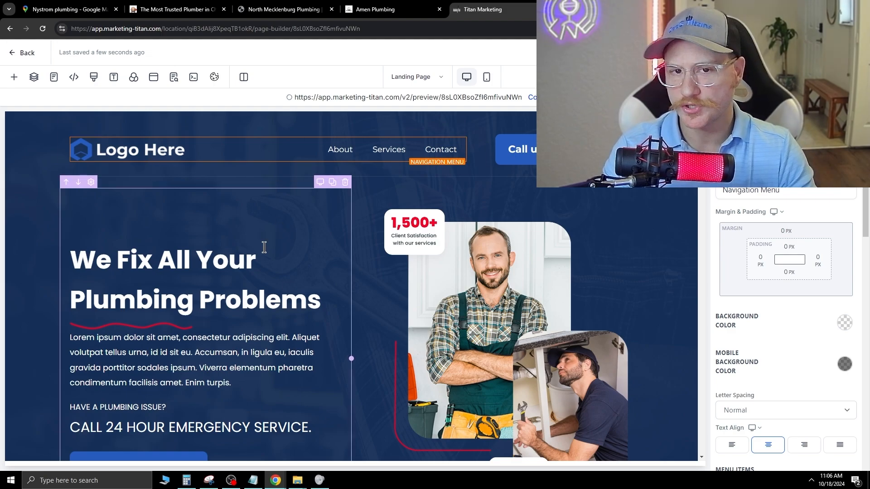
pyautogui.click(194, 281)
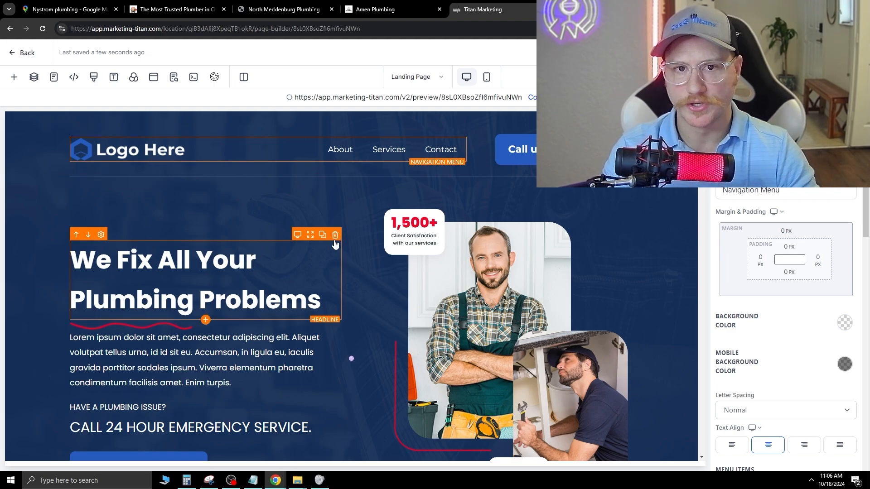
pyautogui.scroll(-3)
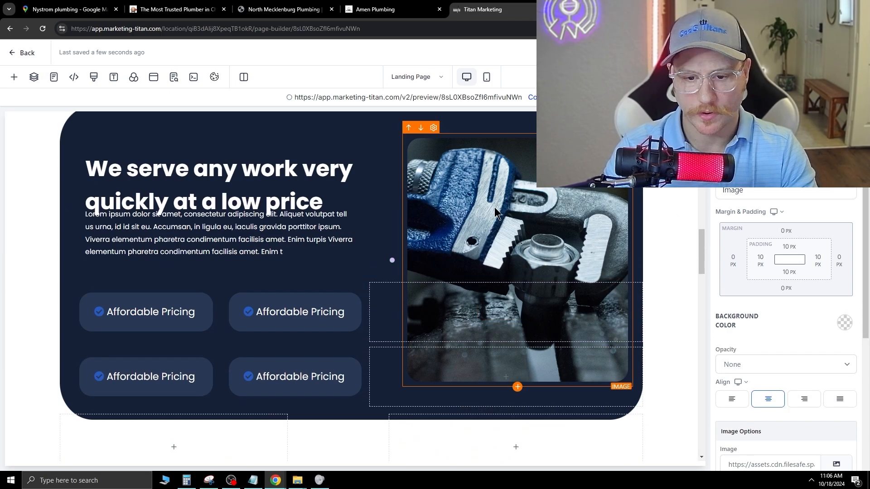
pyautogui.scroll(-3)
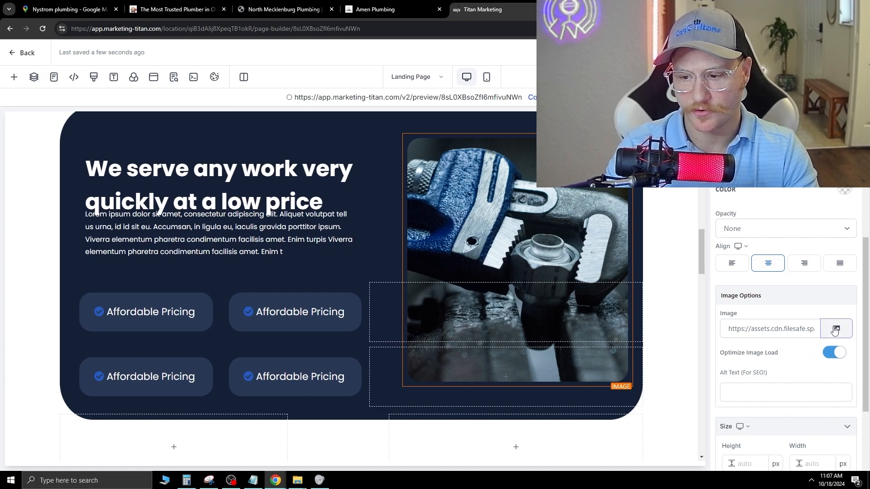
pyautogui.click(835, 328)
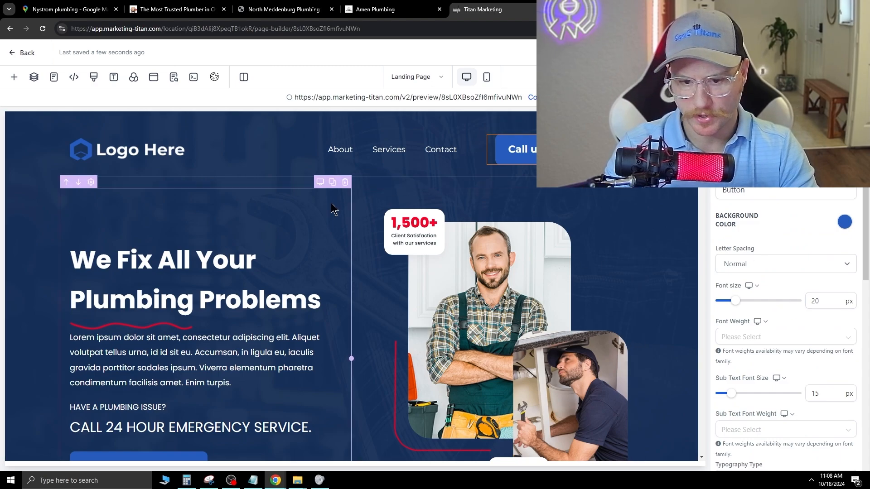
# Select the hero's 2 Column Row and show the header 'Call us' button's Background Color palette
pyautogui.scroll(-3)
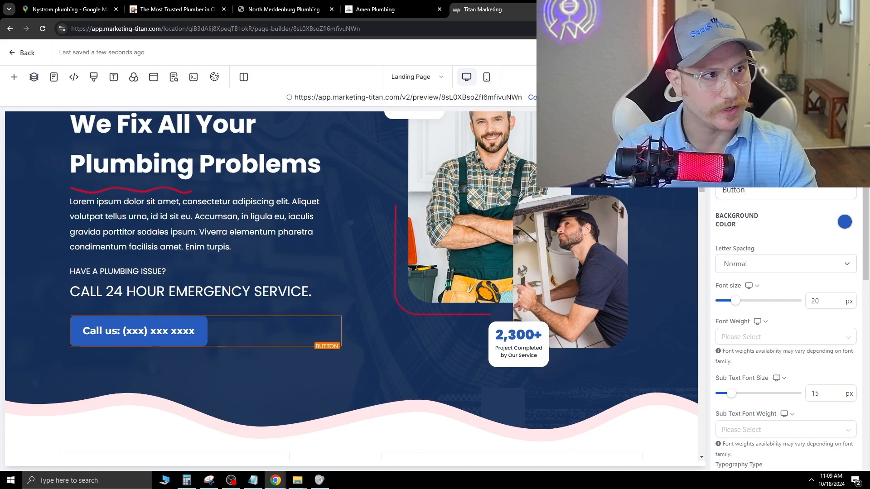
pyautogui.click(844, 222)
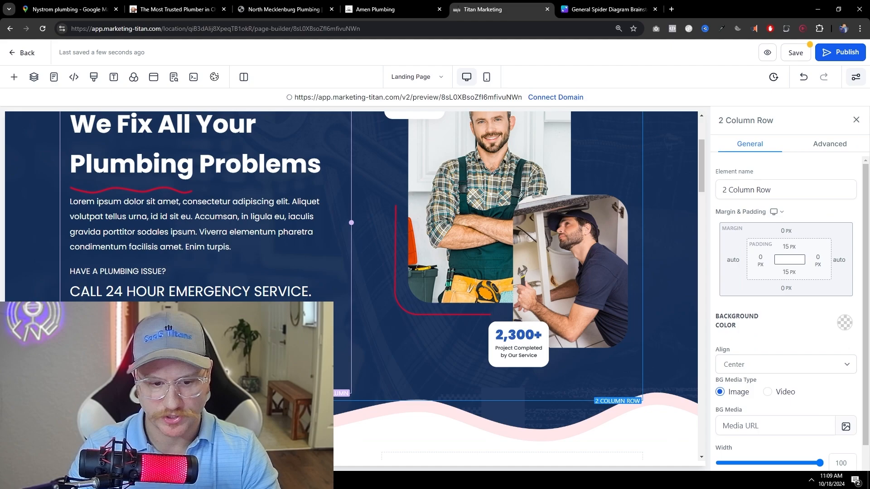
pyautogui.click(563, 149)
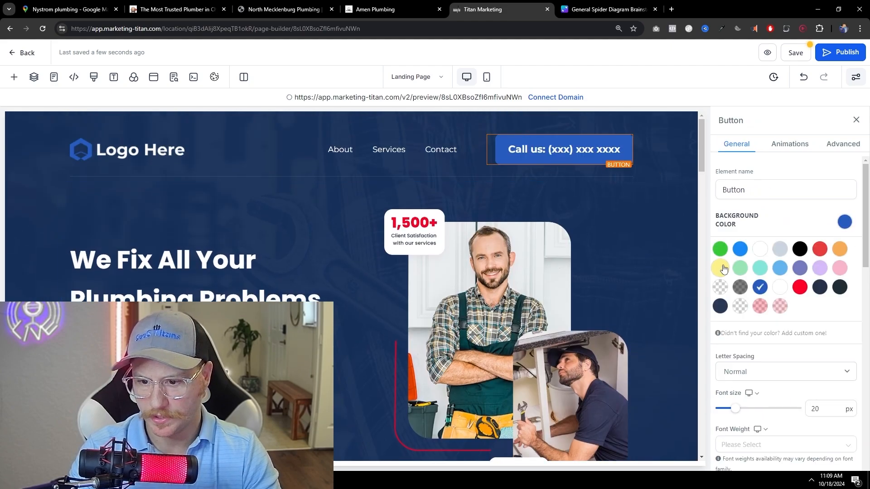
# Choose the green swatch for the header call button, browse Animations and return to General
pyautogui.click(789, 145)
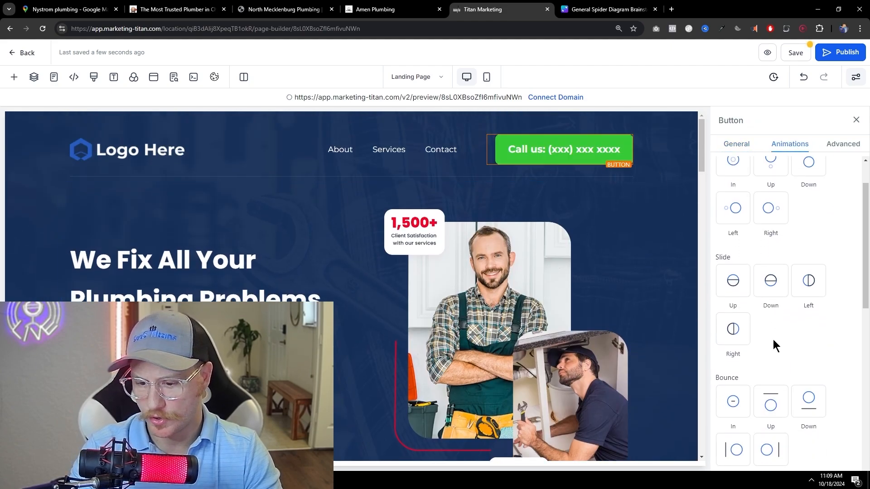
pyautogui.scroll(-3)
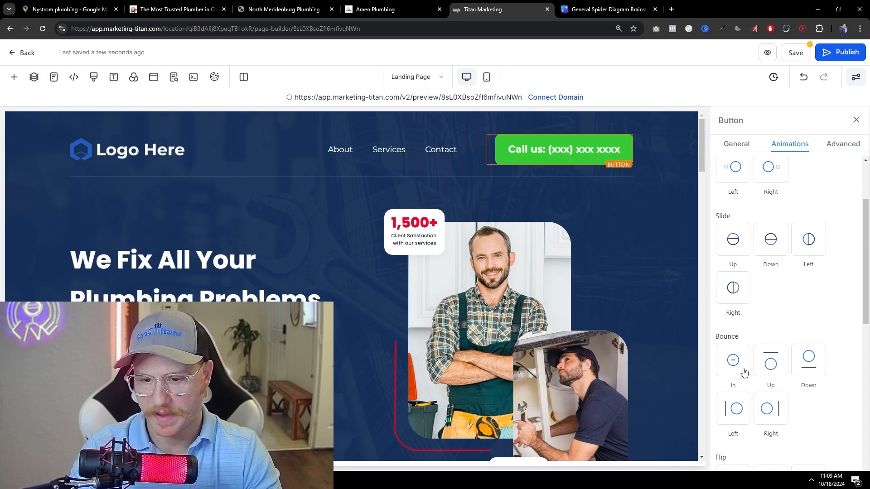
pyautogui.click(736, 144)
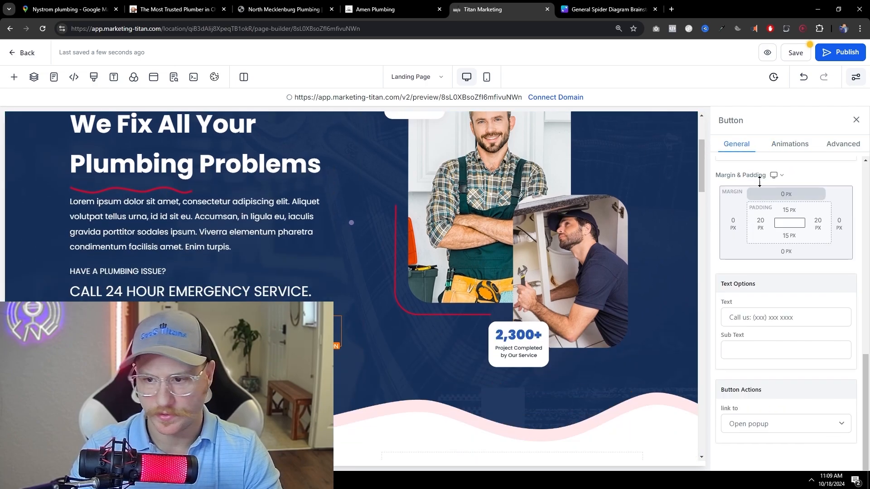
pyautogui.click(790, 144)
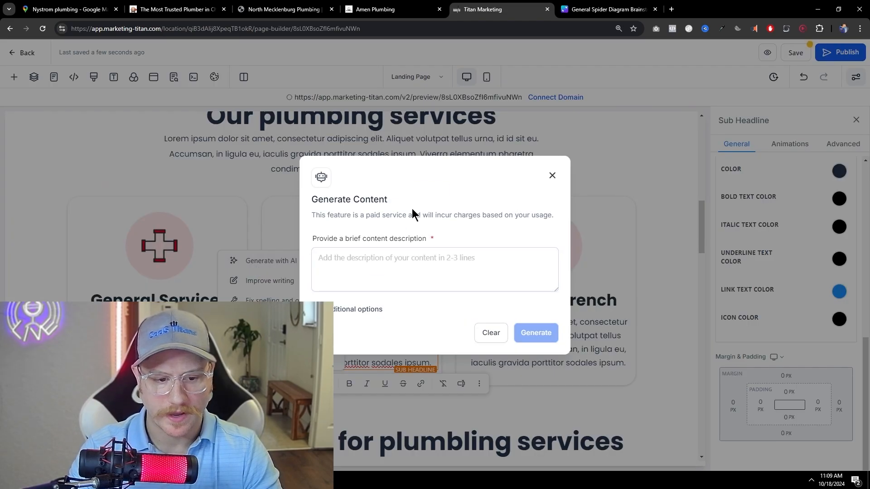
# Generate copy from 'Plumbing ad copy', pick Content variation 2 and apply it to the card's sub-headline
pyautogui.write('Plumbing ad copy')
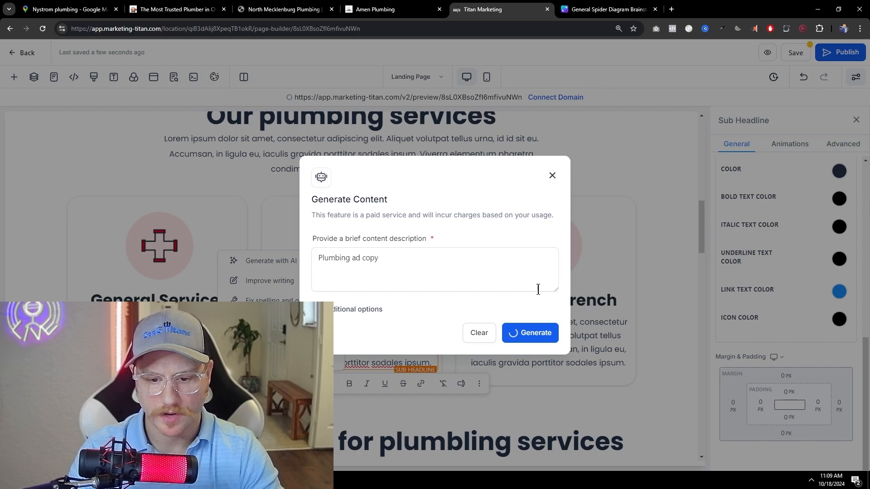
pyautogui.click(528, 333)
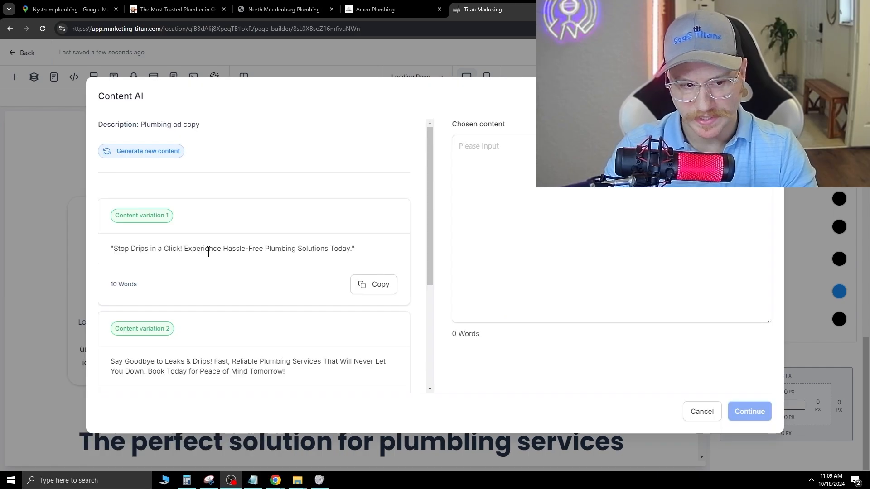
pyautogui.moveTo(298, 230)
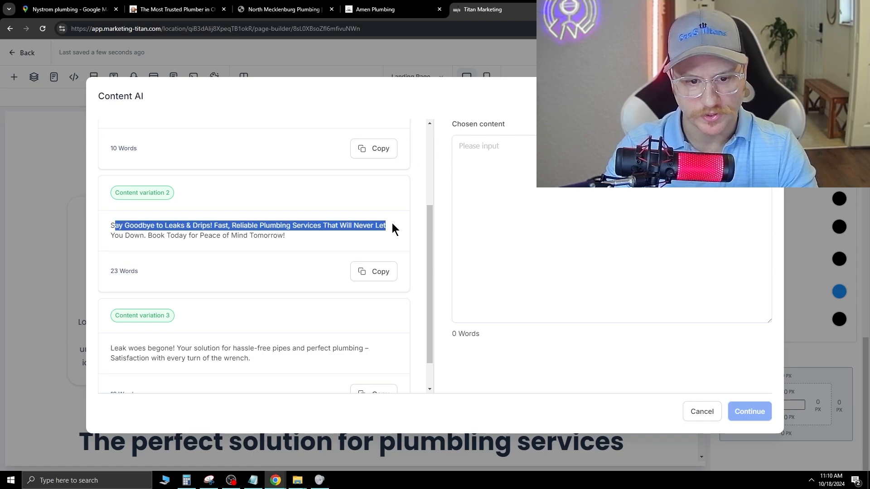
pyautogui.moveTo(217, 274)
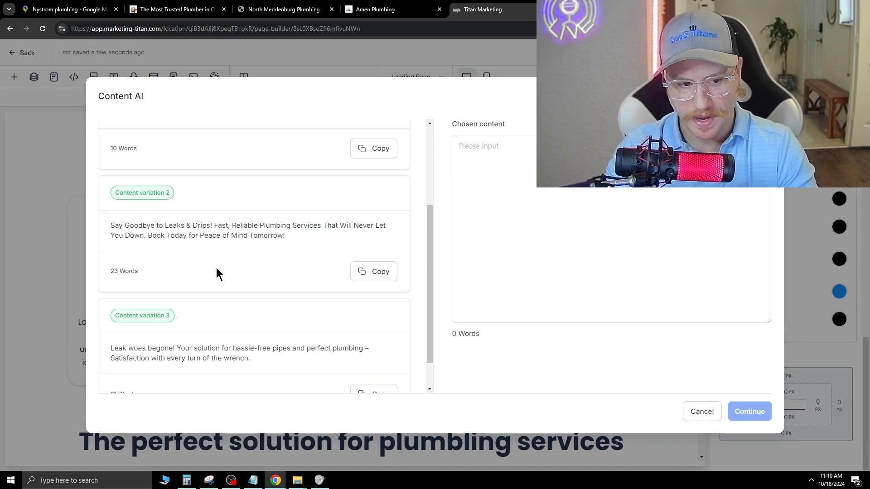
pyautogui.click(374, 272)
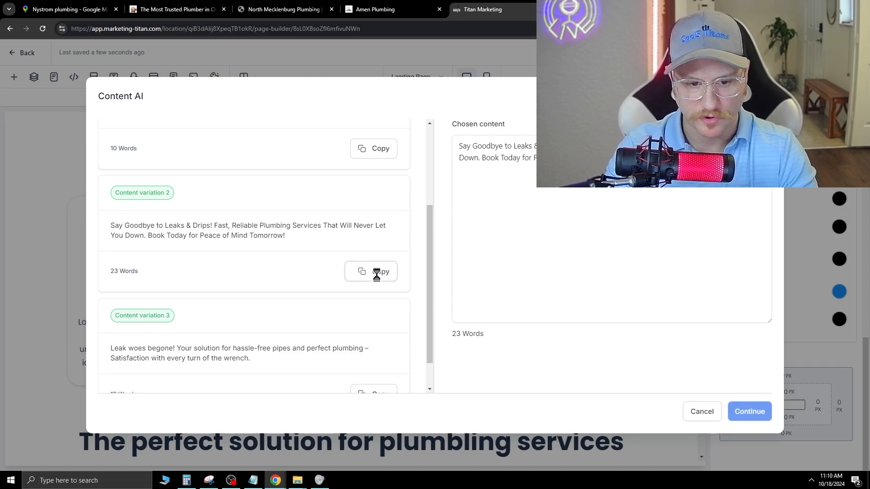
pyautogui.click(748, 411)
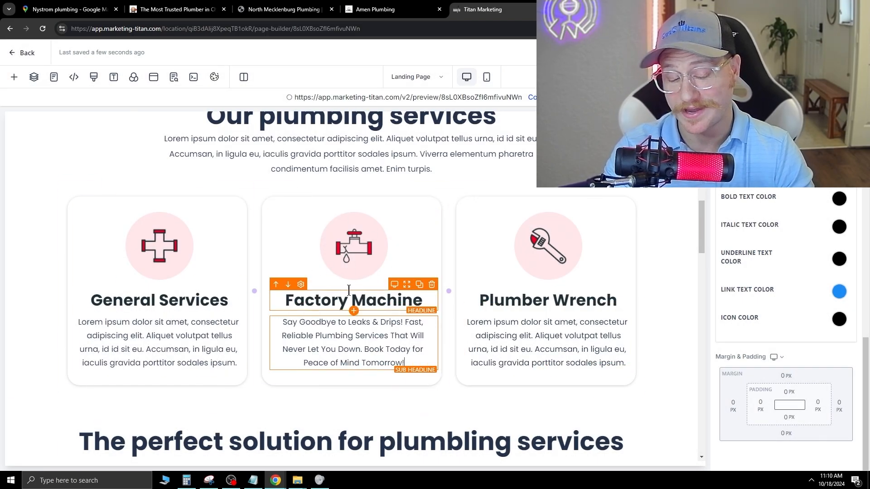
# Make the Contact Us button's background green
pyautogui.scroll(-3)
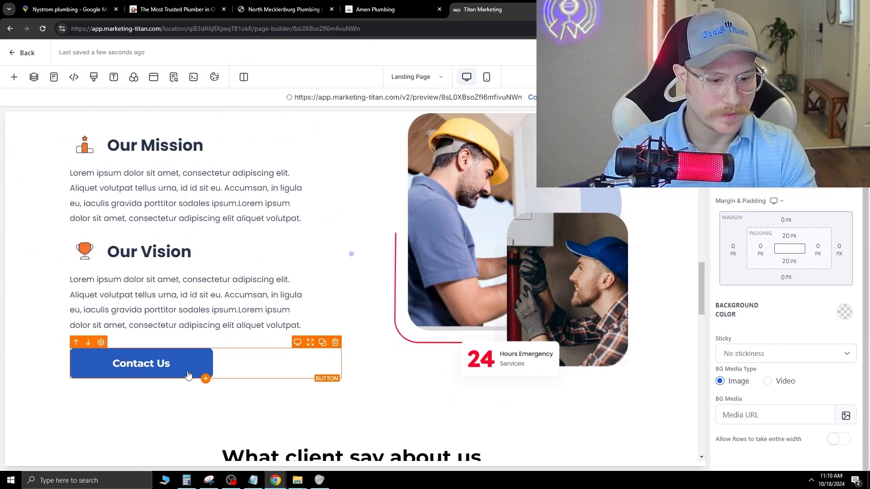
pyautogui.click(844, 212)
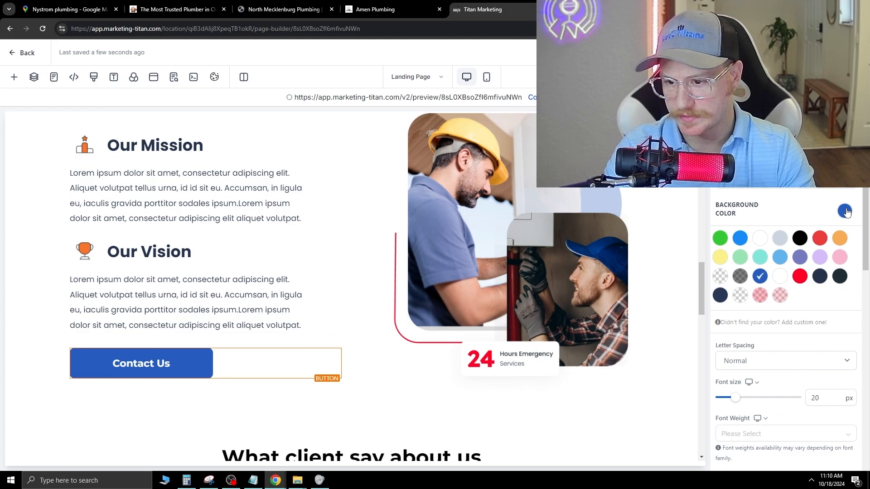
pyautogui.click(720, 237)
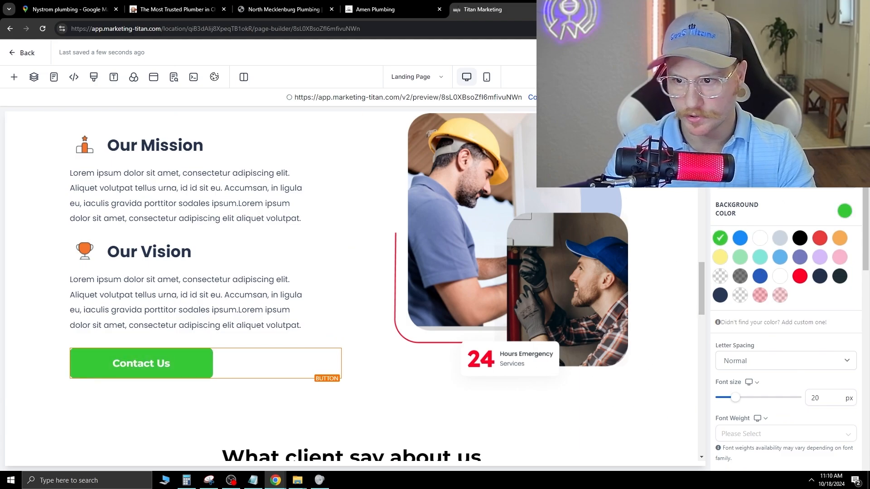
pyautogui.scroll(-3)
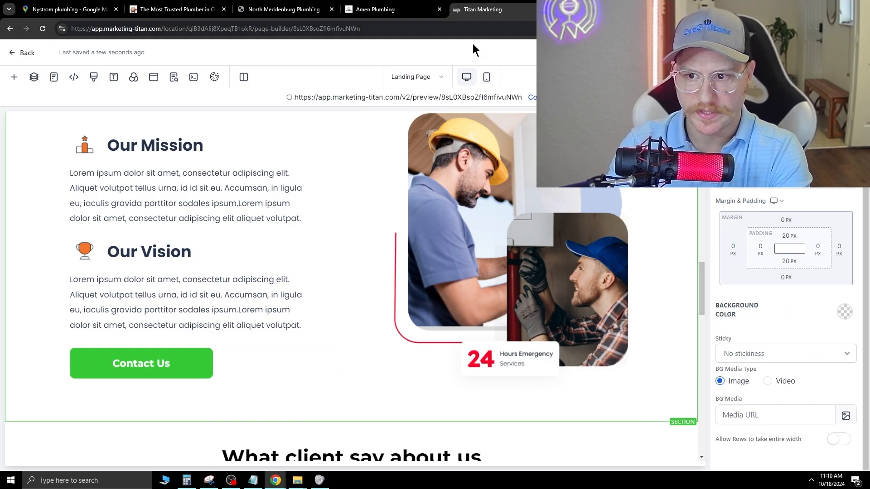
pyautogui.moveTo(486, 76)
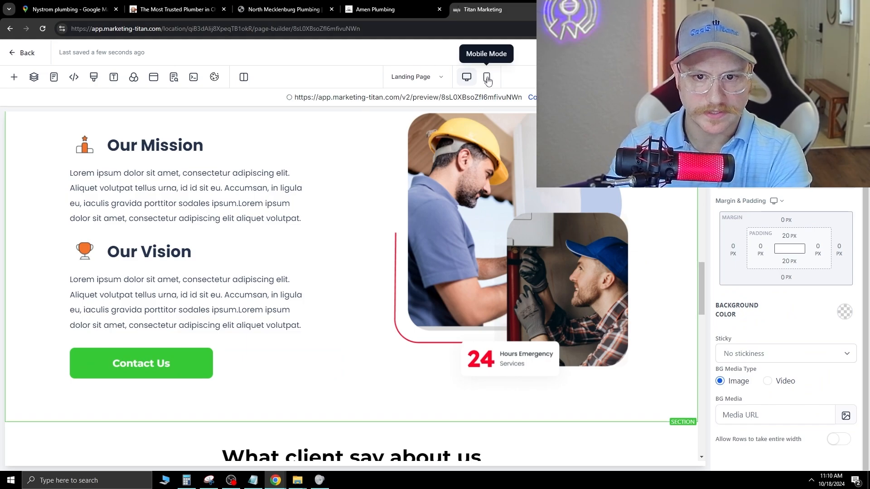
pyautogui.moveTo(478, 96)
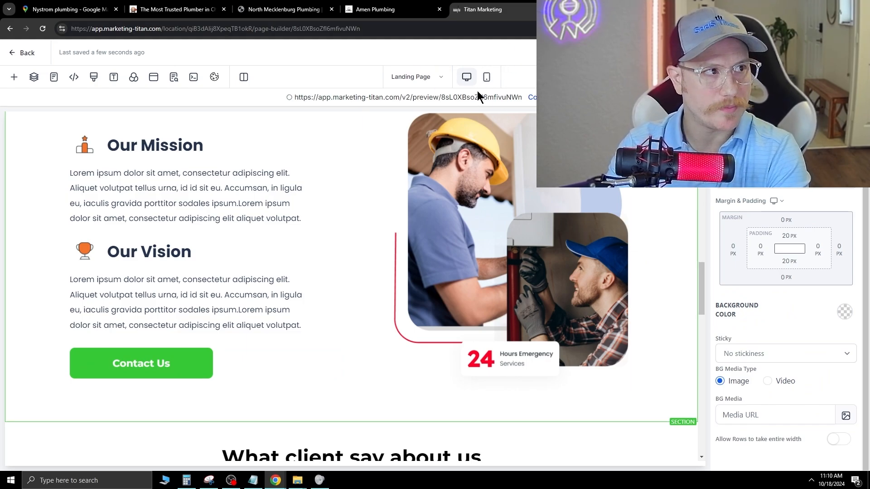
# Check the page in Mobile Mode, then switch to Julian's Plumbing site
pyautogui.click(486, 76)
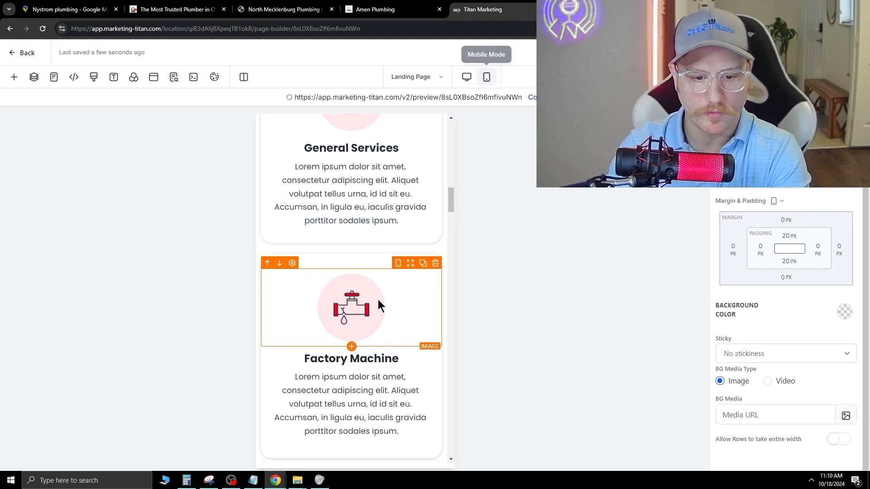
pyautogui.scroll(3)
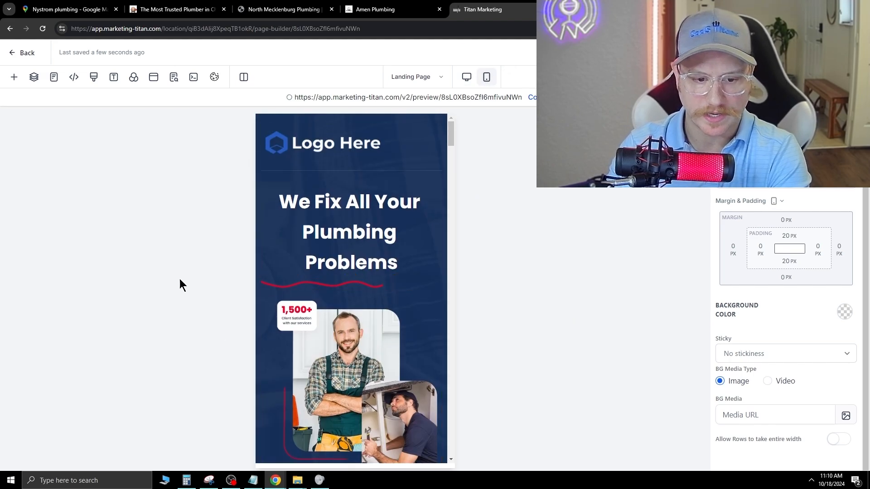
pyautogui.click(177, 9)
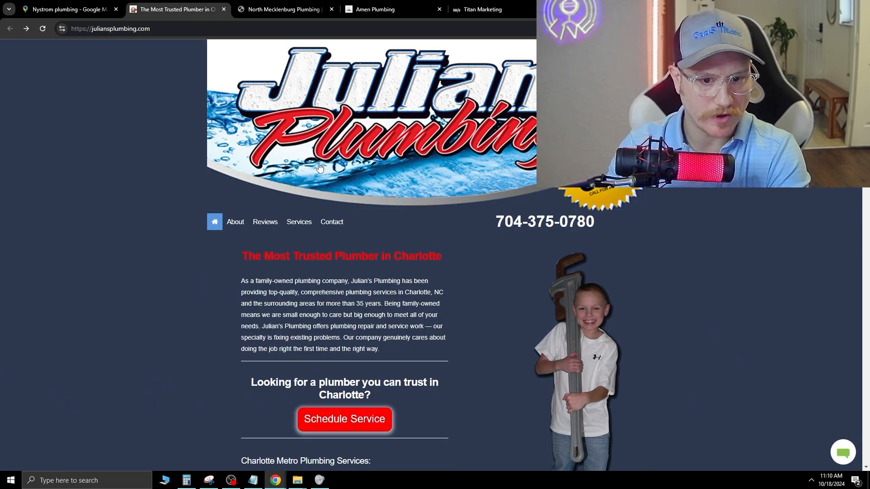
# Look over the North Mecklenburg Plumbing site in its phone-sized preview
pyautogui.click(283, 9)
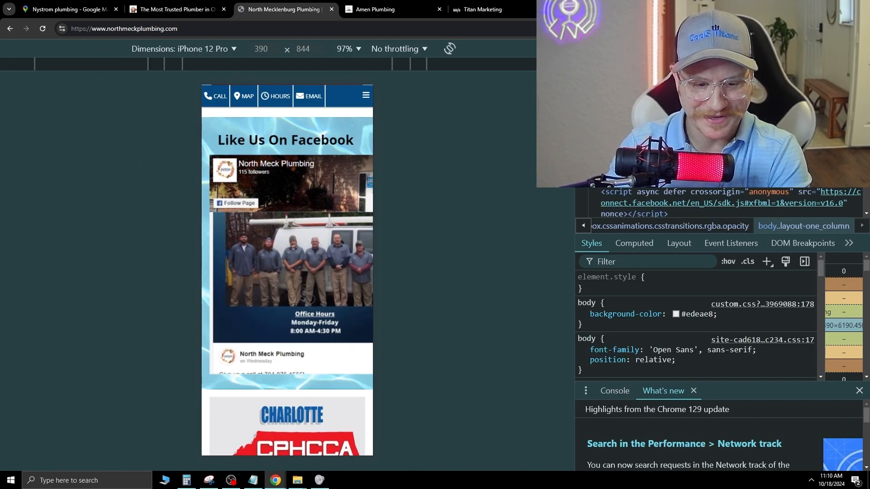
pyautogui.scroll(-3)
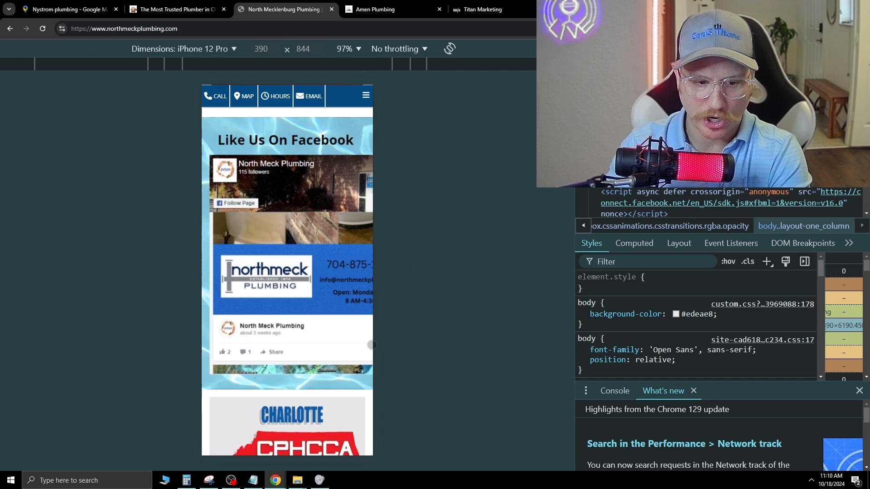
pyautogui.scroll(-3)
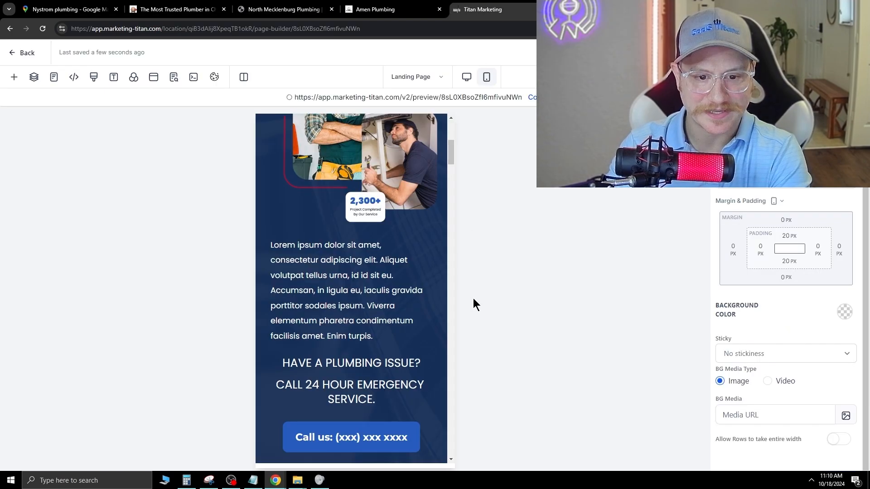
# Scroll through the plumbing template's mobile layout, then return the editor to desktop layout
pyautogui.scroll(-3)
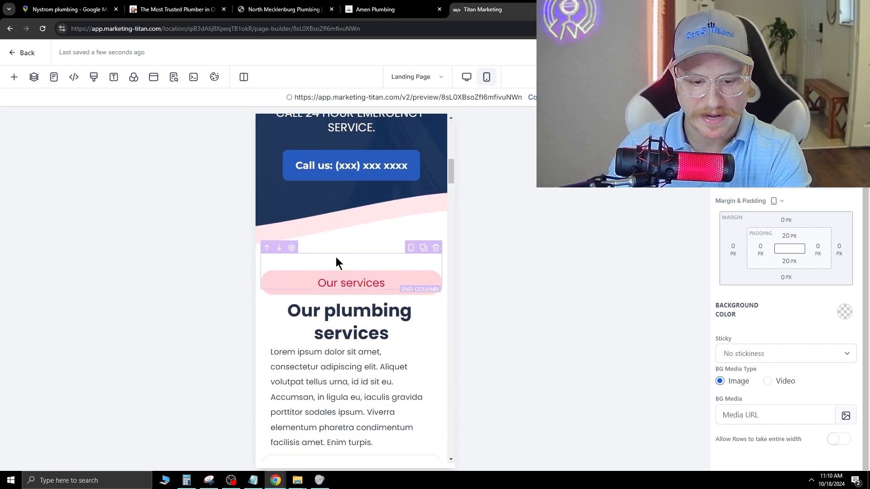
pyautogui.scroll(-3)
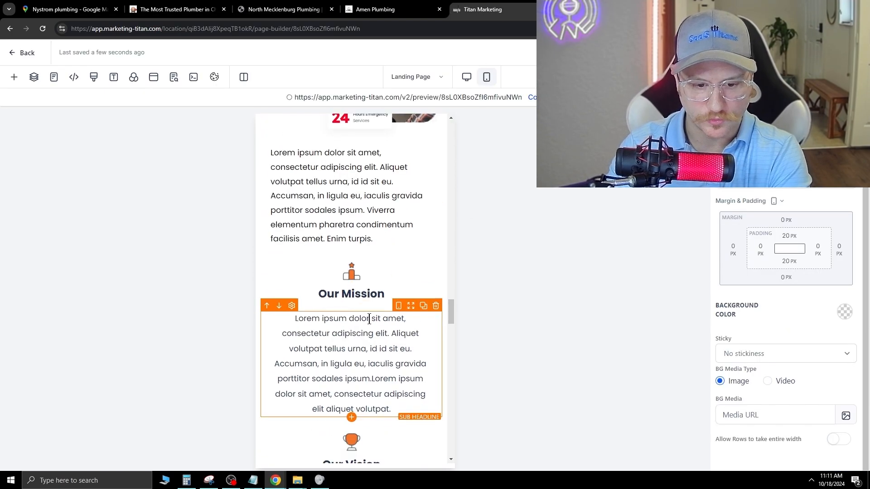
pyautogui.scroll(-3)
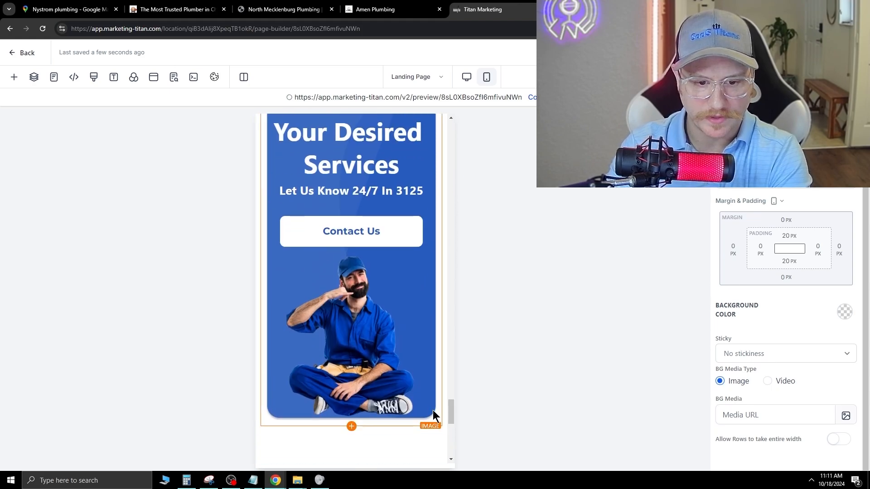
pyautogui.click(466, 77)
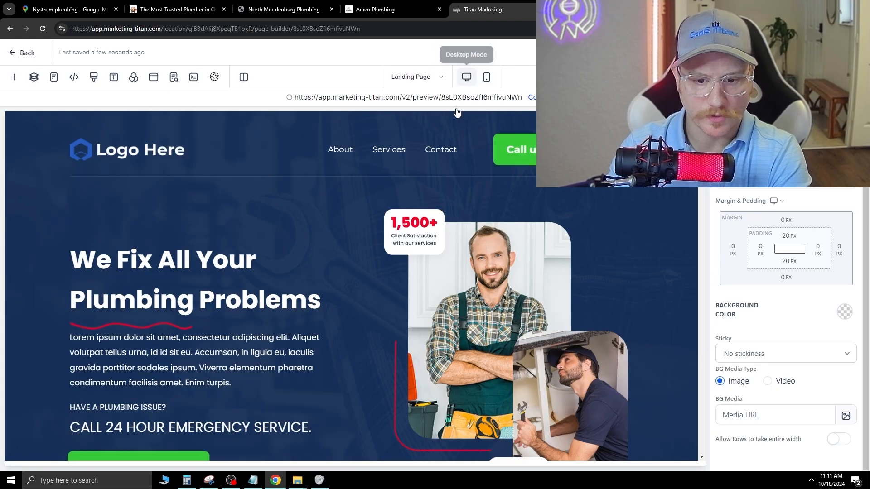
# Replace the hero paragraph with AI variation 3, 'Say Goodbye to Leaky Pipes: Experience Hassle-Free Plumbing Solutions Now!'
pyautogui.scroll(-3)
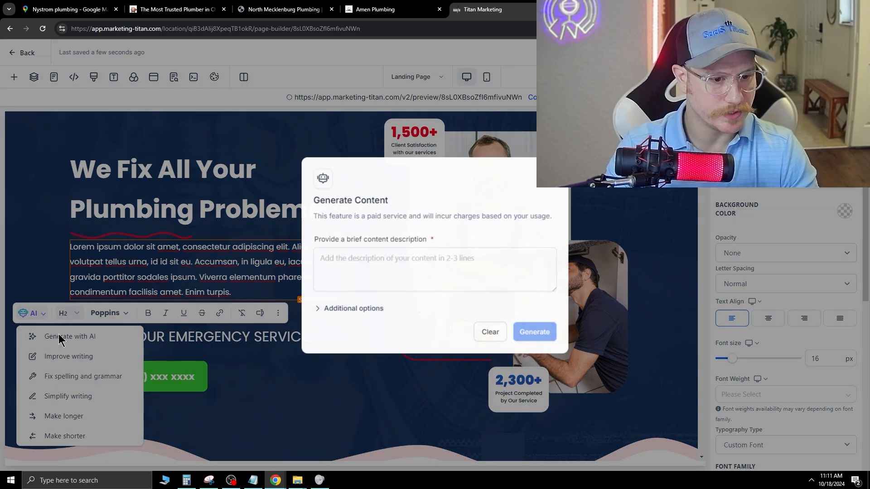
pyautogui.click(533, 332)
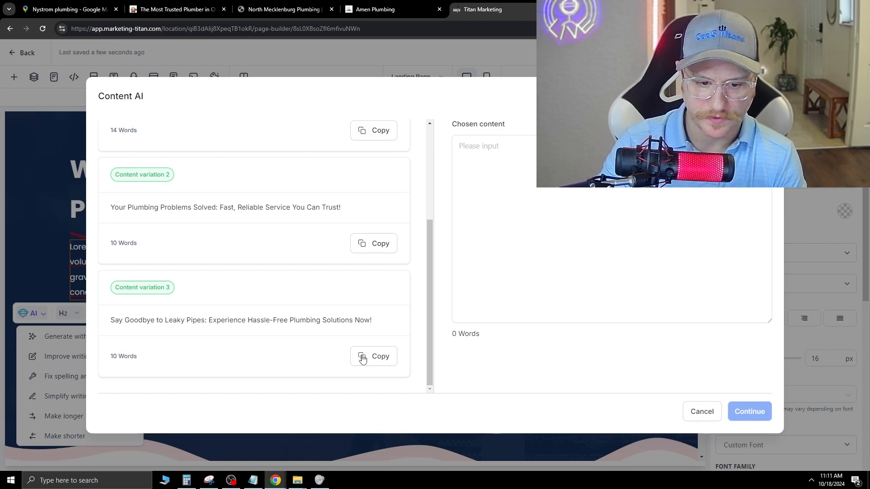
pyautogui.click(373, 356)
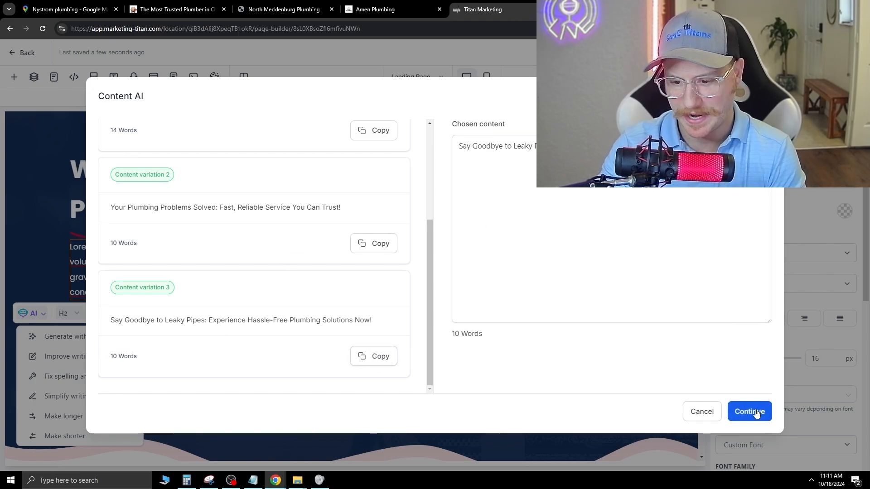
pyautogui.click(749, 411)
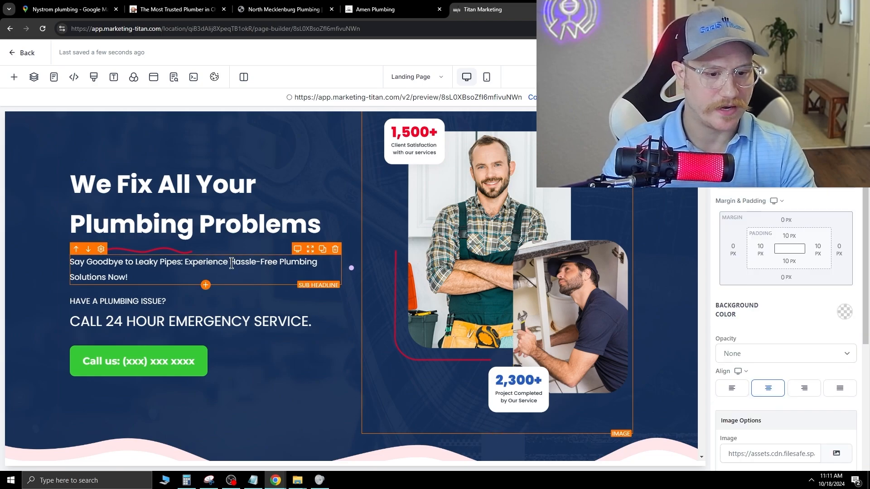
# Center the new plumbing issue sub-headline under the main headline
pyautogui.scroll(-3)
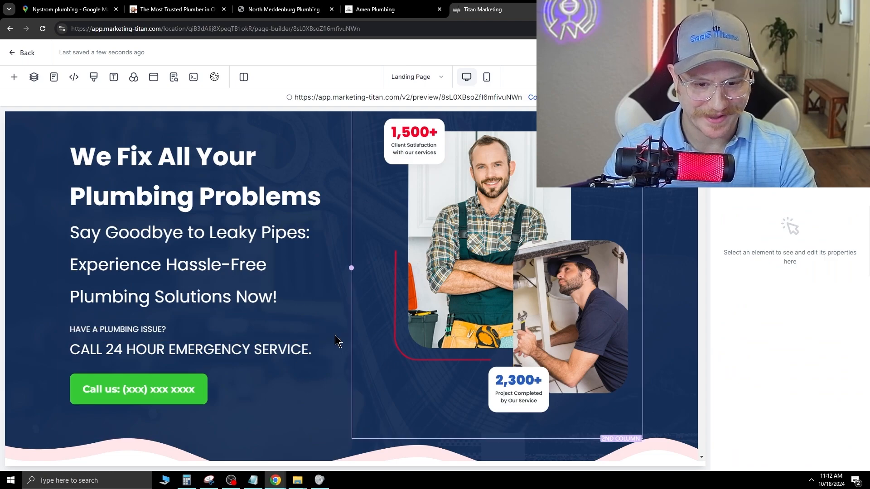
pyautogui.click(205, 329)
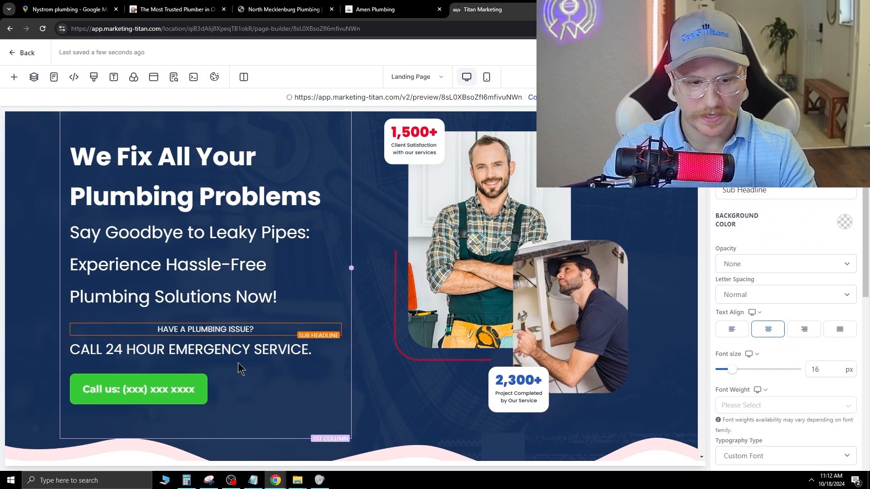
pyautogui.click(138, 389)
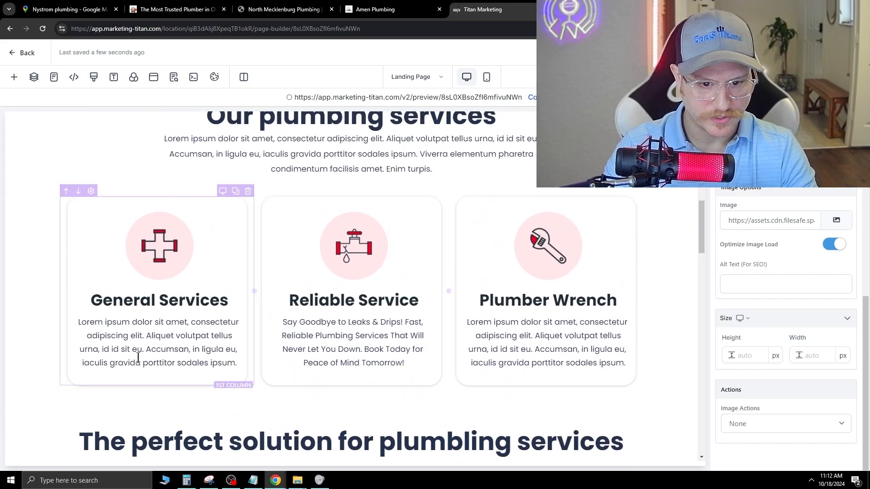
# Duplicate the Call us button so a second one sits beneath the three service cards
pyautogui.scroll(3)
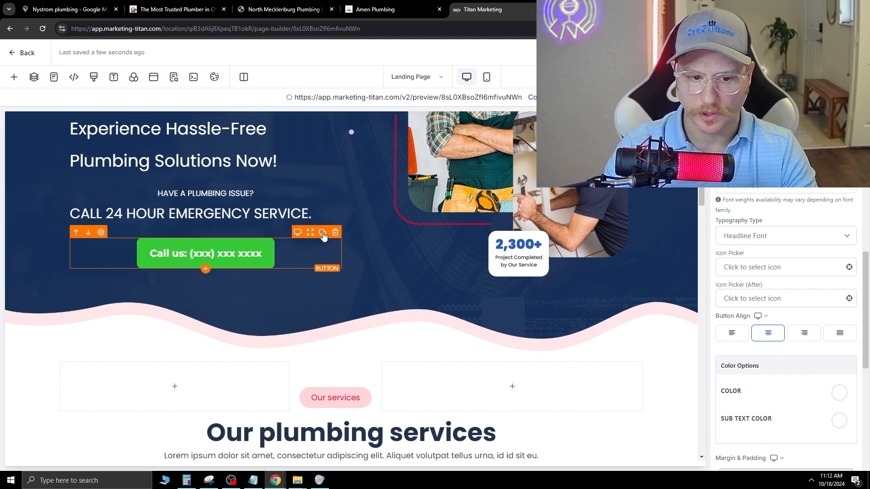
pyautogui.click(322, 233)
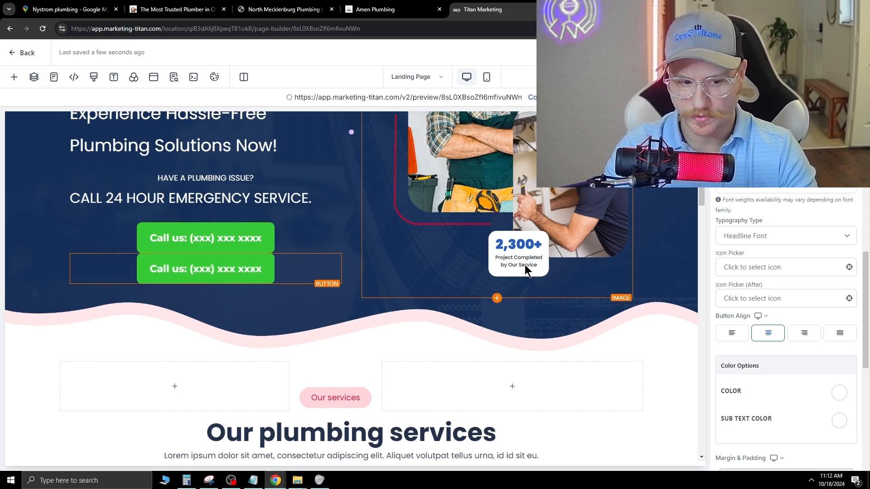
pyautogui.moveTo(436, 238)
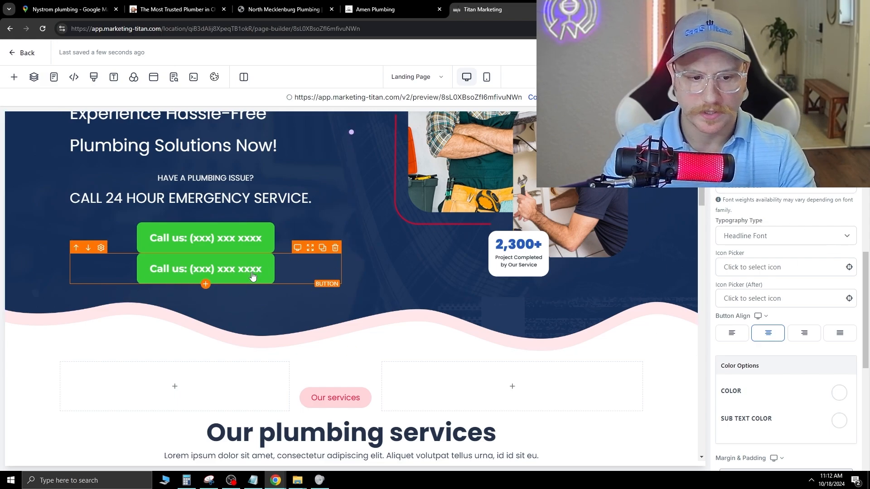
pyautogui.scroll(-3)
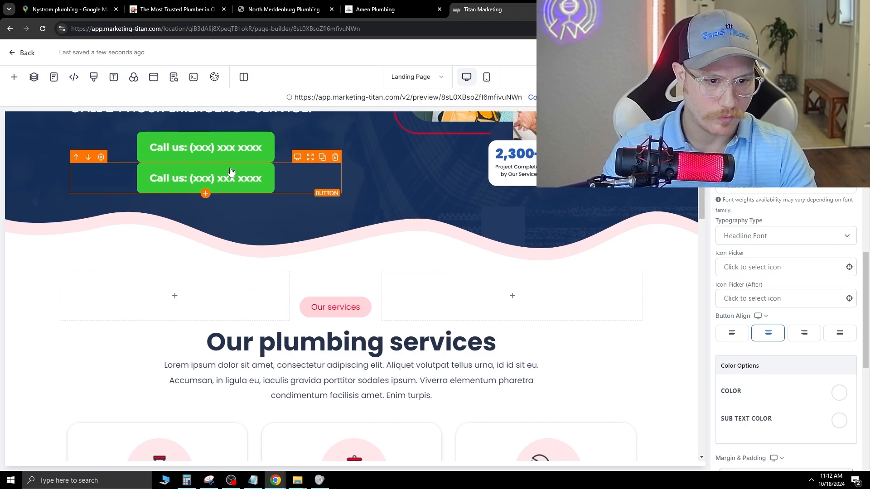
pyautogui.moveTo(309, 157)
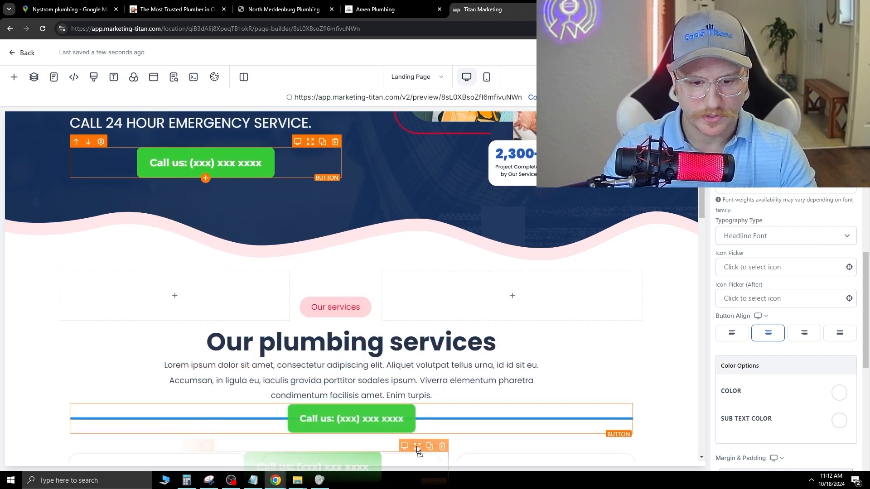
pyautogui.scroll(-3)
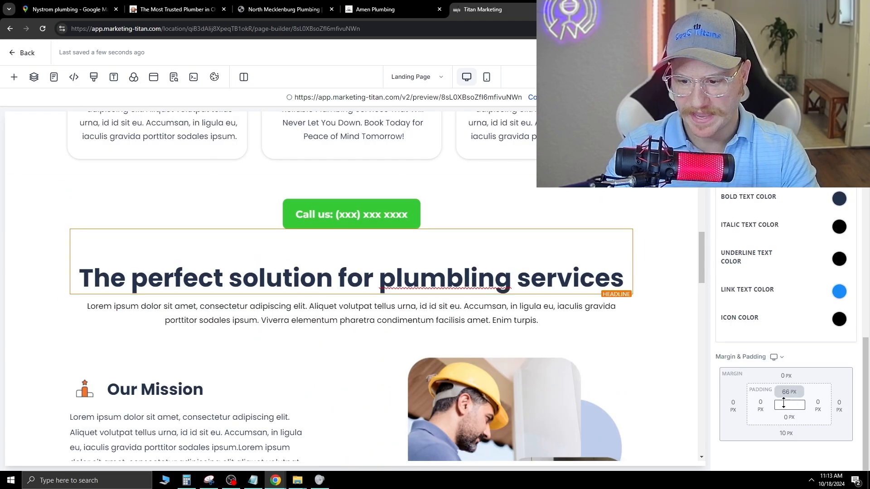
pyautogui.scroll(3)
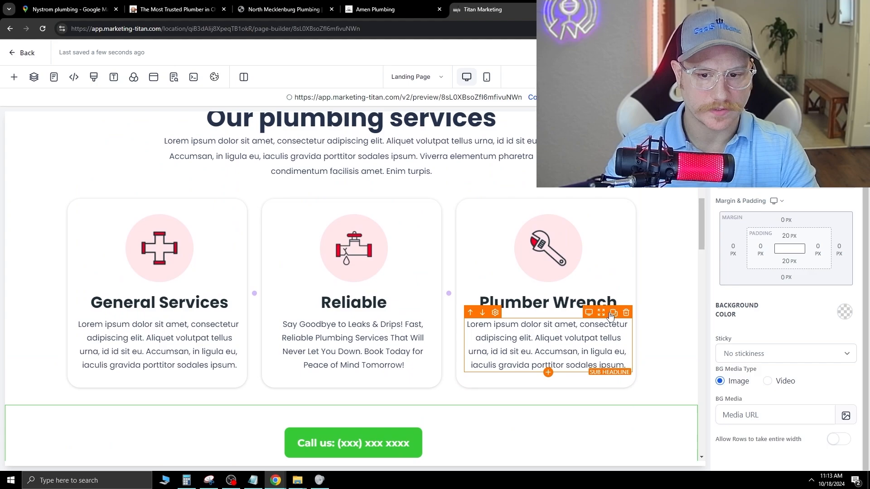
pyautogui.scroll(3)
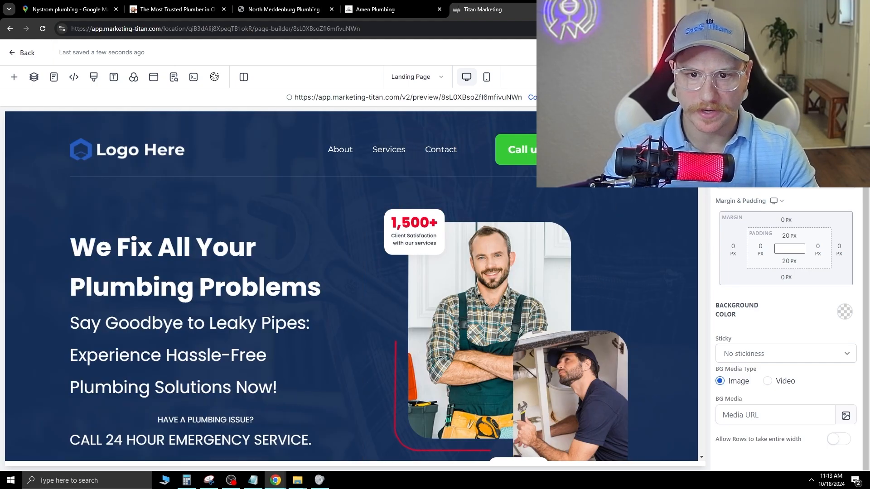
# Show the layer tree, then the SEO metadata settings with the Content section expanded
pyautogui.click(34, 76)
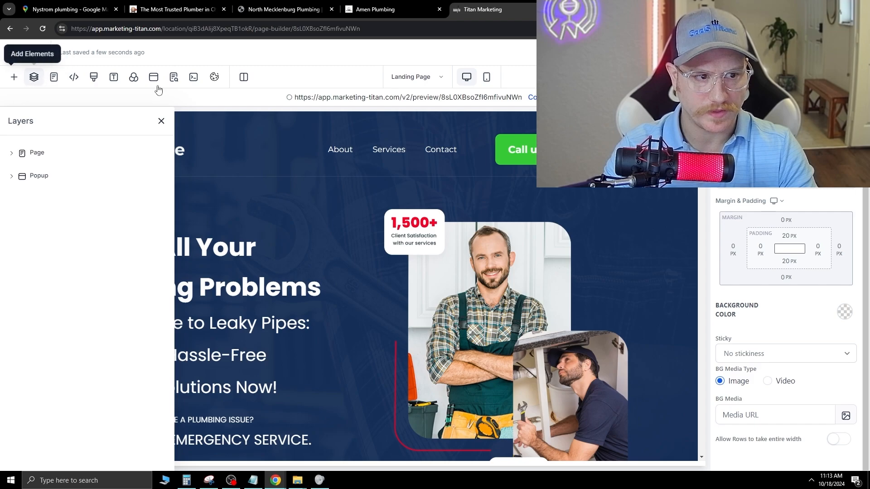
pyautogui.click(174, 76)
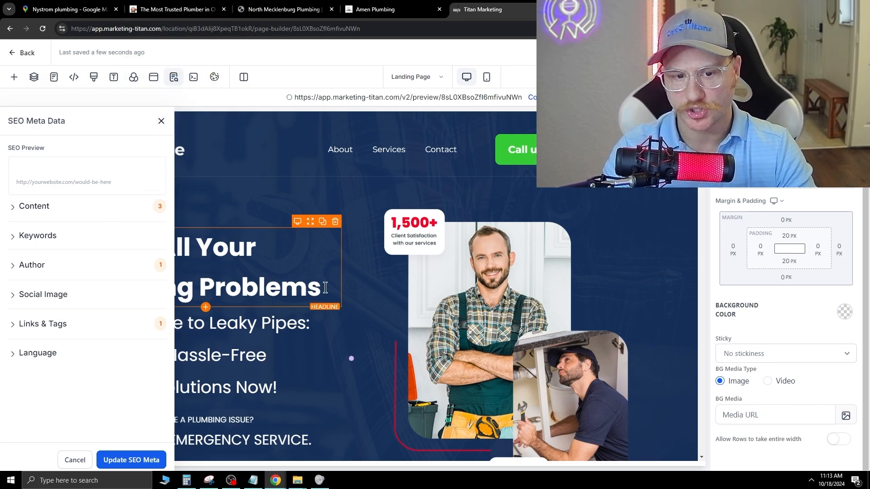
pyautogui.click(414, 230)
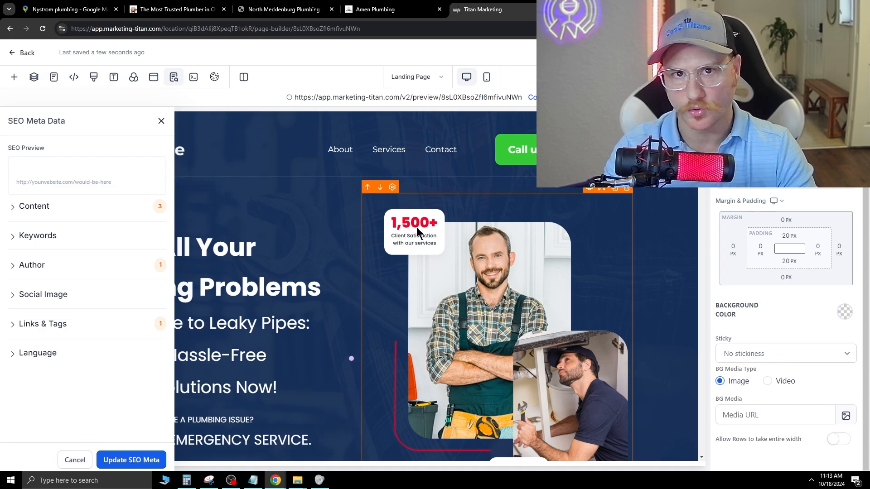
pyautogui.click(34, 206)
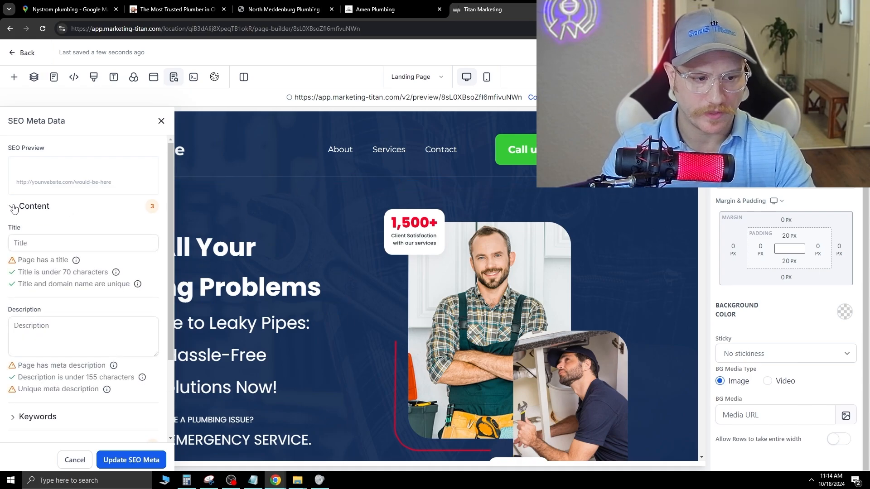
pyautogui.click(34, 206)
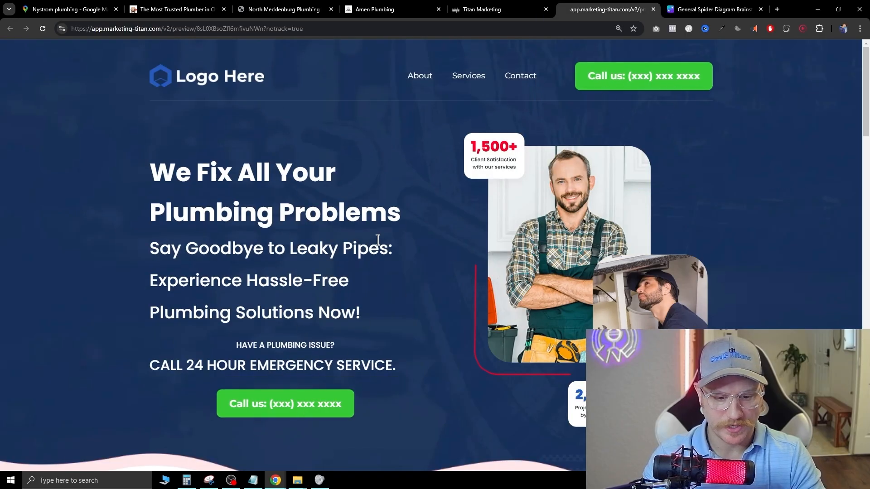
# Scroll the live preview through services, testimonials, FAQ and footer, then back to the hero
pyautogui.scroll(-3)
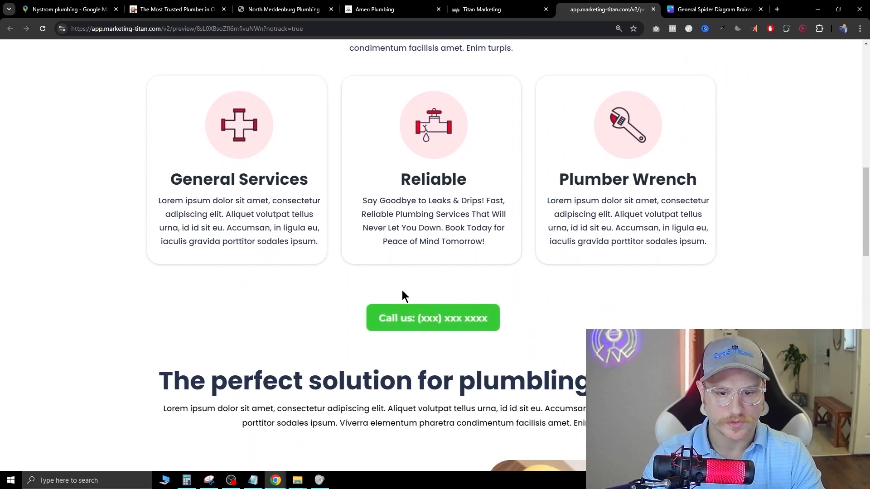
pyautogui.scroll(-3)
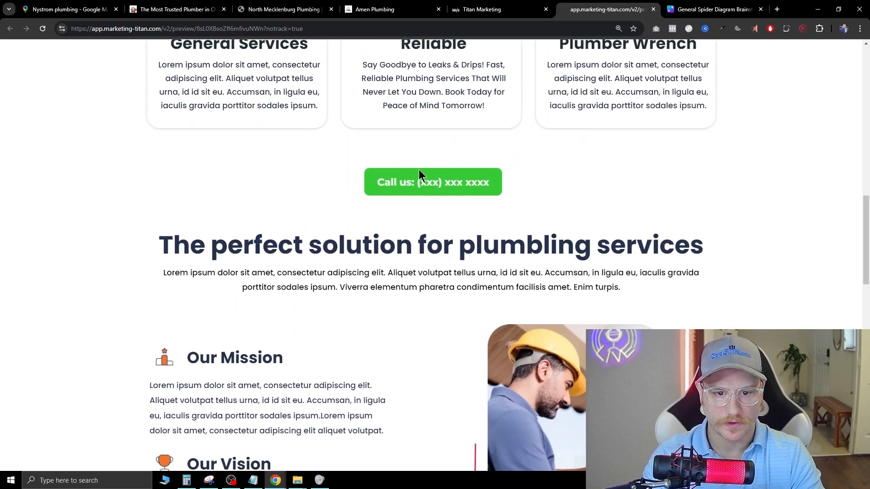
pyautogui.scroll(-3)
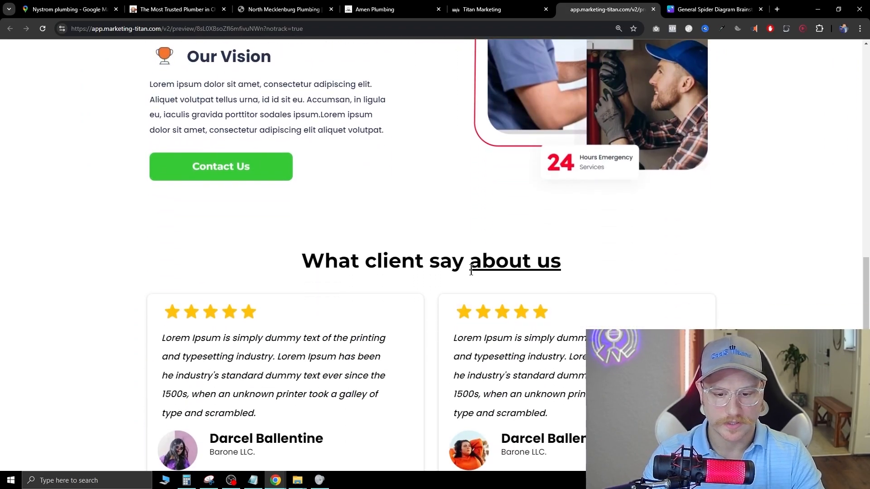
pyautogui.scroll(-3)
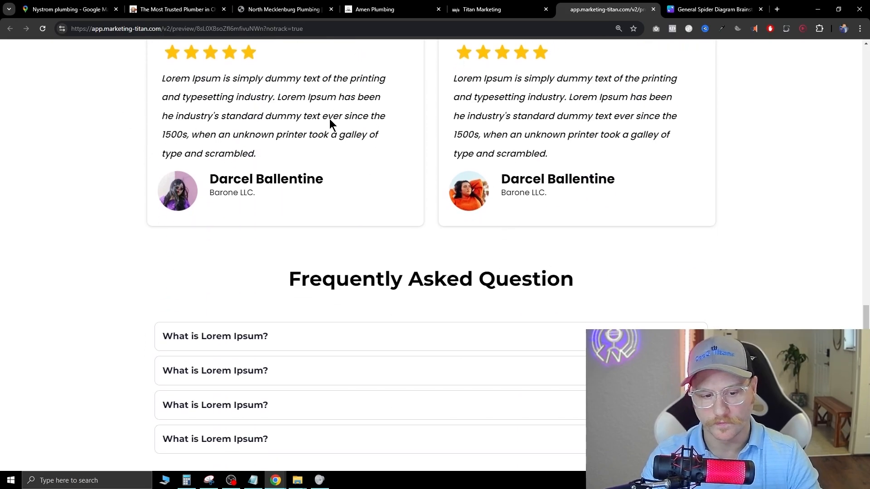
pyautogui.scroll(-3)
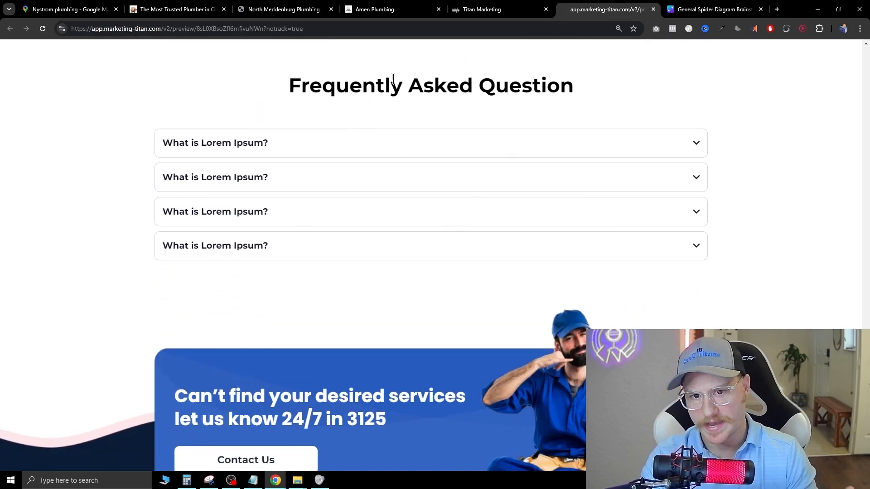
pyautogui.scroll(-3)
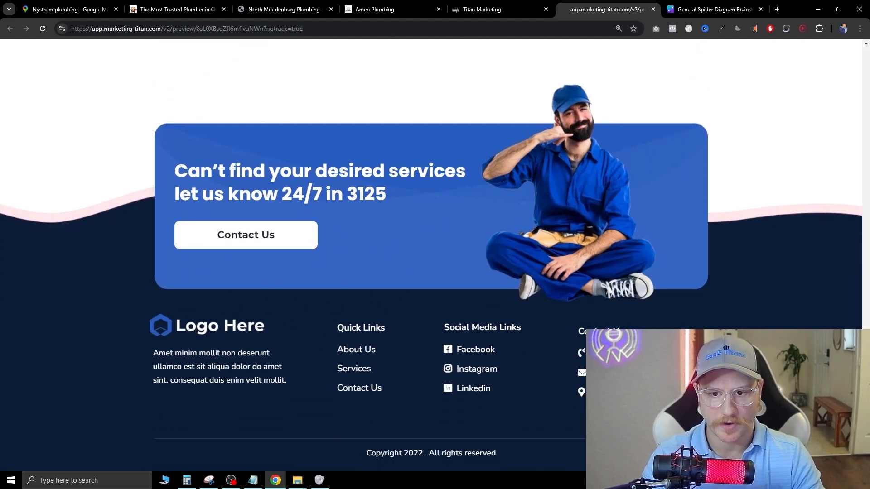
pyautogui.scroll(3)
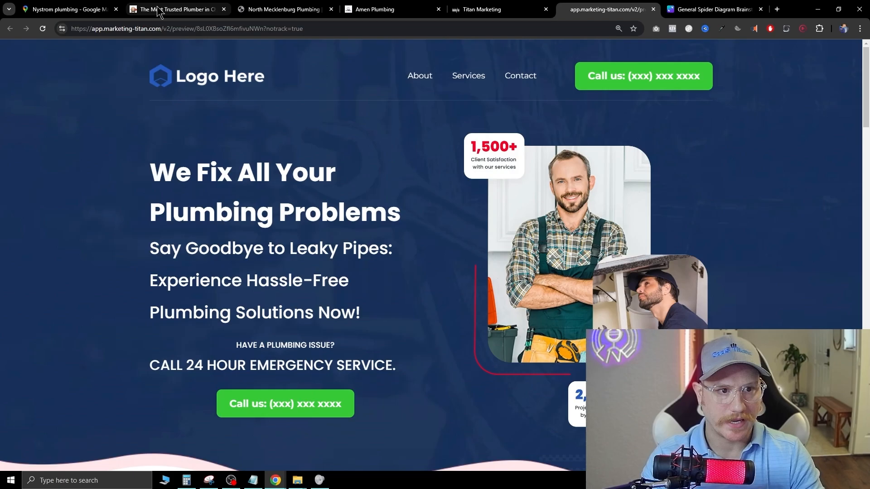
# Revisit the Julian's Plumbing and Amen Plumbing tabs, ending at Amen Plumbing's 4.9-rating homepage top
pyautogui.click(175, 9)
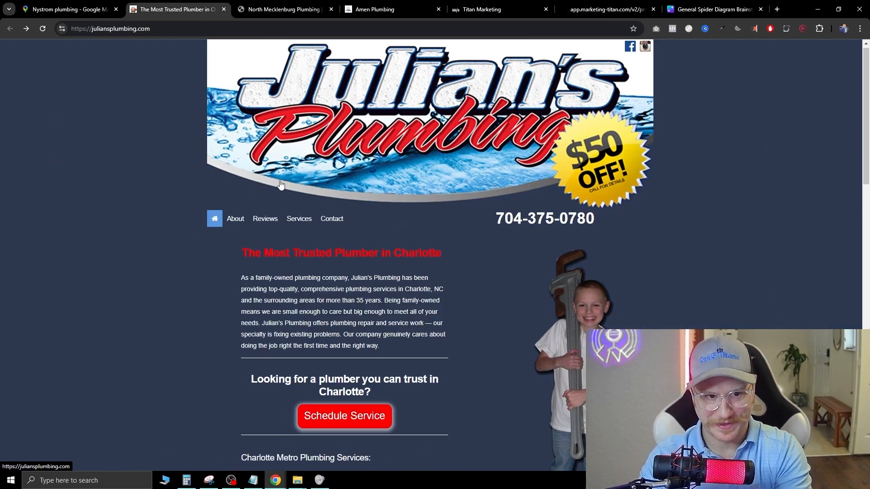
pyautogui.click(377, 9)
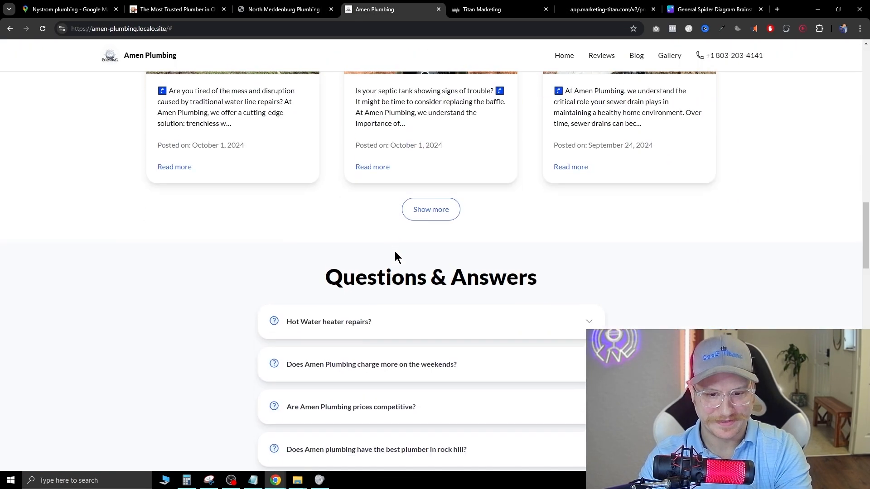
pyautogui.scroll(-3)
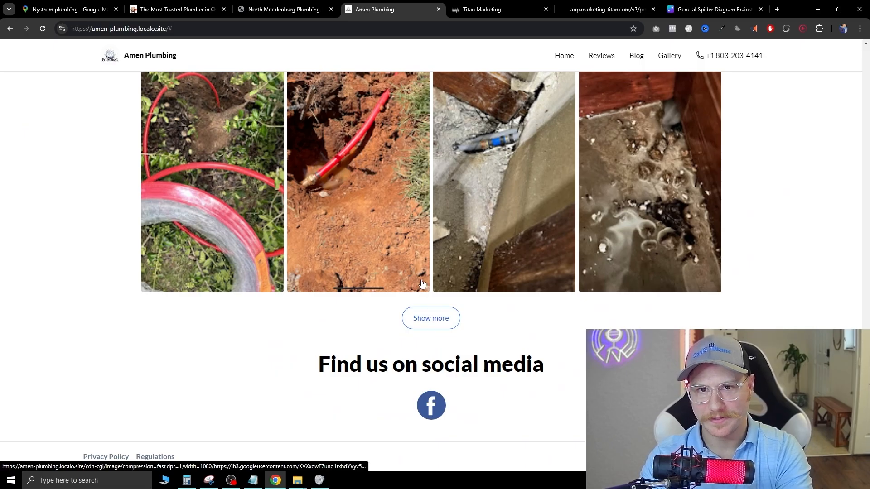
pyautogui.scroll(3)
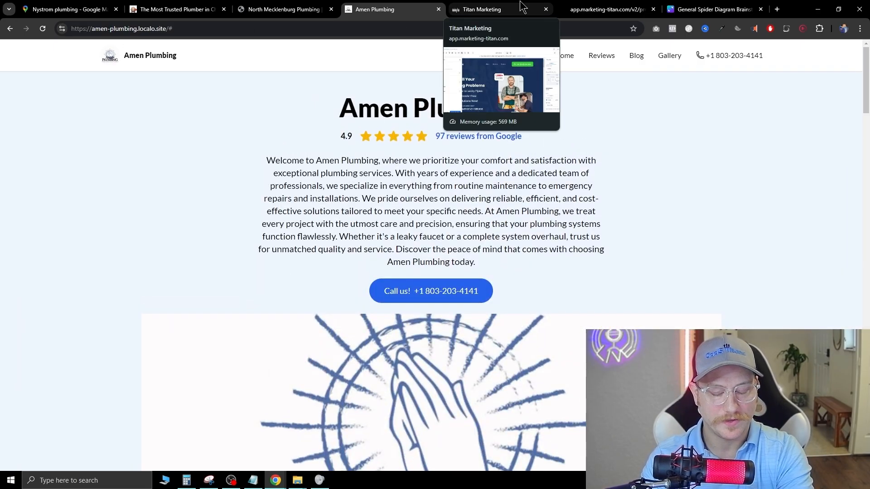
pyautogui.moveTo(711, 9)
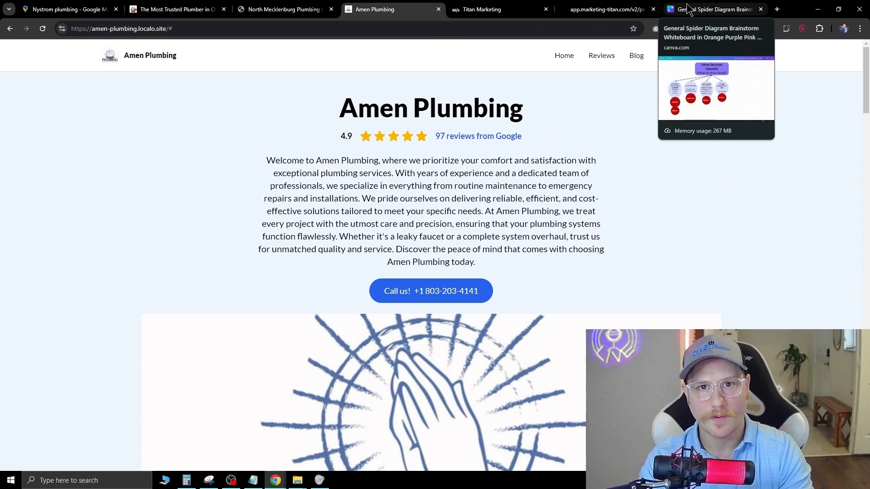
# Point out the Simple Website in a day bubble, the $2000+ price circle and the SaaS Upsells bubble
pyautogui.click(714, 9)
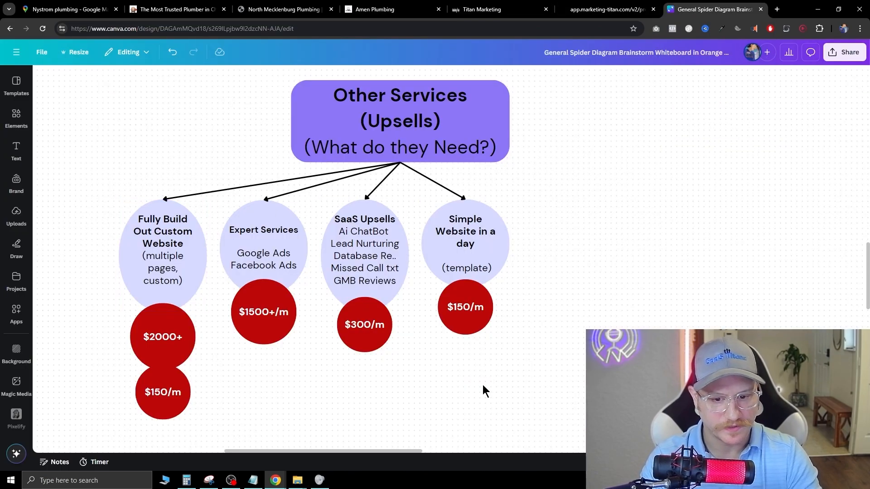
pyautogui.moveTo(597, 226)
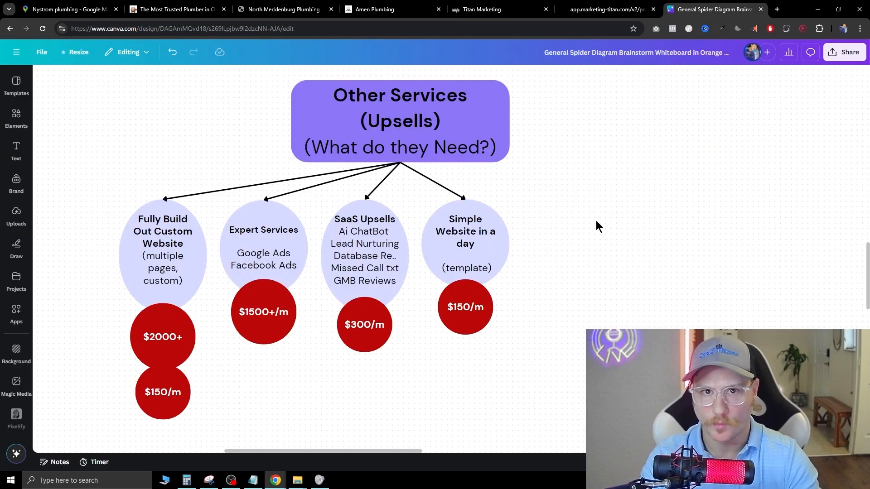
pyautogui.click(465, 243)
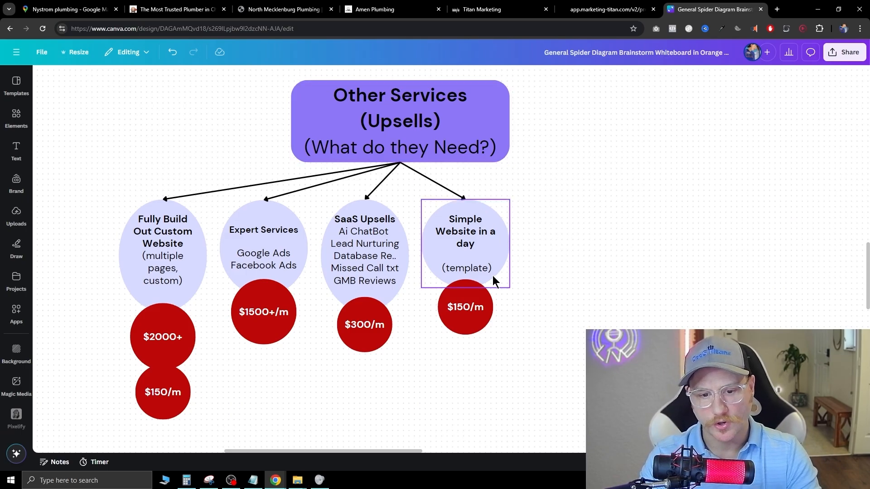
pyautogui.moveTo(504, 254)
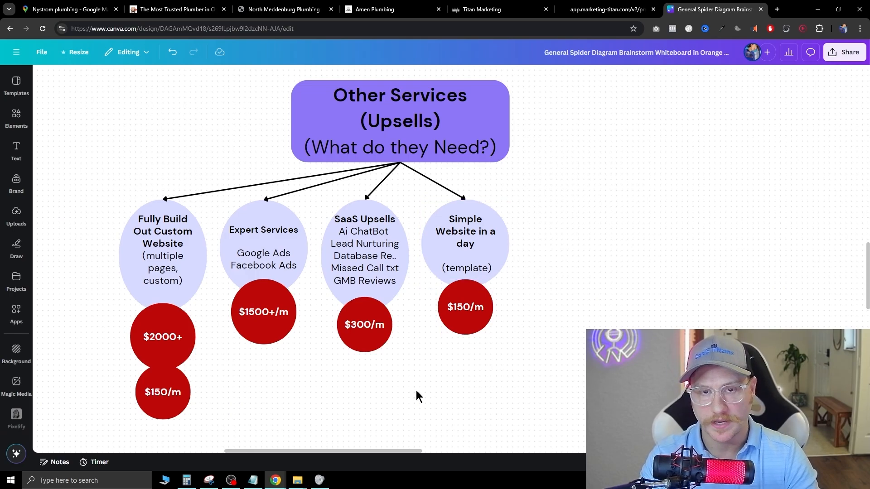
pyautogui.moveTo(498, 329)
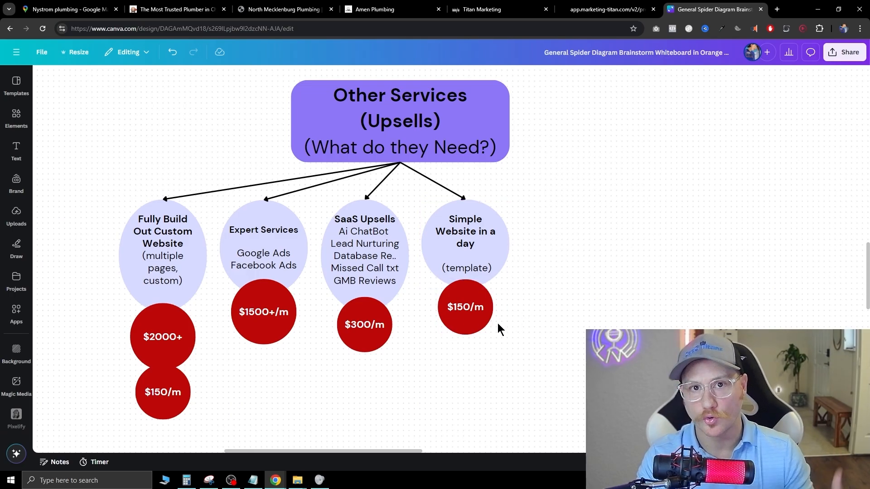
pyautogui.moveTo(507, 311)
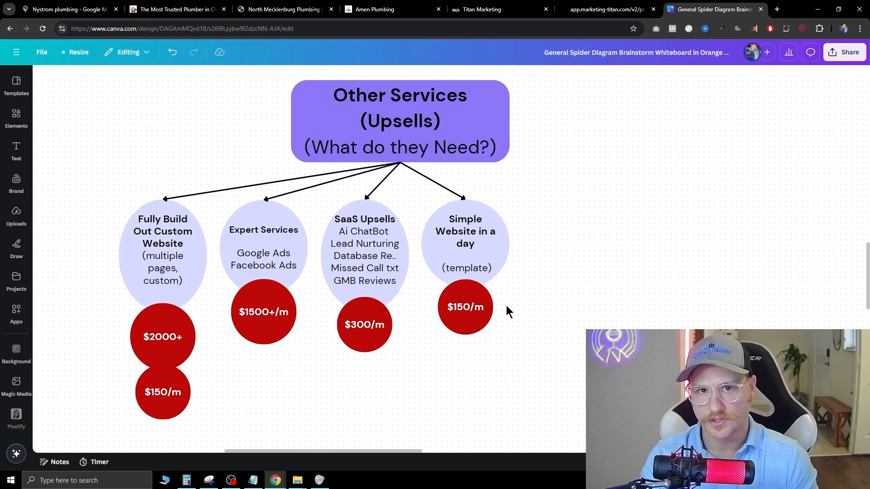
pyautogui.moveTo(458, 365)
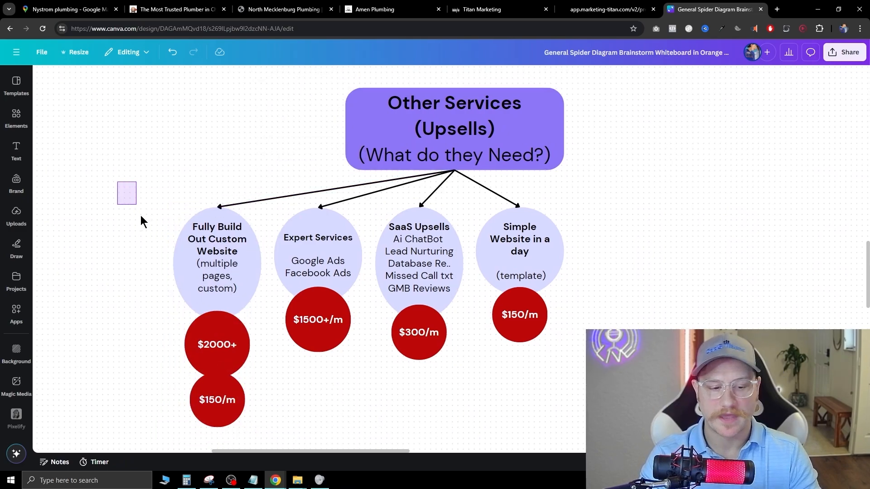
pyautogui.click(216, 345)
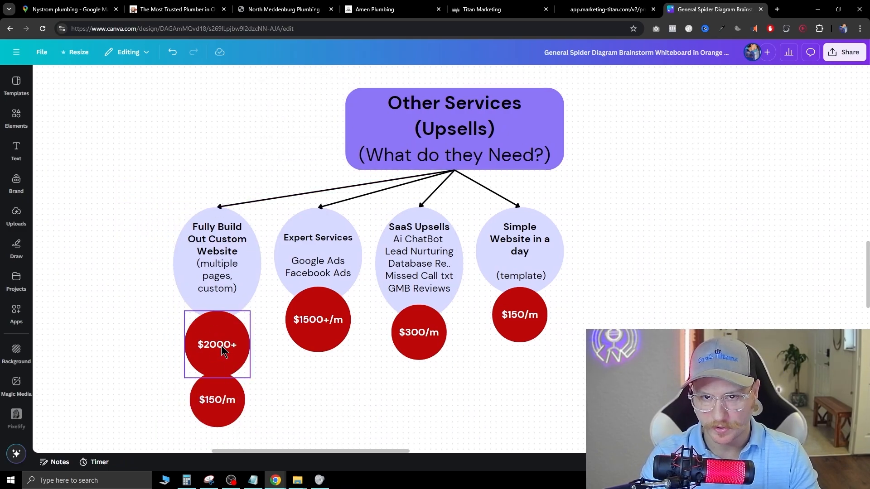
pyautogui.click(121, 300)
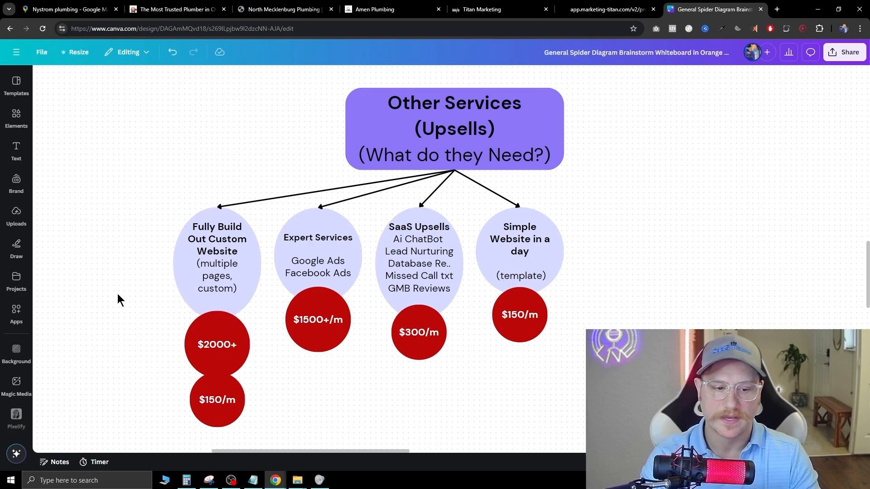
pyautogui.moveTo(143, 393)
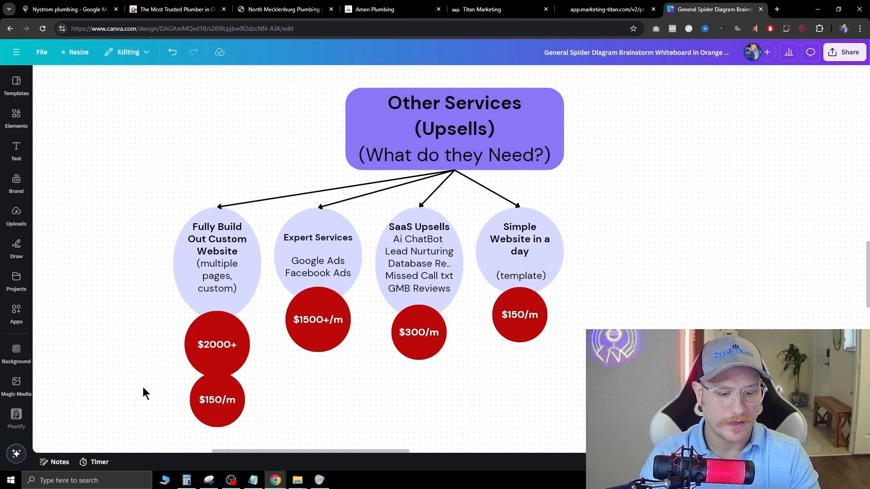
pyautogui.moveTo(238, 406)
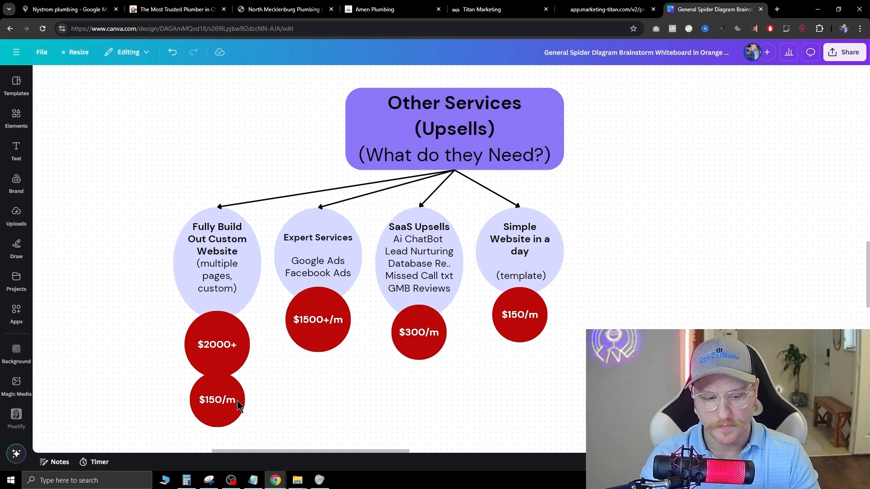
pyautogui.click(216, 400)
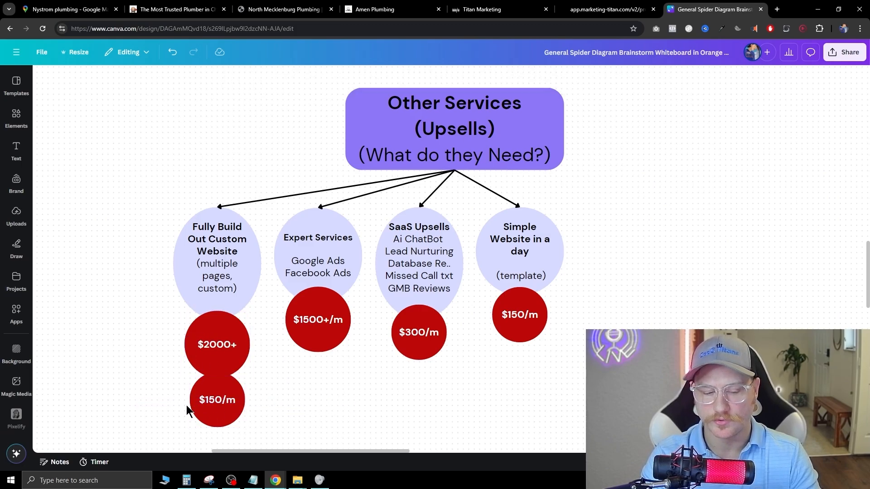
pyautogui.moveTo(152, 444)
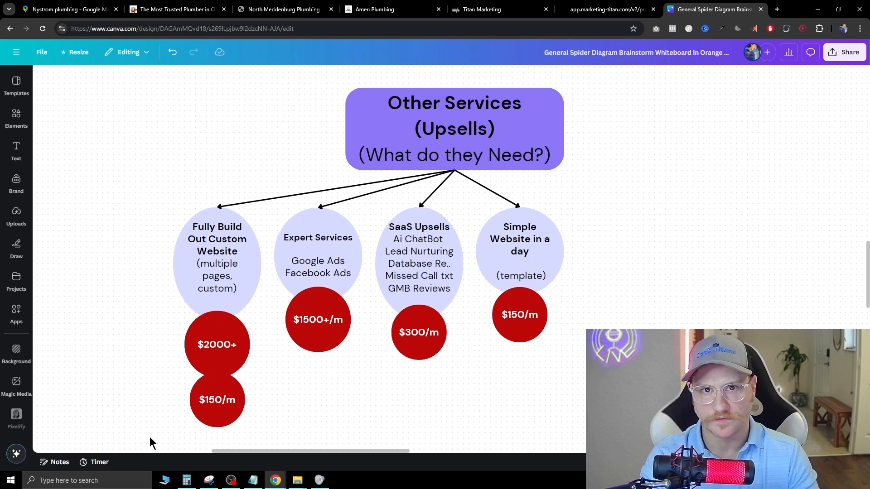
pyautogui.click(421, 243)
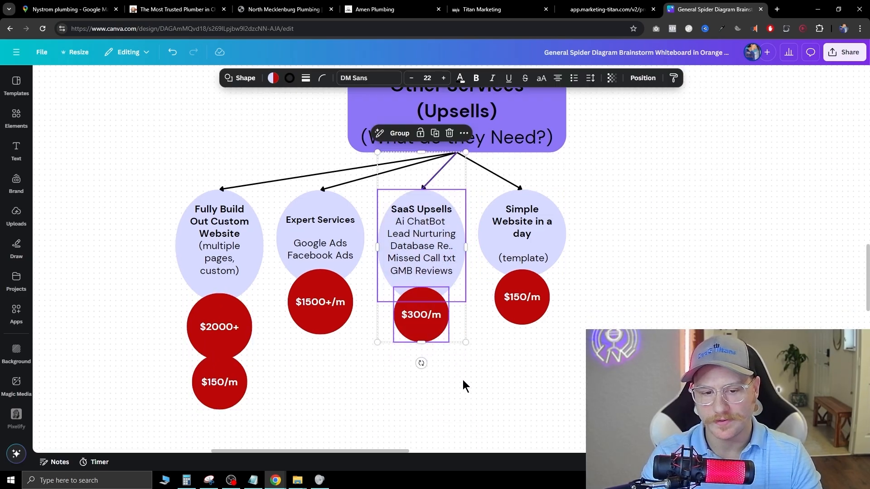
pyautogui.click(460, 337)
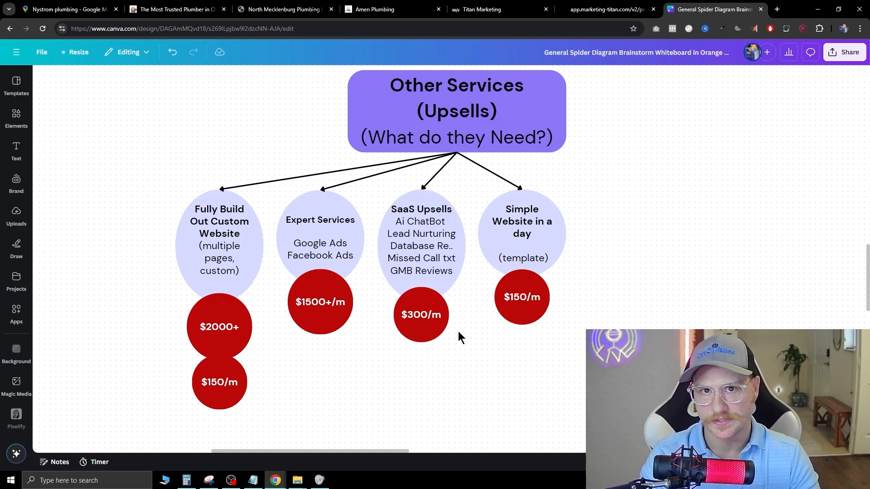
pyautogui.click(422, 247)
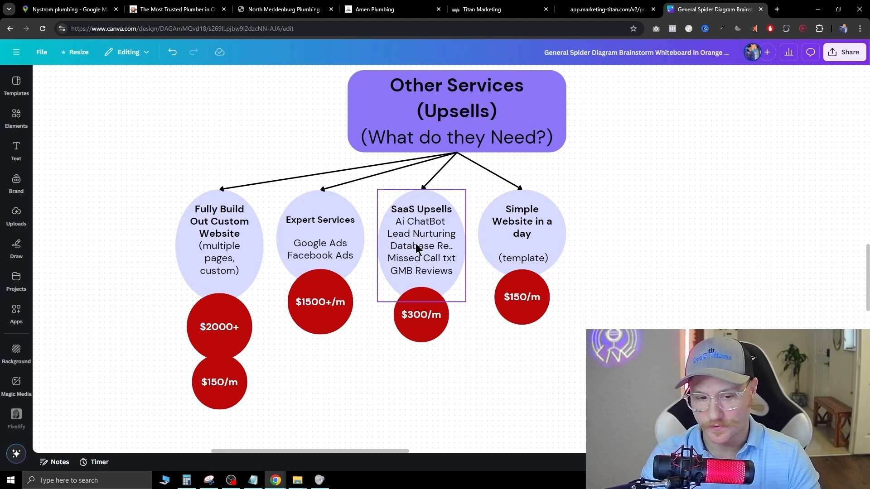
pyautogui.moveTo(439, 221)
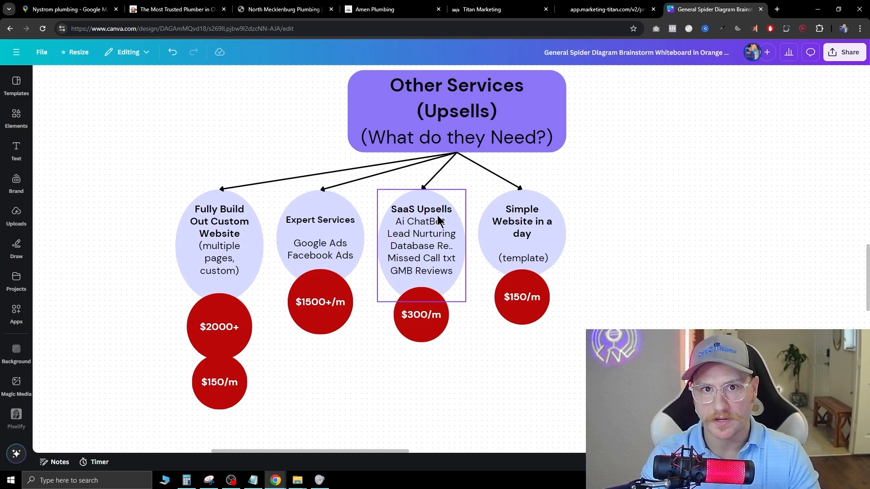
pyautogui.moveTo(426, 228)
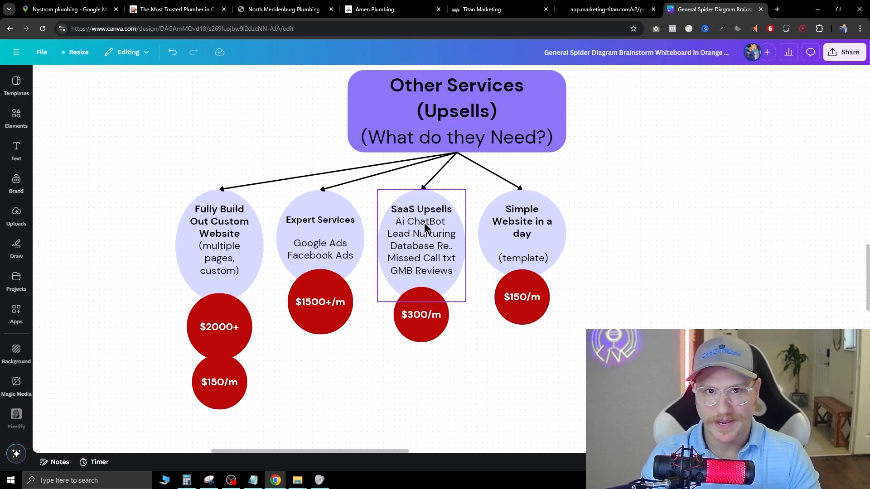
pyautogui.click(420, 315)
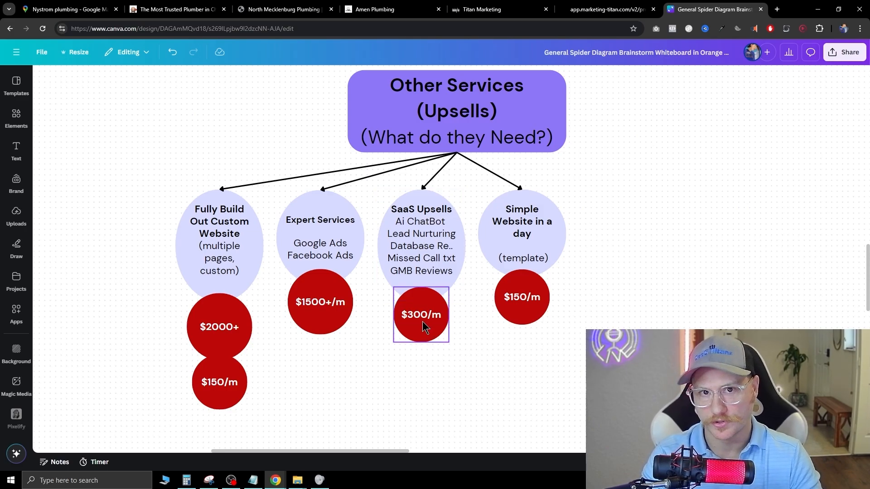
pyautogui.click(421, 244)
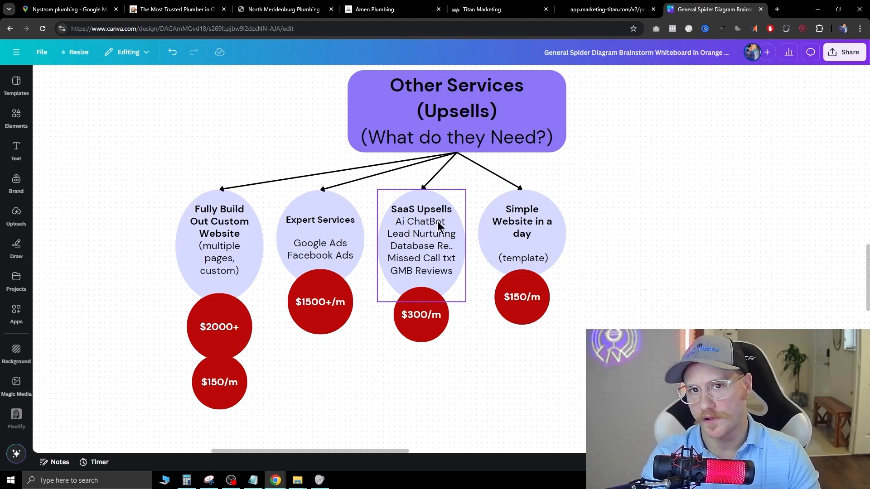
pyautogui.click(420, 314)
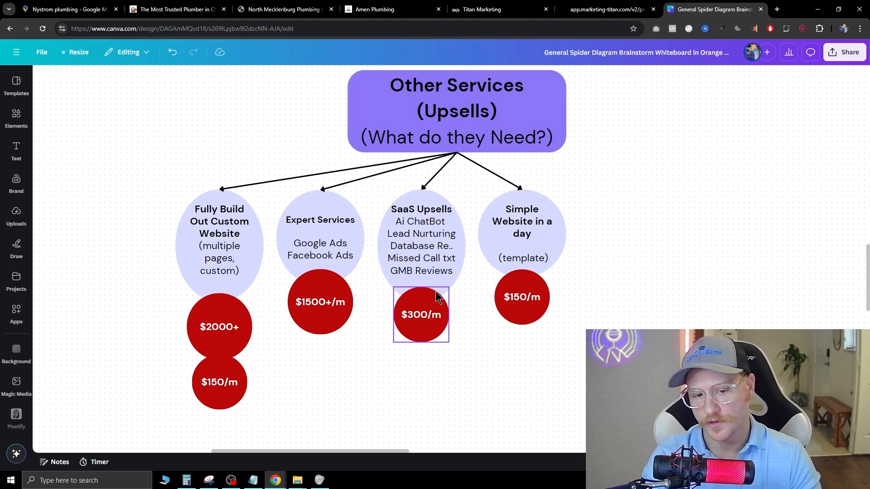
pyautogui.click(422, 244)
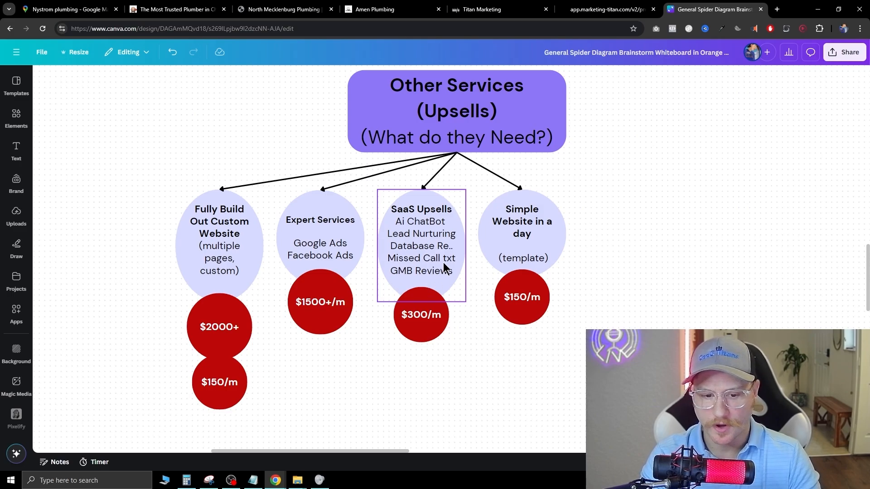
pyautogui.moveTo(390, 202)
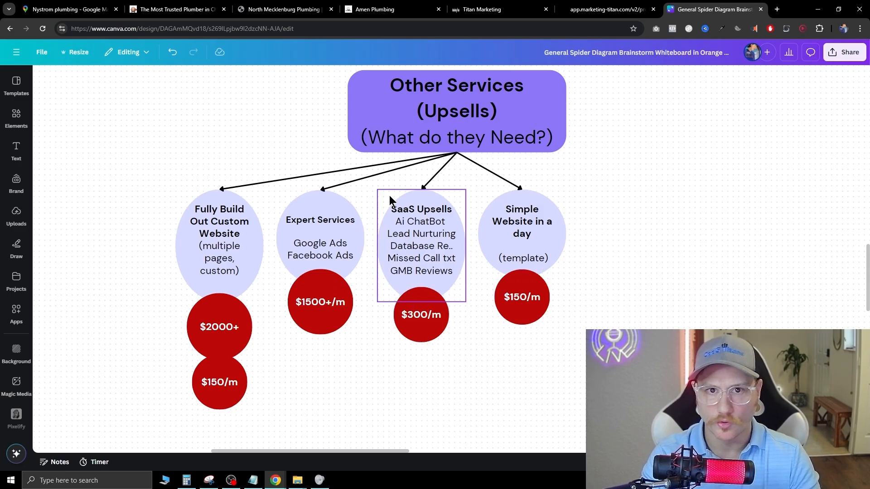
pyautogui.moveTo(439, 238)
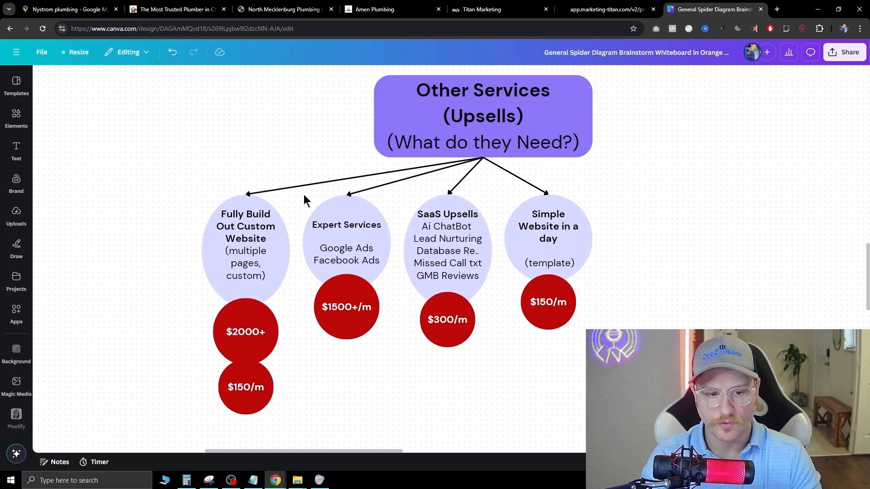
pyautogui.click(346, 243)
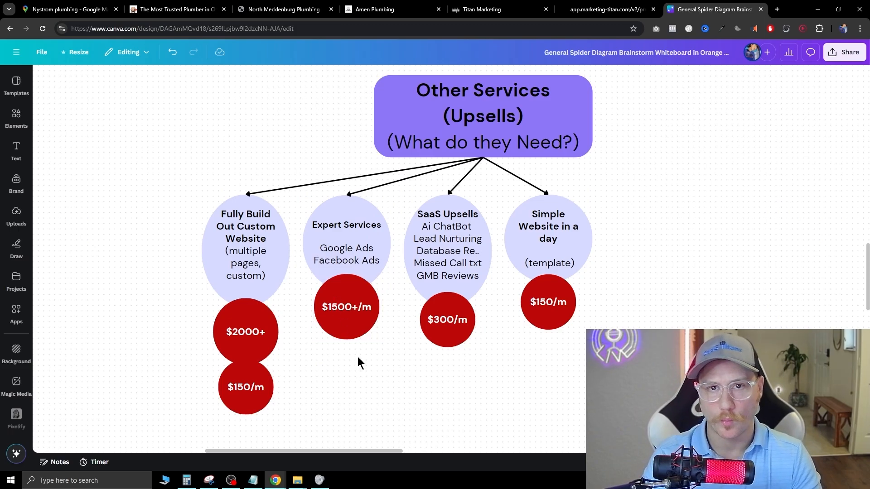
pyautogui.moveTo(724, 85)
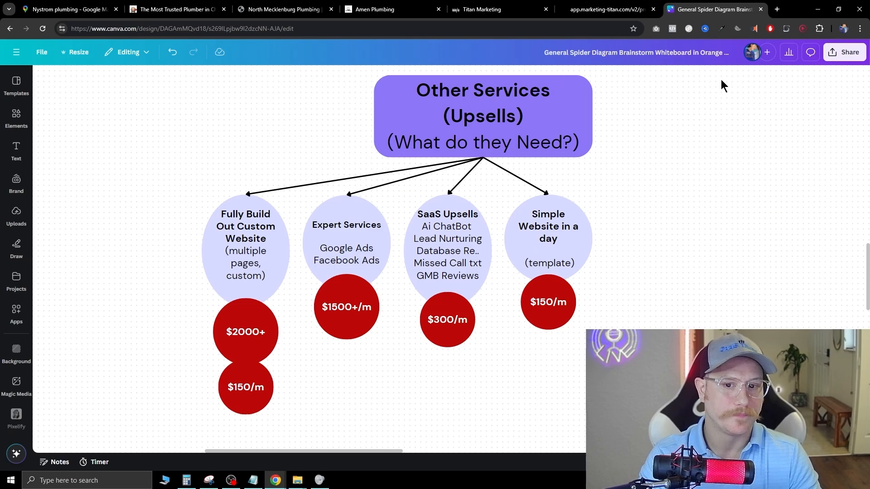